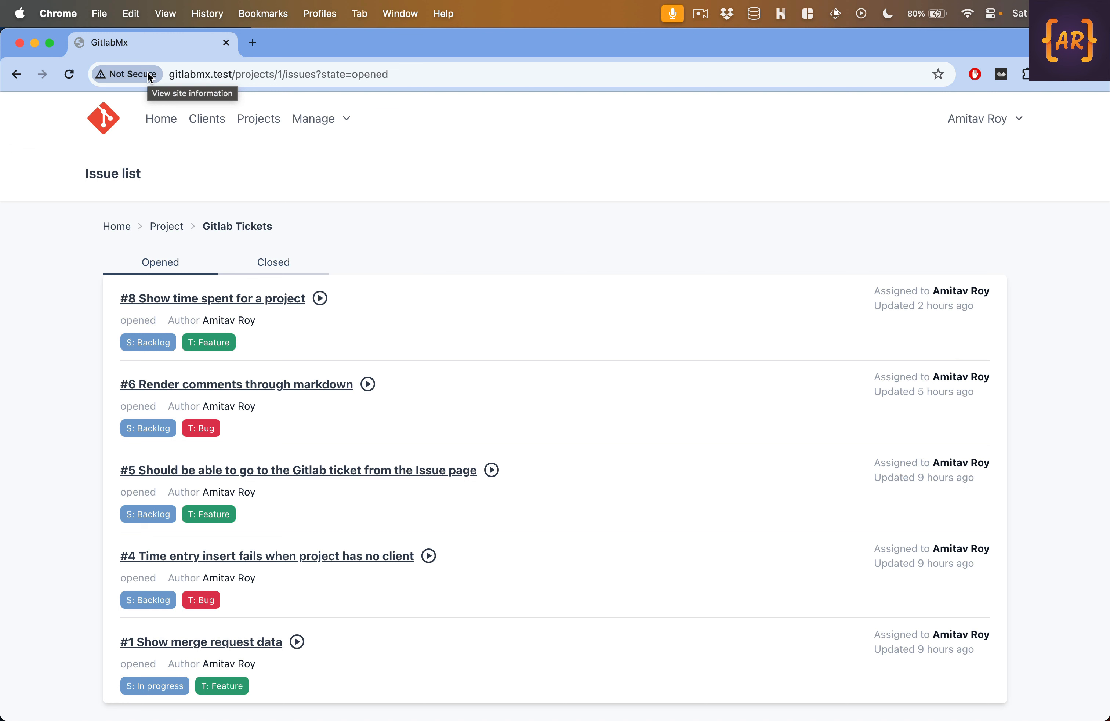
pyautogui.moveTo(354, 197)
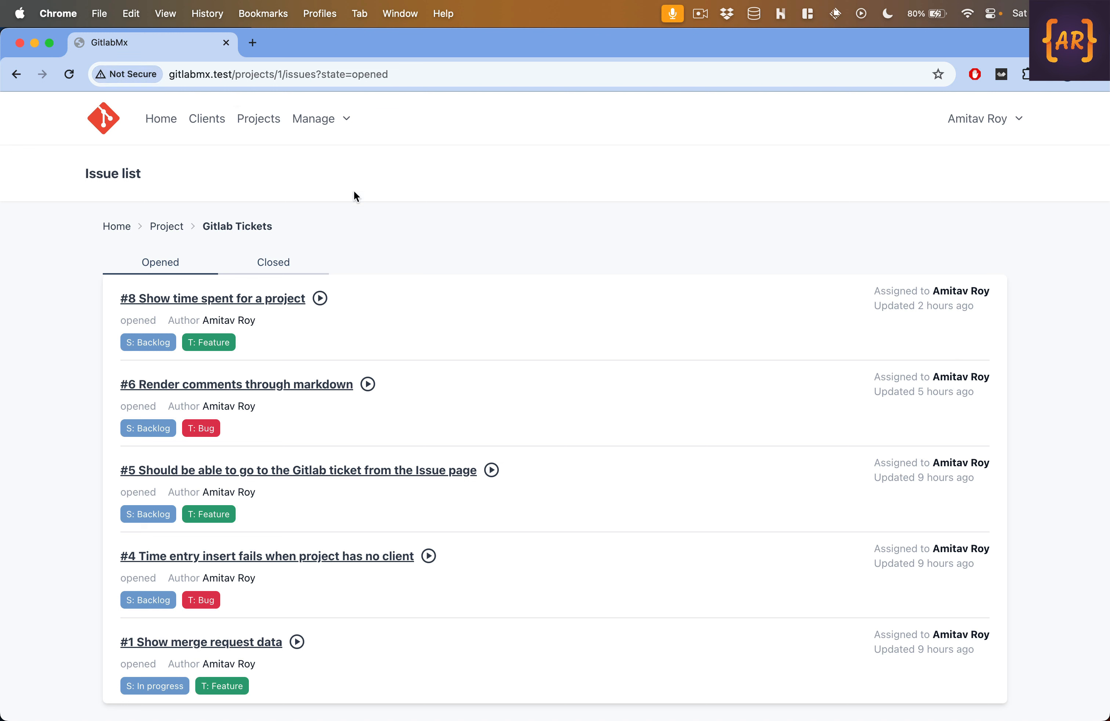
pyautogui.moveTo(362, 254)
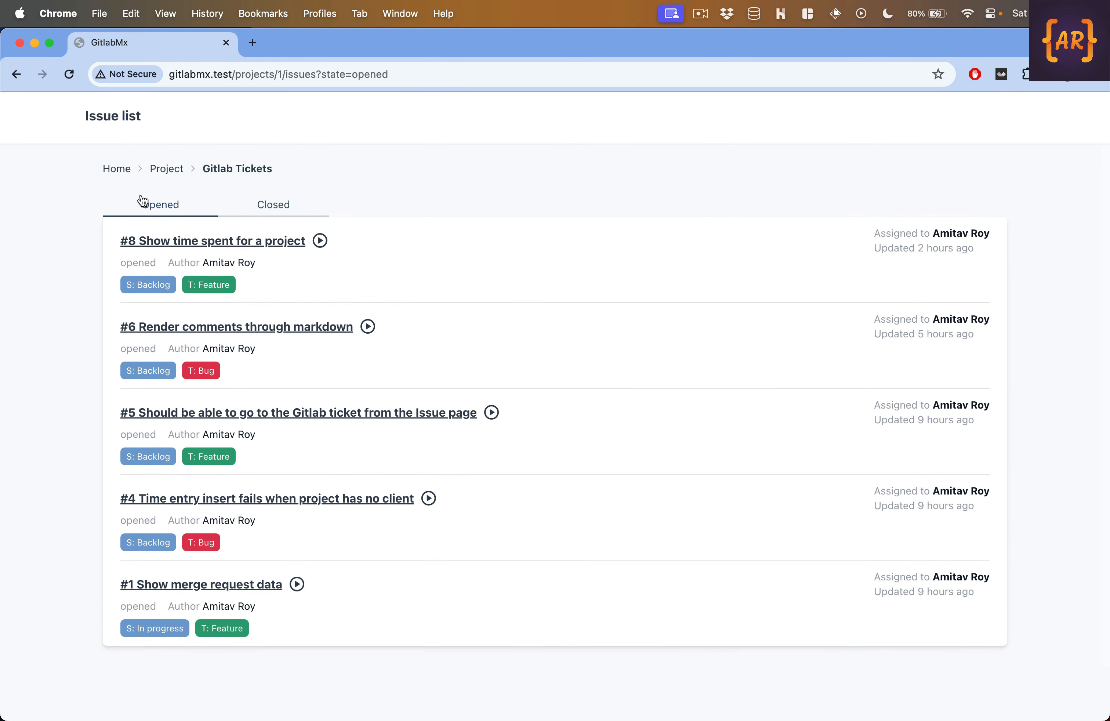
pyautogui.moveTo(103, 246)
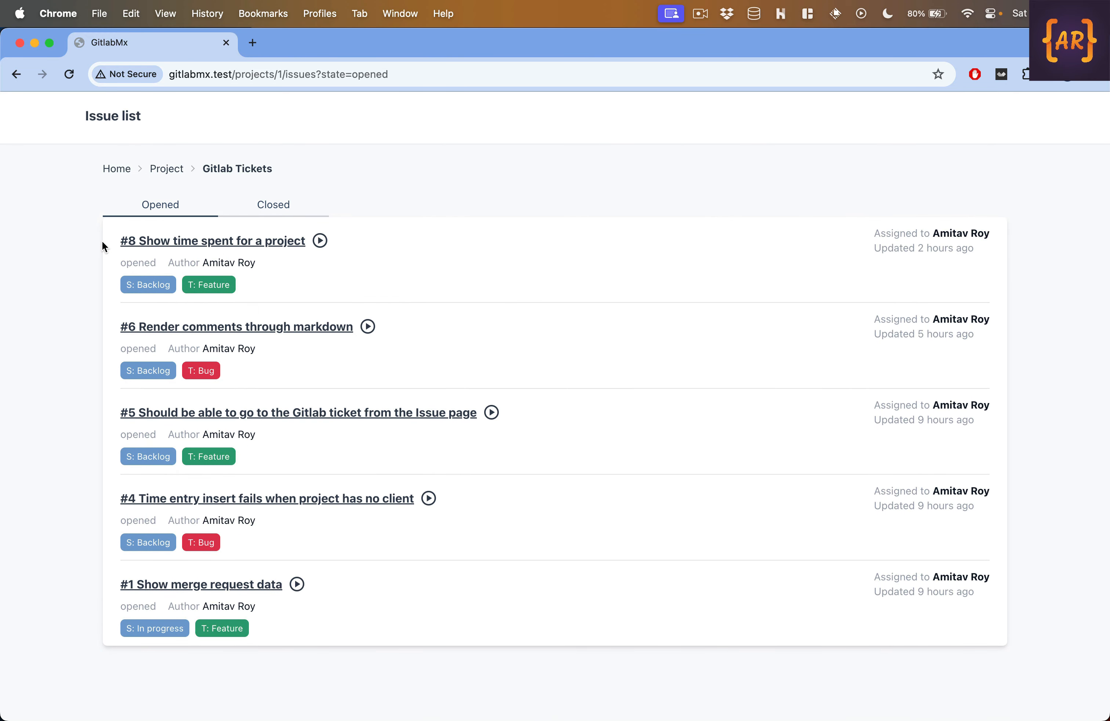
pyautogui.moveTo(323, 201)
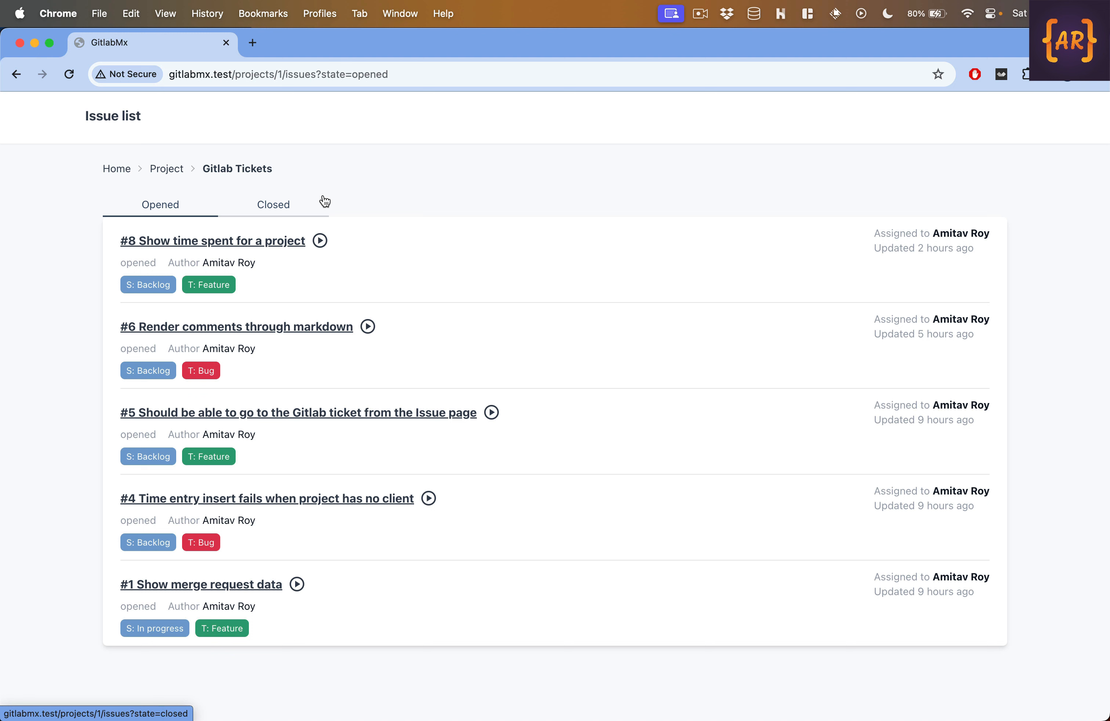
pyautogui.moveTo(359, 200)
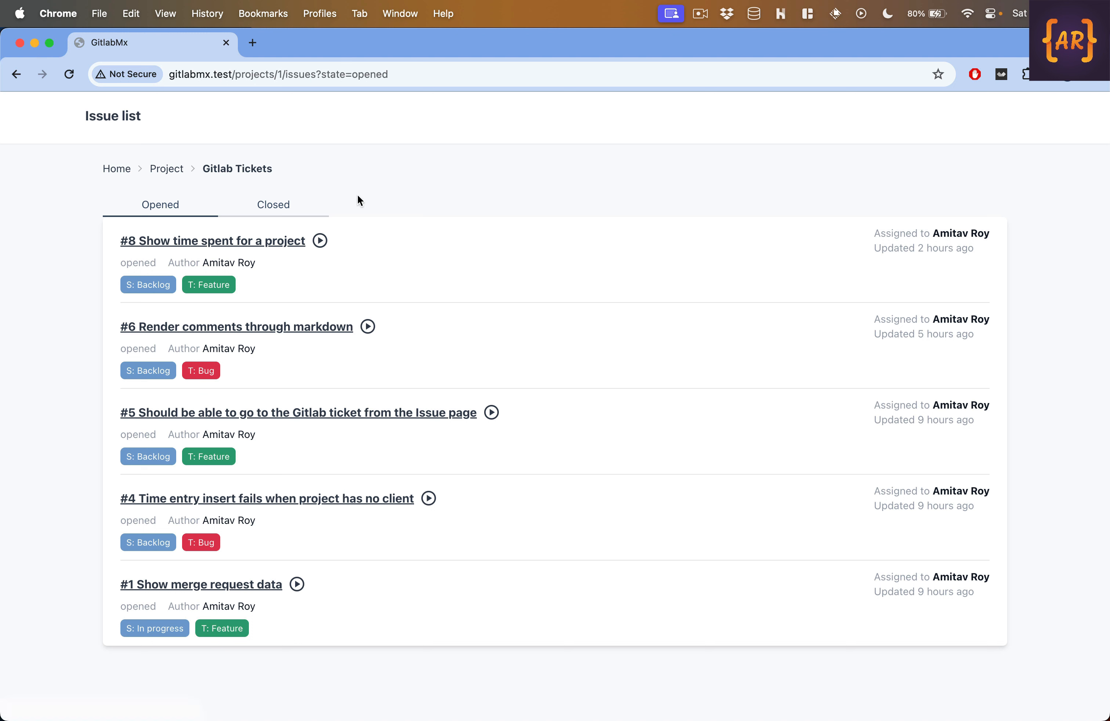
pyautogui.moveTo(174, 210)
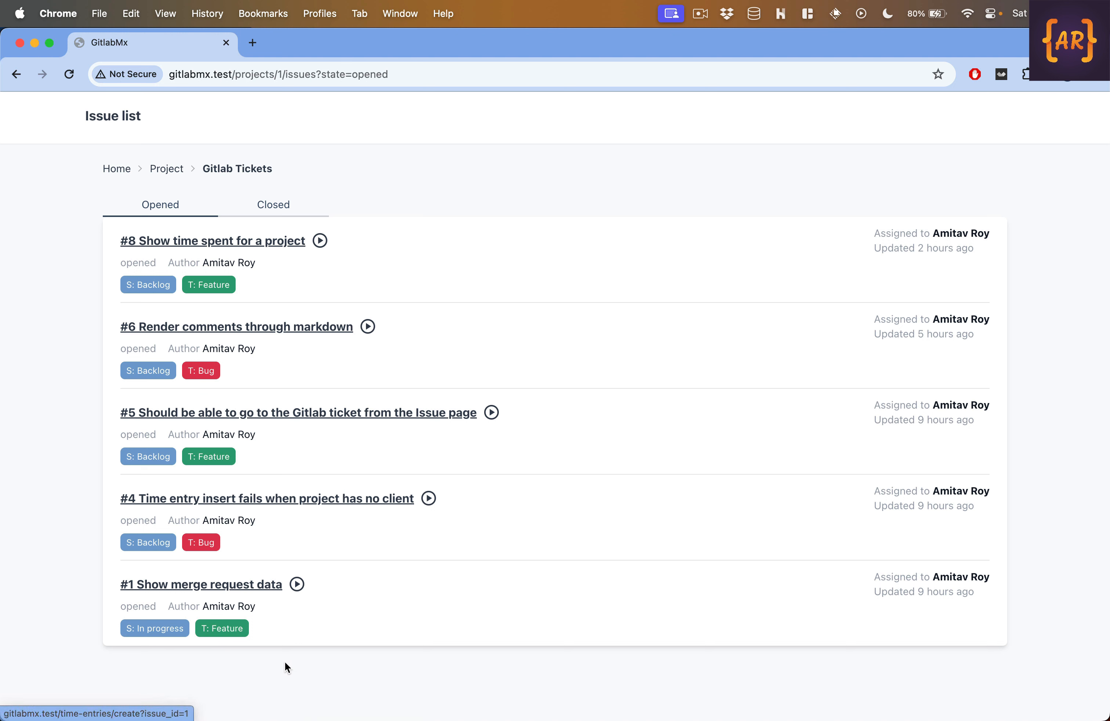
pyautogui.moveTo(371, 444)
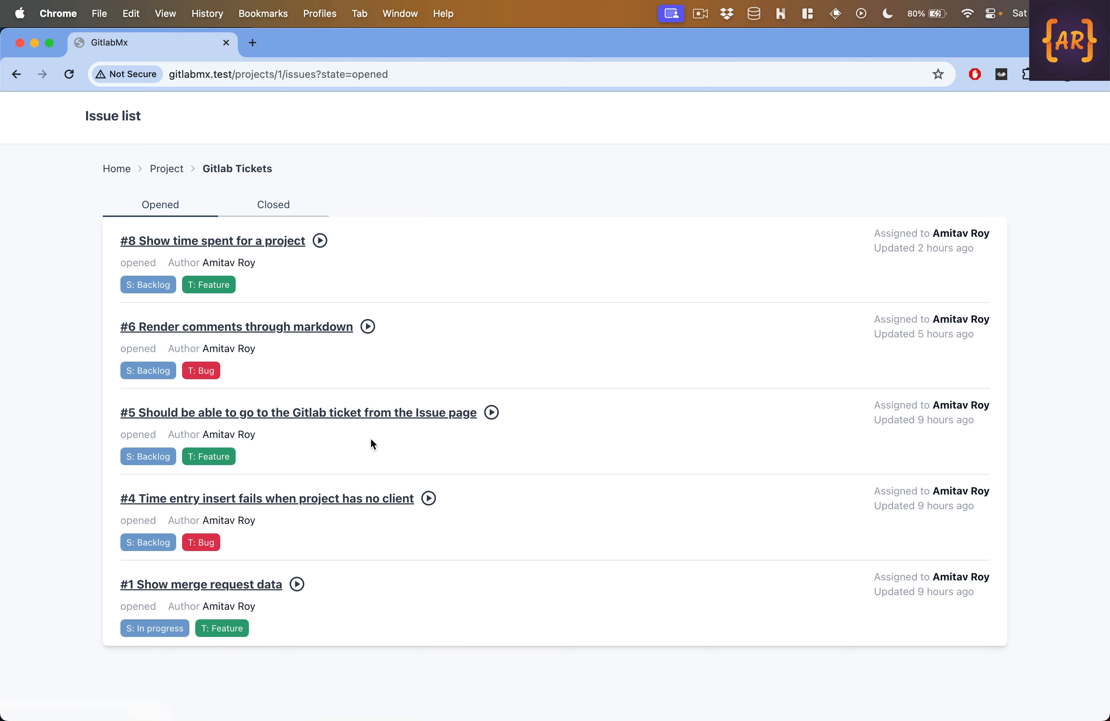
pyautogui.moveTo(272, 205)
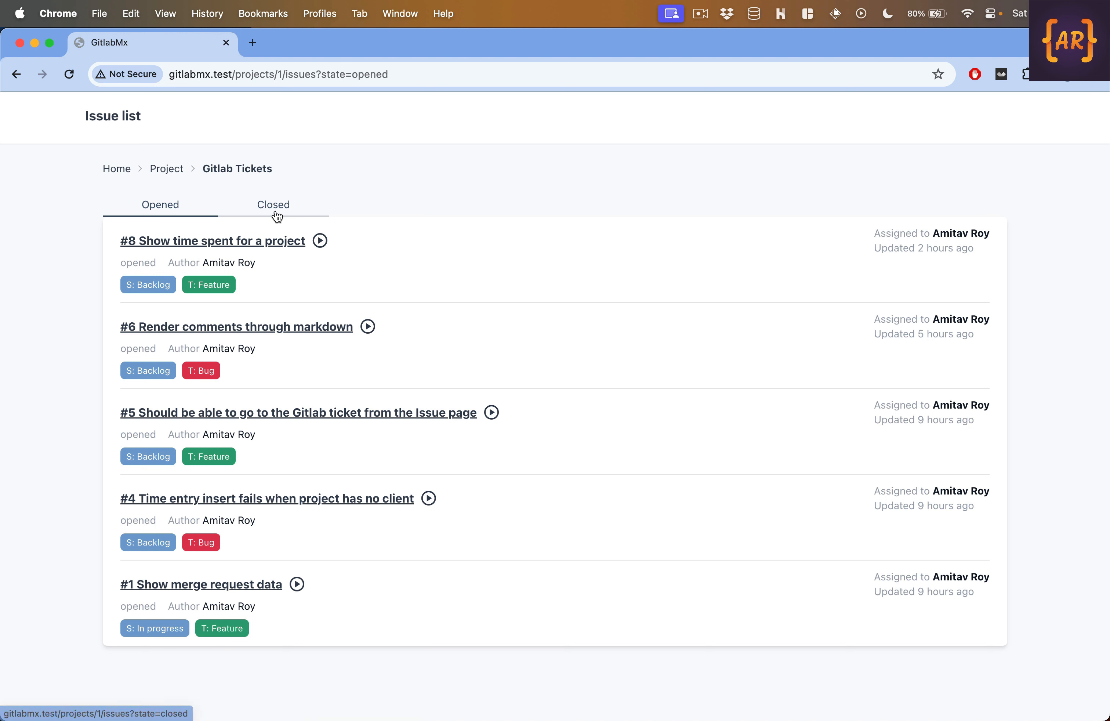
# Review the Closed and Opened issue tabs, then stub an empty 'gives the state count' test with Arrange, Act, Assert comments.
pyautogui.click(272, 205)
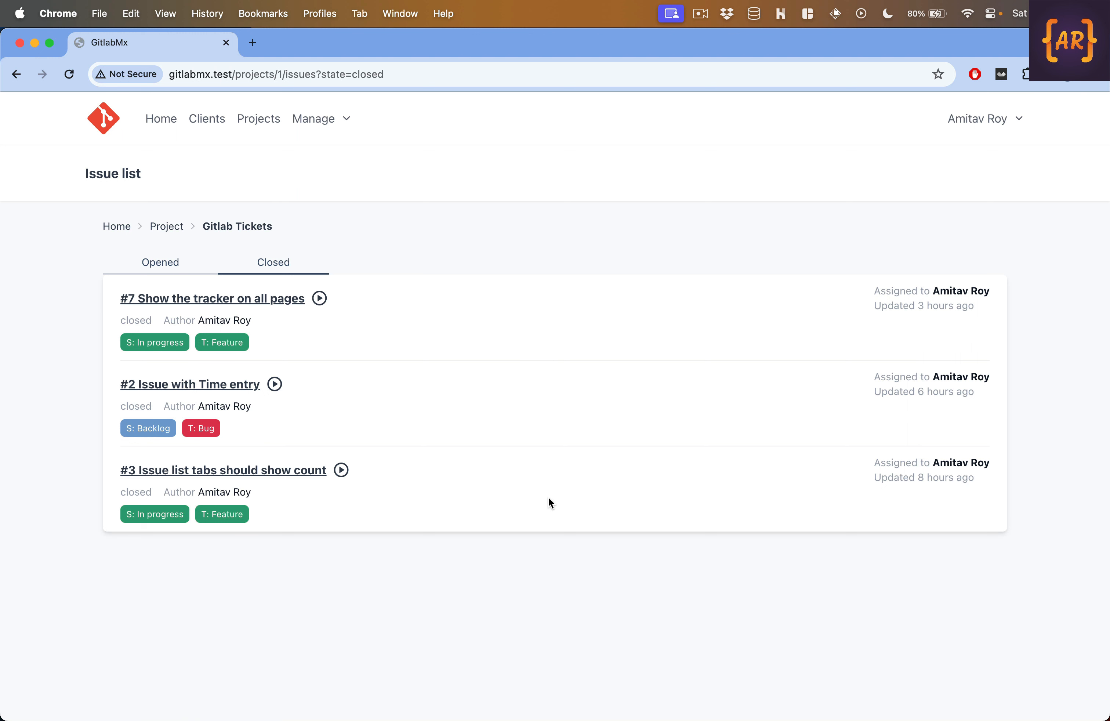
pyautogui.moveTo(170, 264)
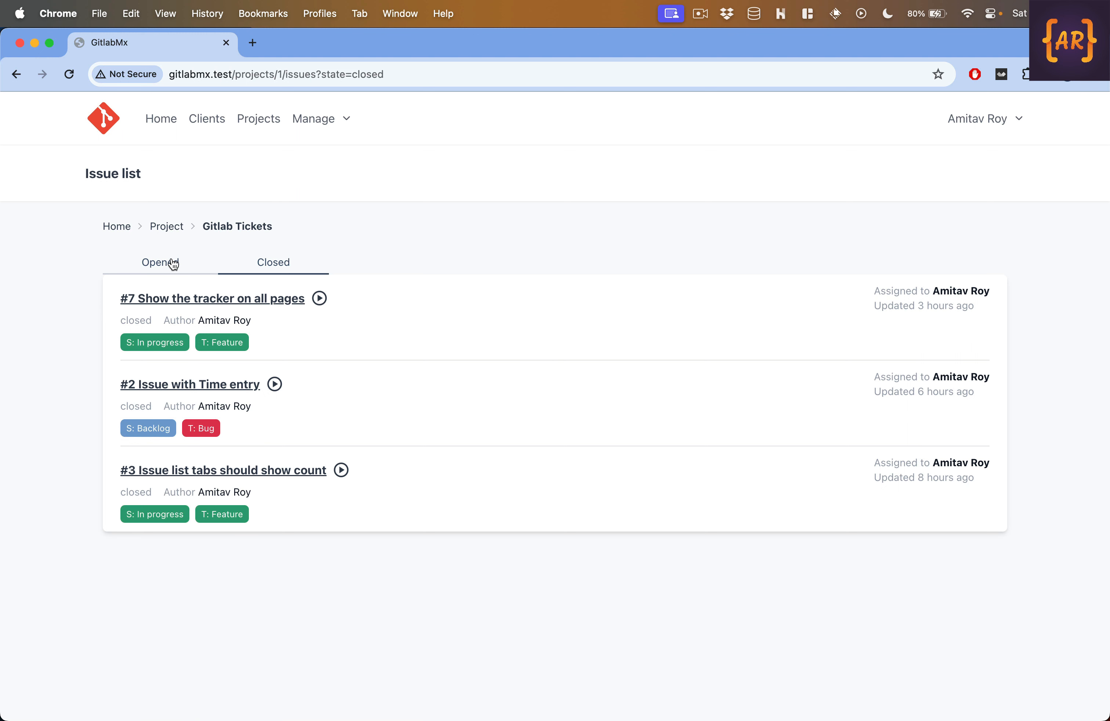
pyautogui.click(160, 262)
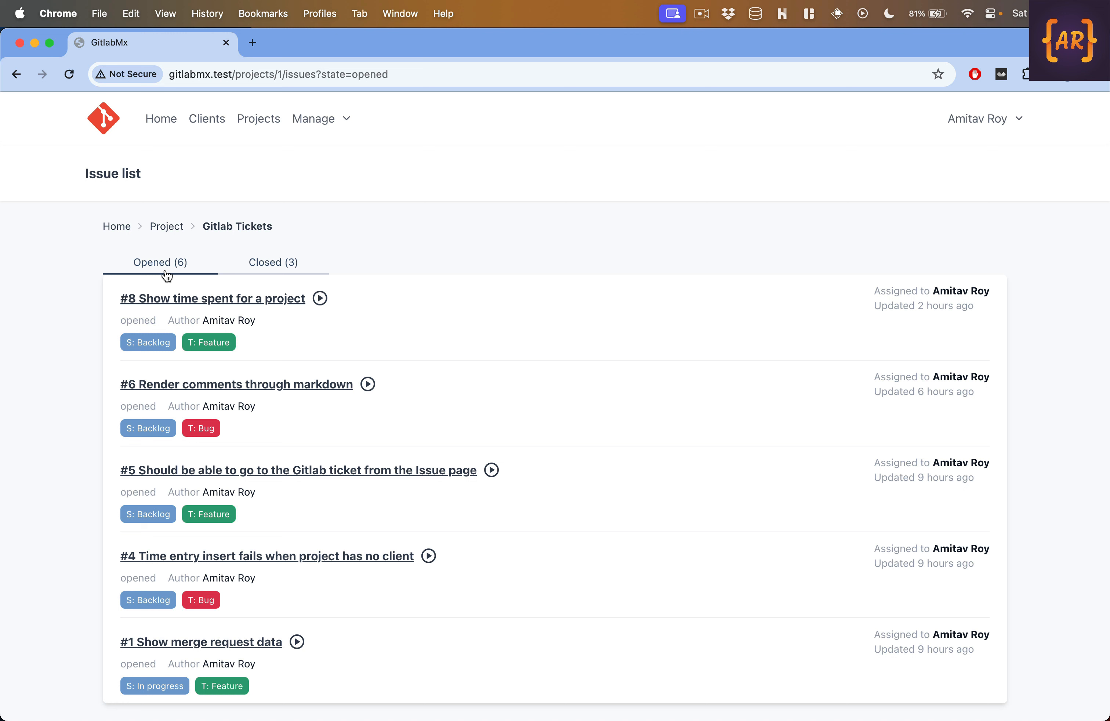
pyautogui.moveTo(285, 263)
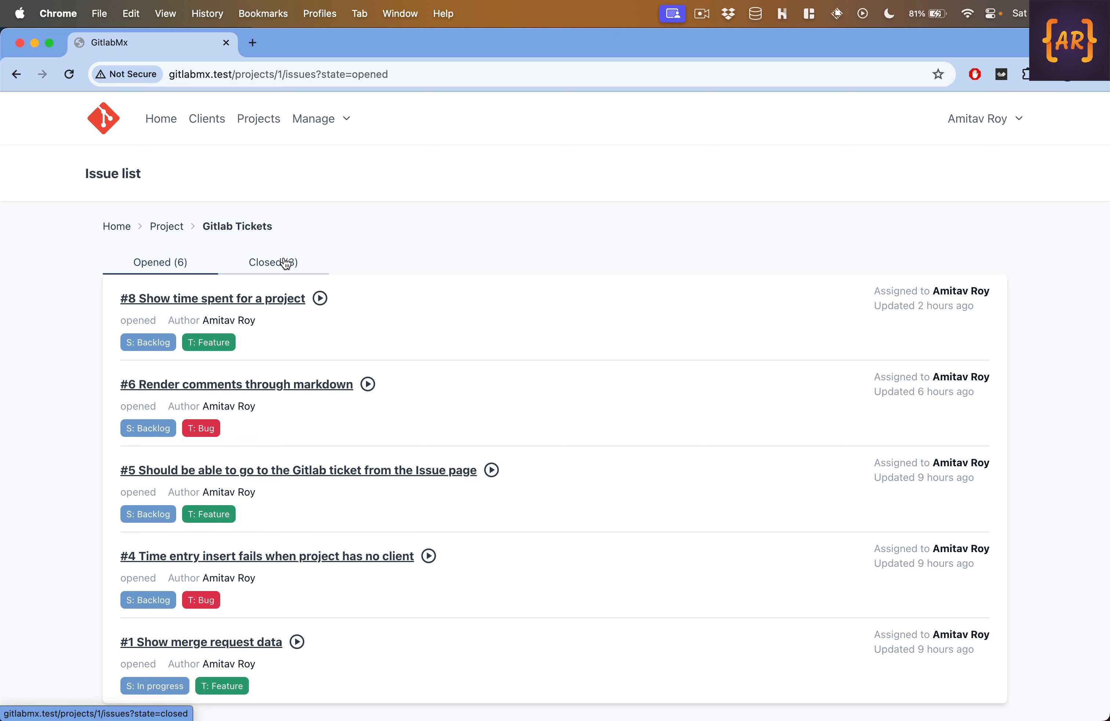
pyautogui.moveTo(284, 269)
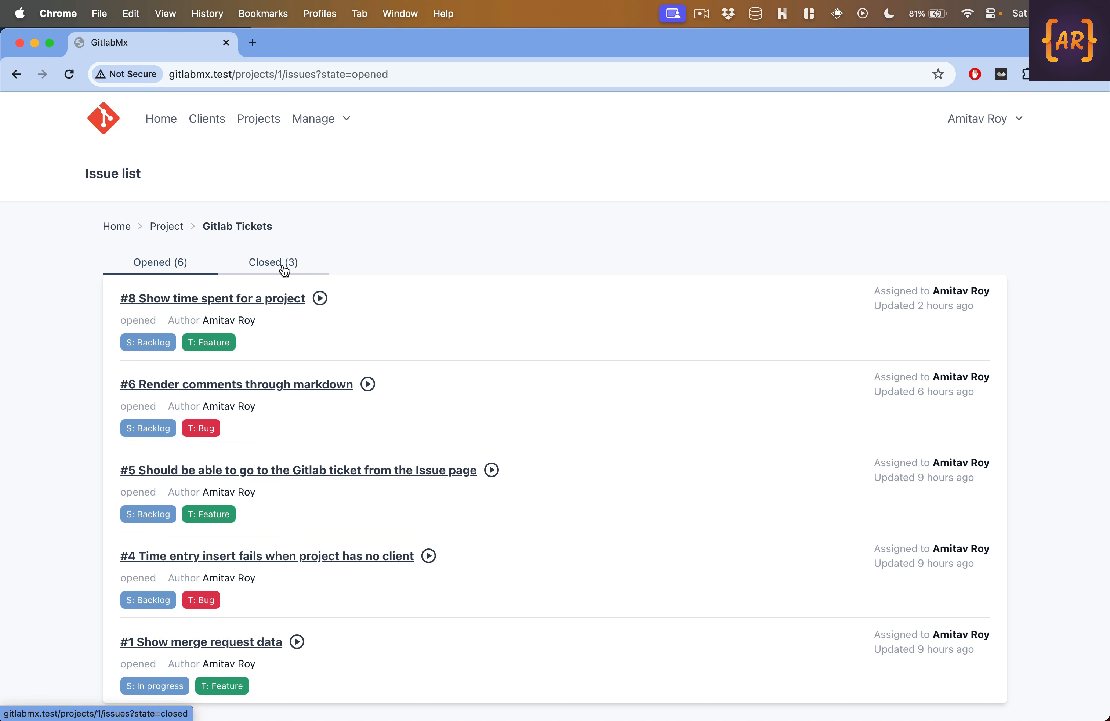
pyautogui.moveTo(287, 271)
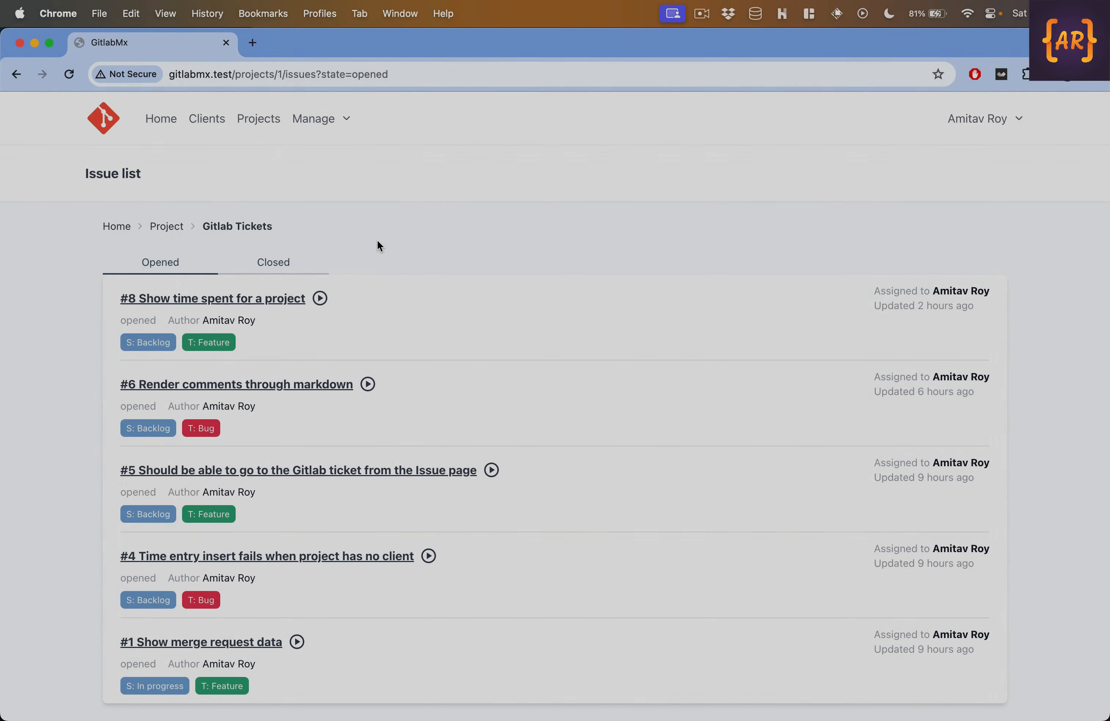
pyautogui.moveTo(406, 230)
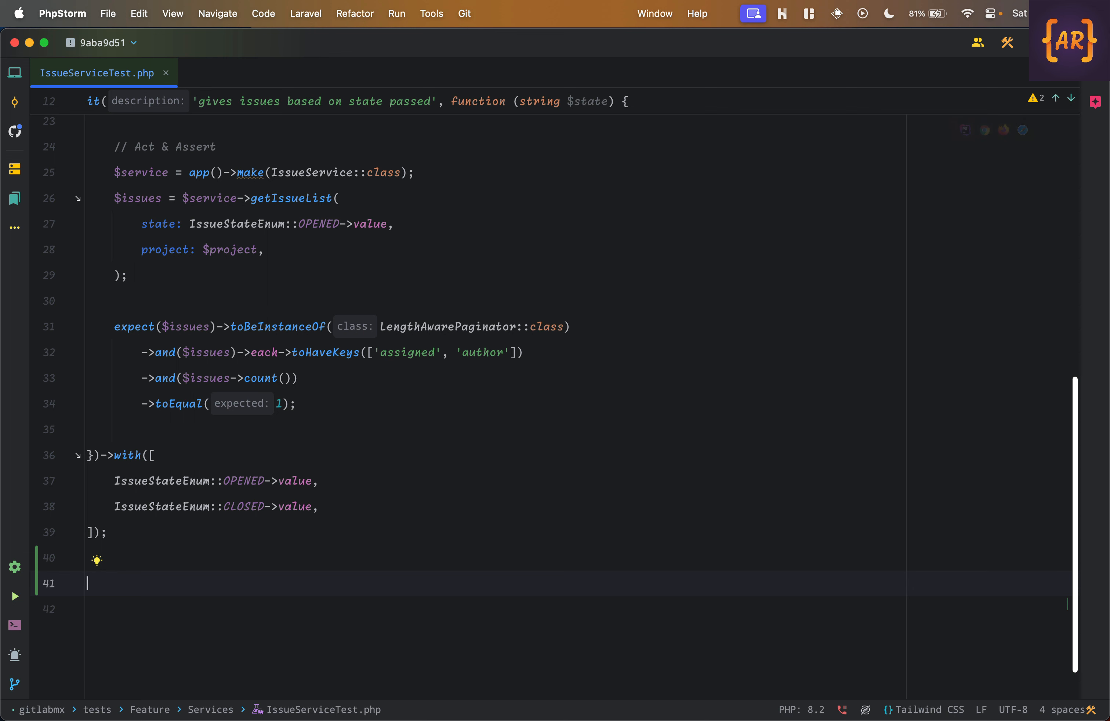
pyautogui.write('ampt')
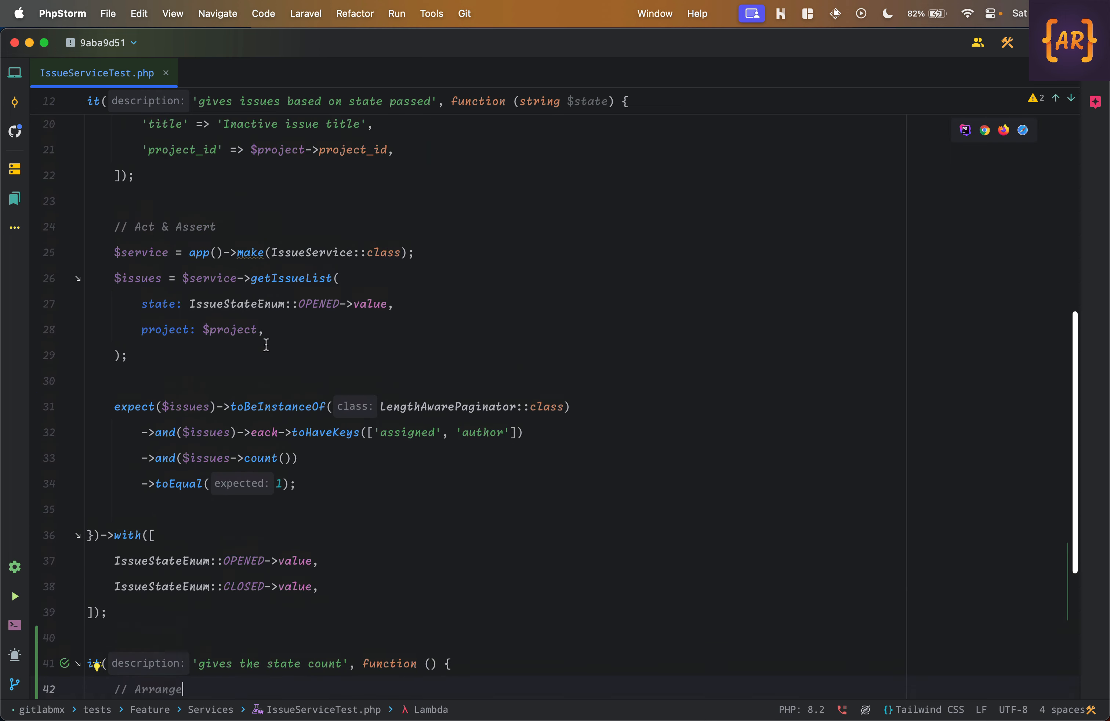
pyautogui.scroll(3)
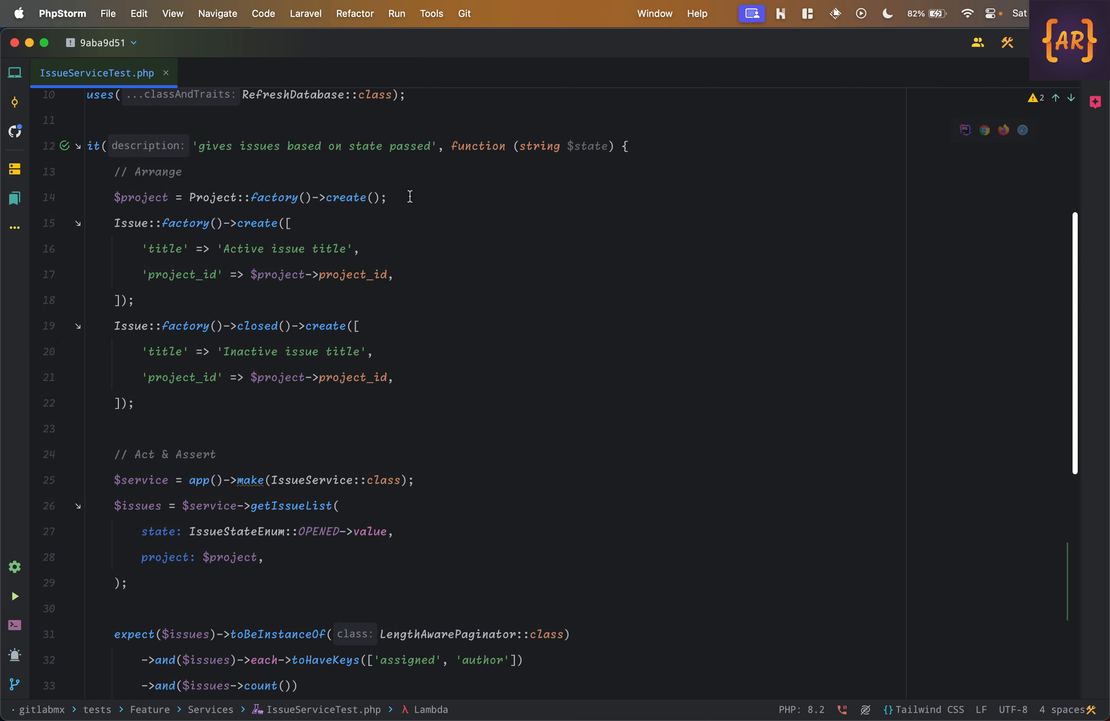
pyautogui.scroll(-3)
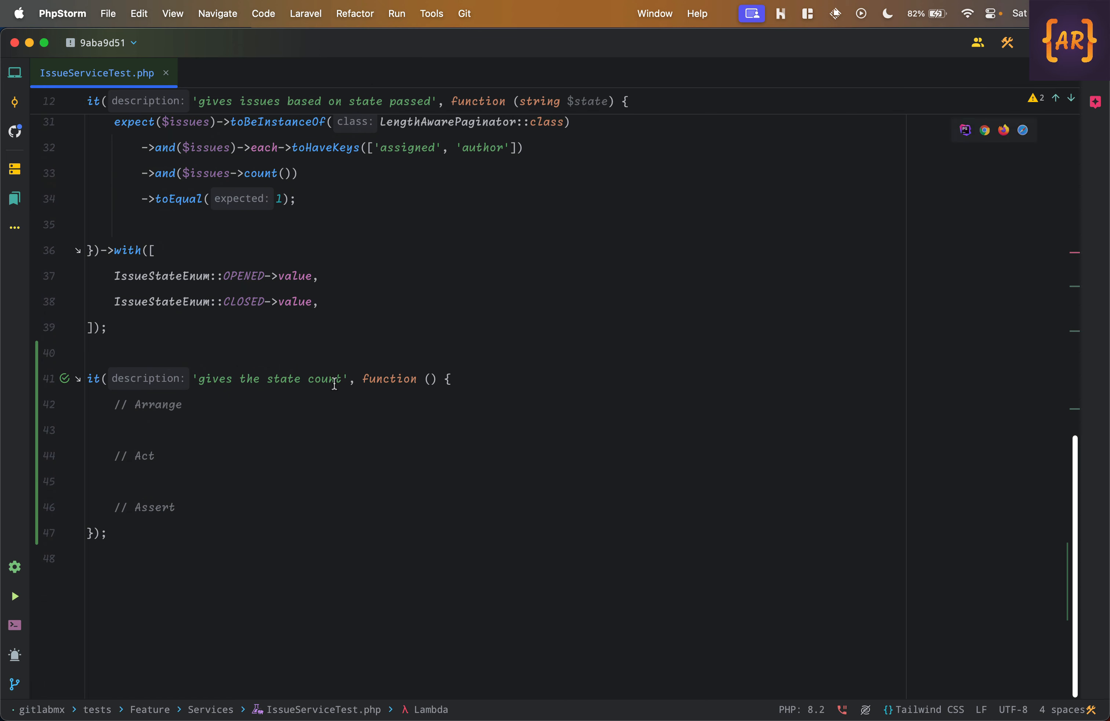
# Arrange a factory project with 3 open and 2 closed issues and retitle the comment to // Act & Assert.
pyautogui.write('$project = Project::factory()->create();')
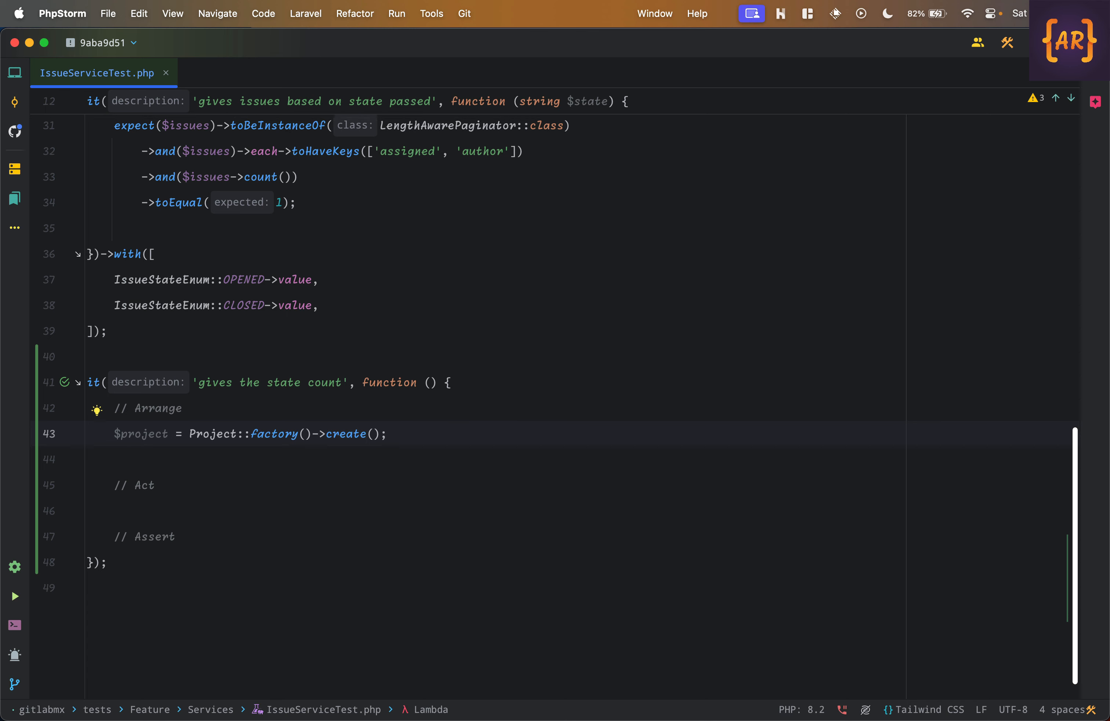
pyautogui.scroll(3)
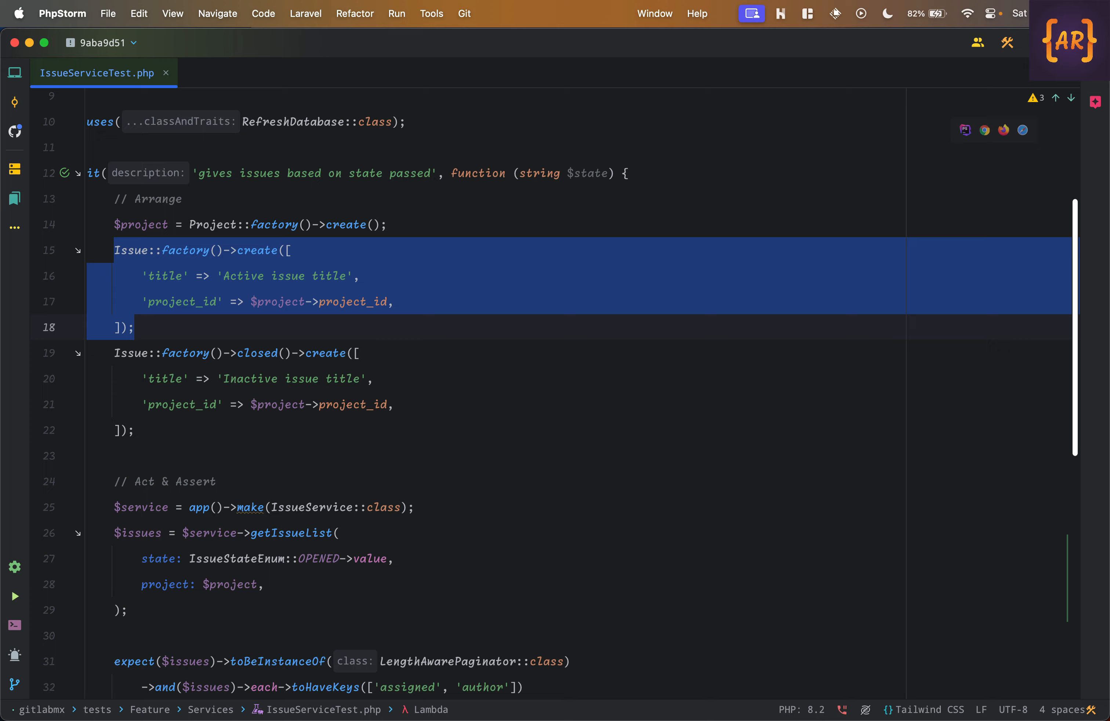
pyautogui.scroll(-3)
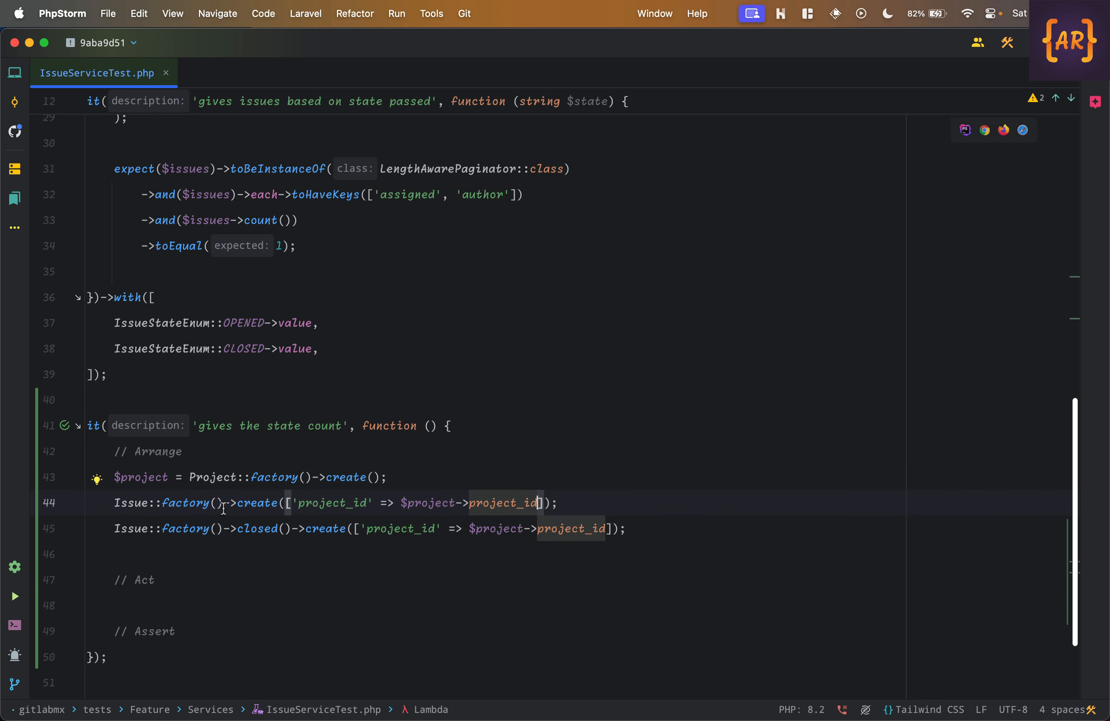
pyautogui.write('count: 3')
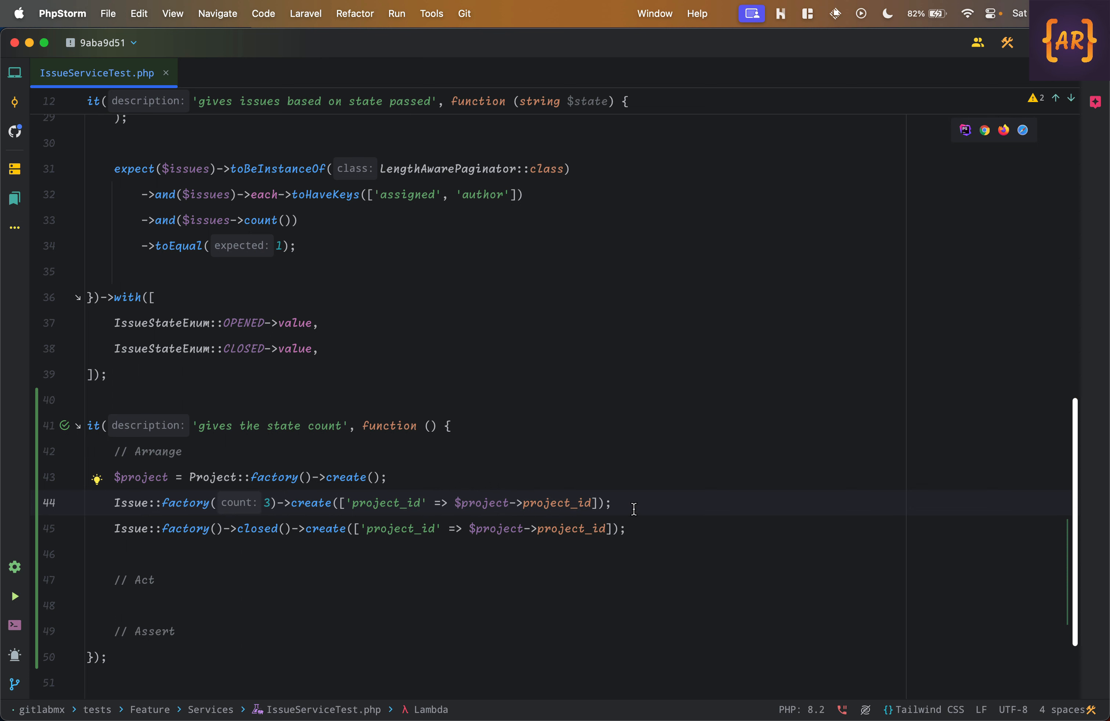
pyautogui.moveTo(339, 525)
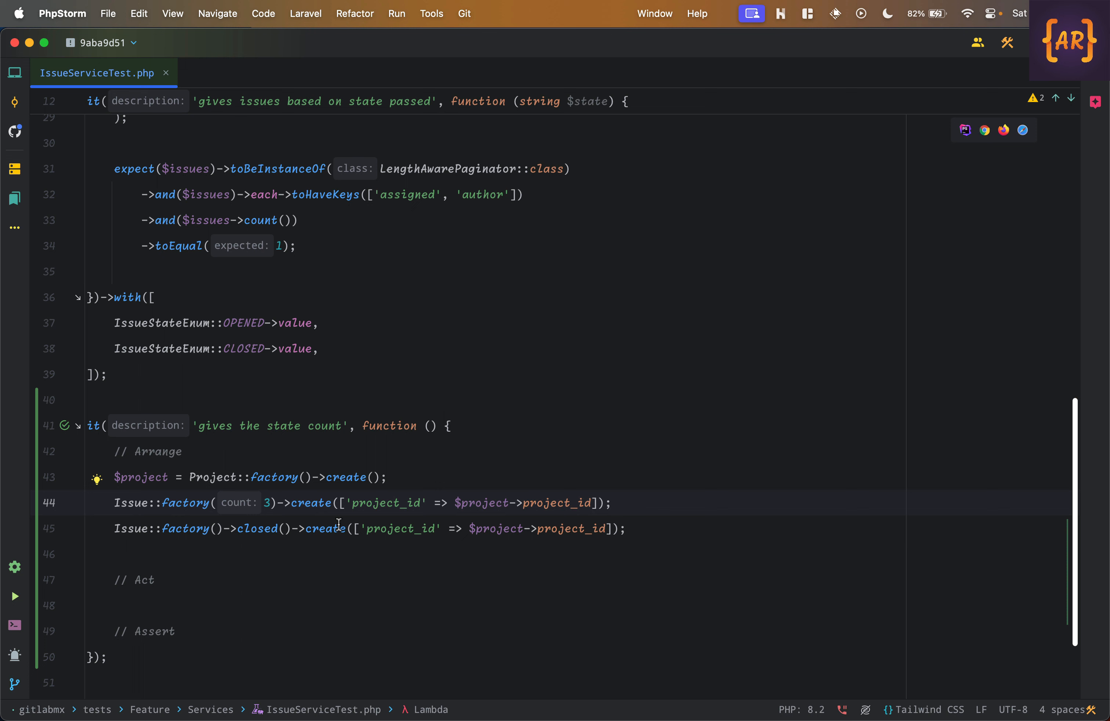
pyautogui.moveTo(213, 536)
pyautogui.write('2')
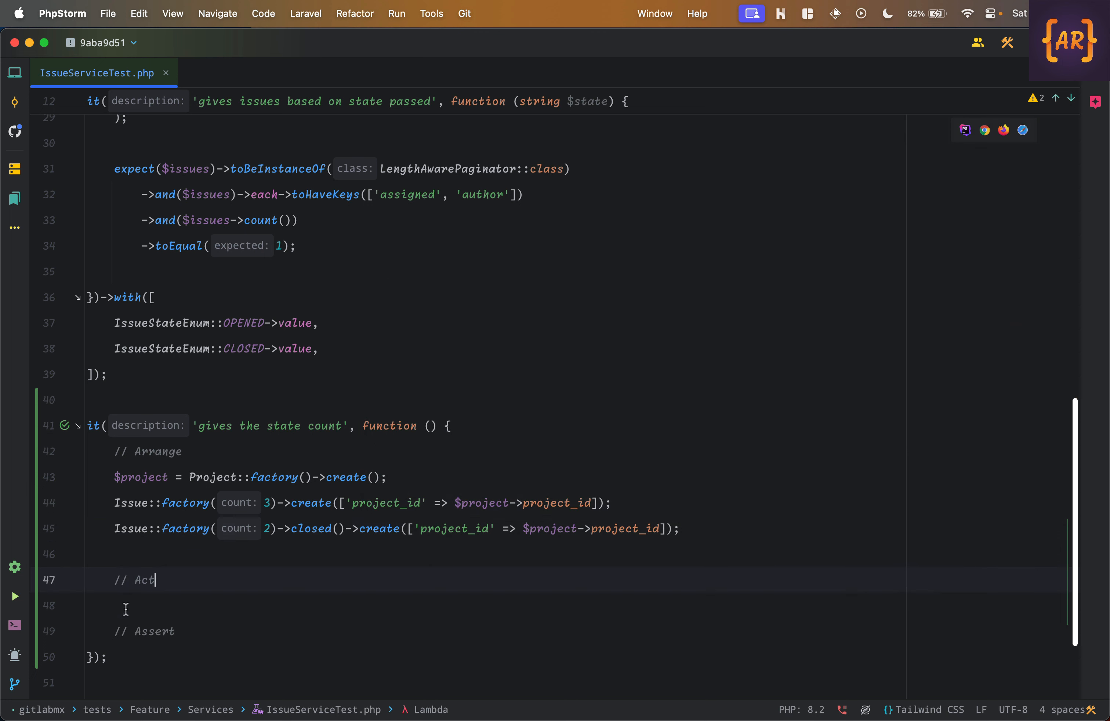
pyautogui.write('& Assert')
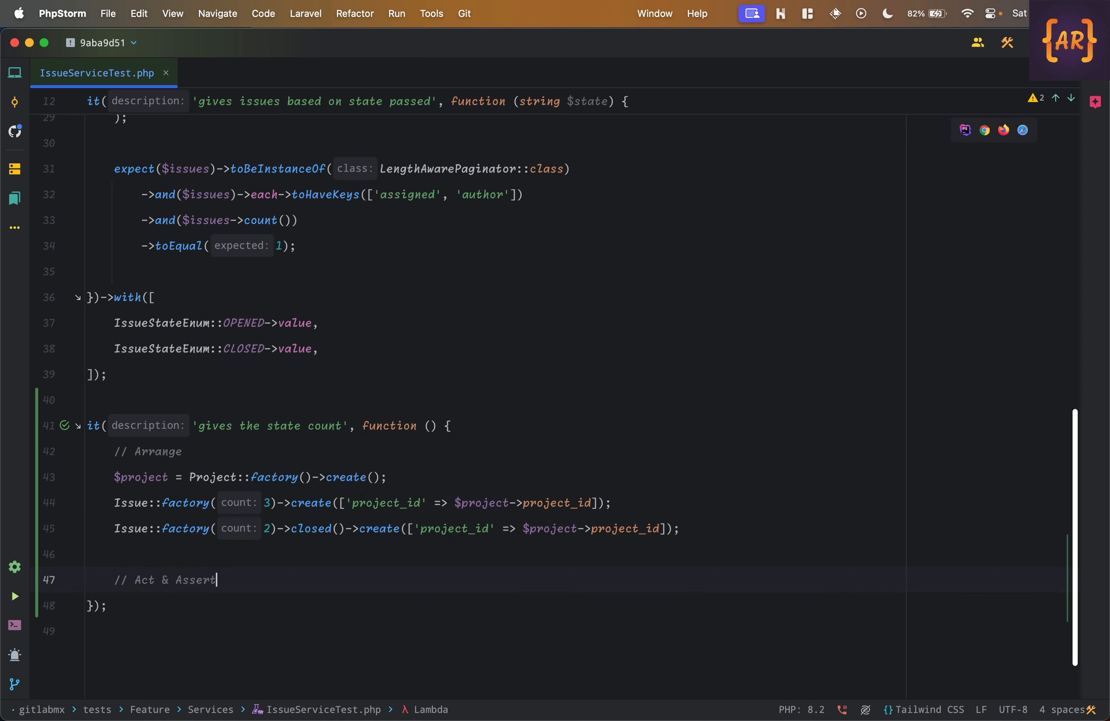
pyautogui.scroll(3)
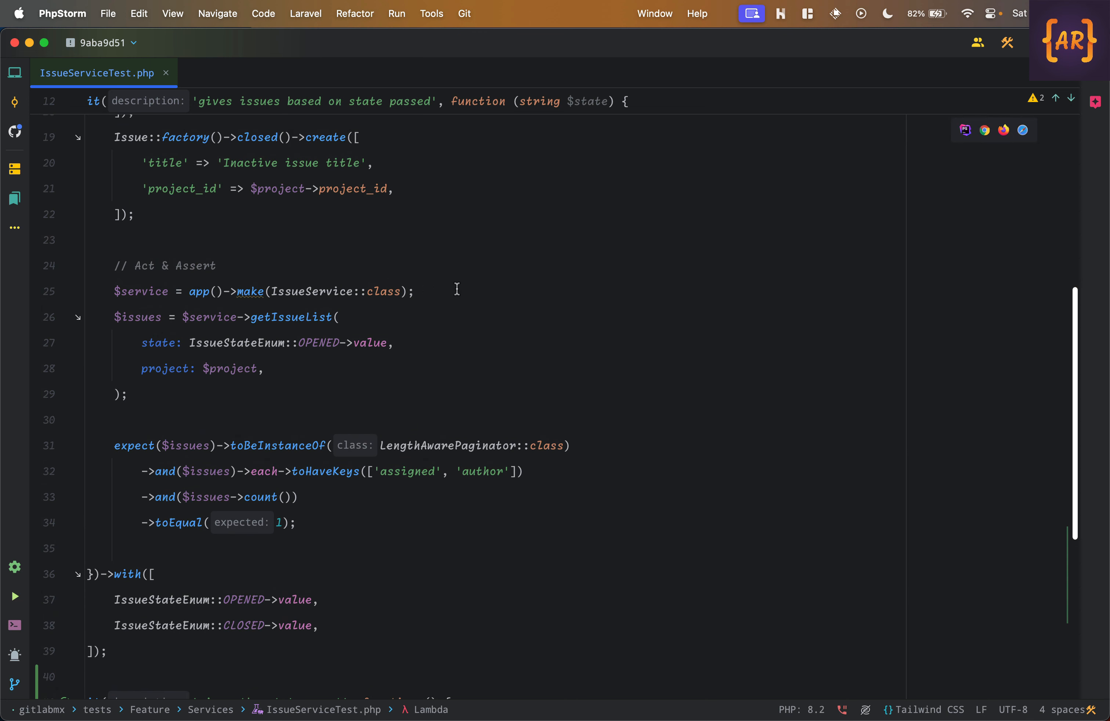
pyautogui.scroll(-3)
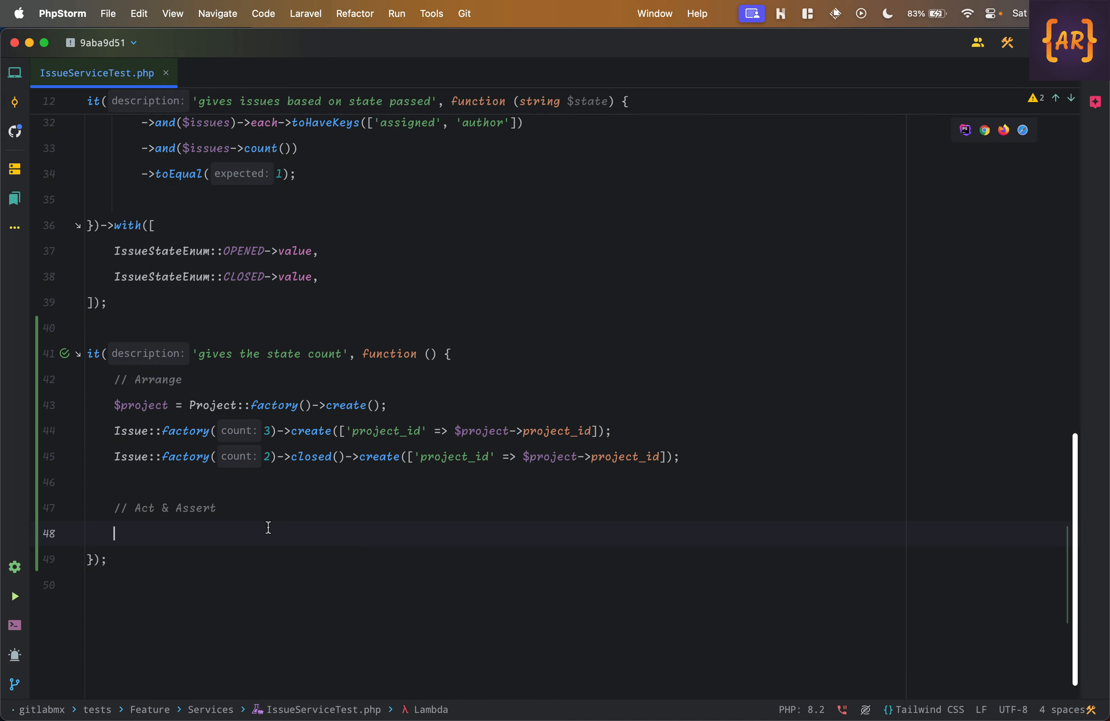
# Call getIssuesStateCount in the test and create the method in IssueService with a Project $project parameter.
pyautogui.click(232, 73)
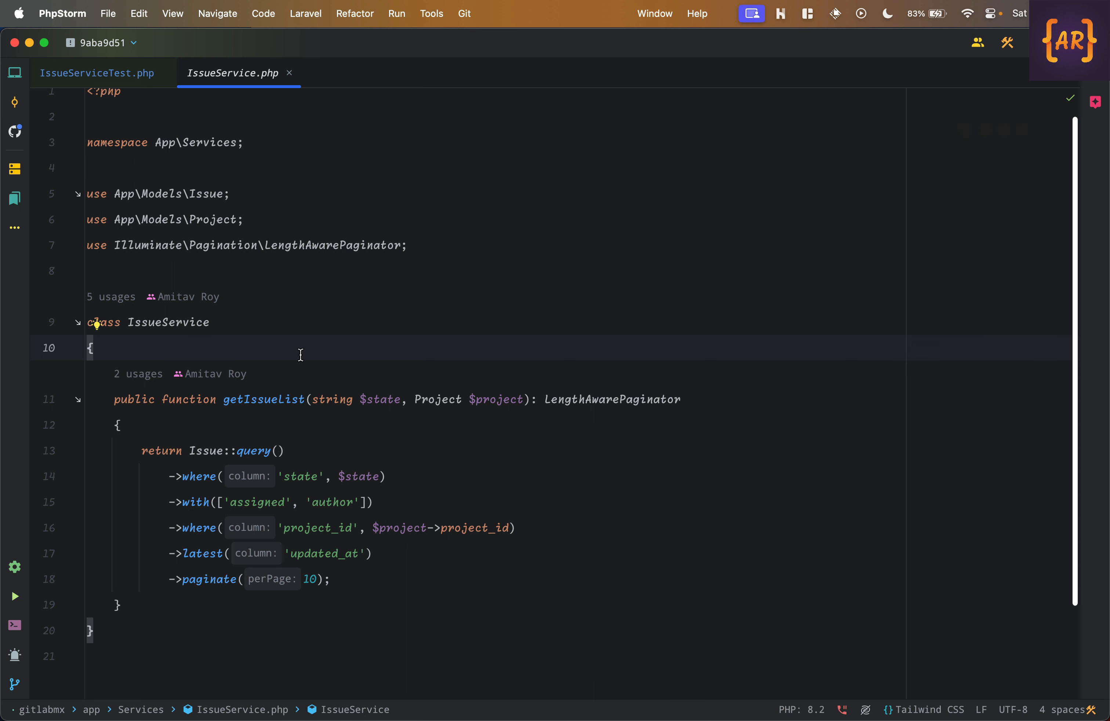
pyautogui.write('d')
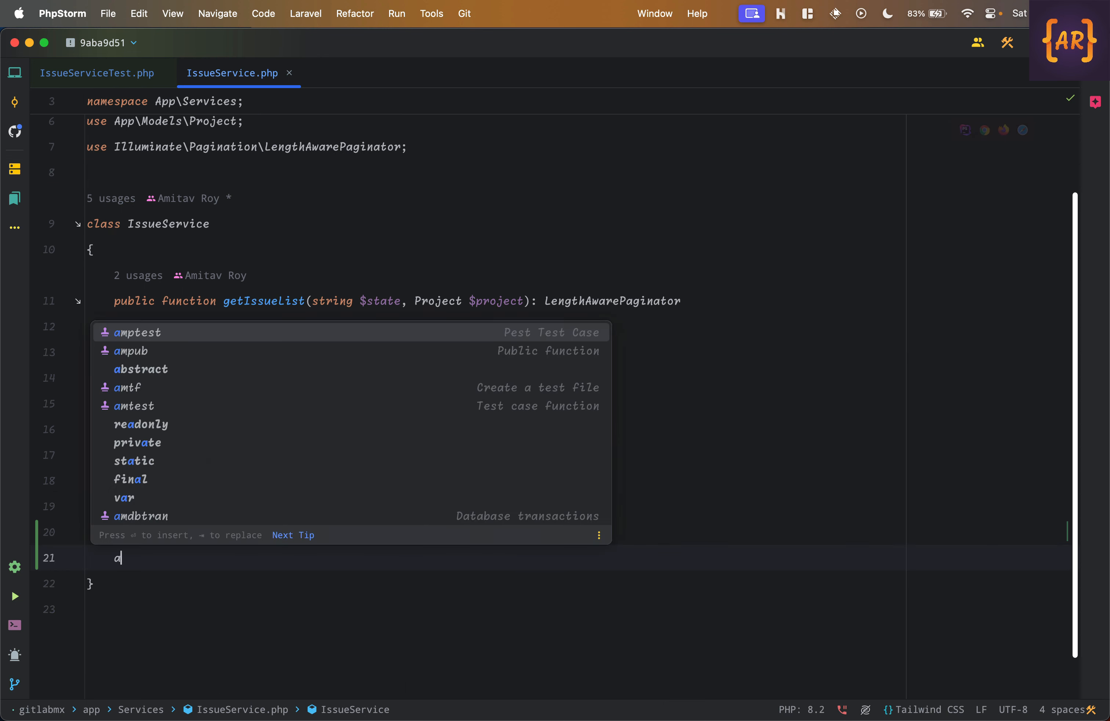
pyautogui.write('mp')
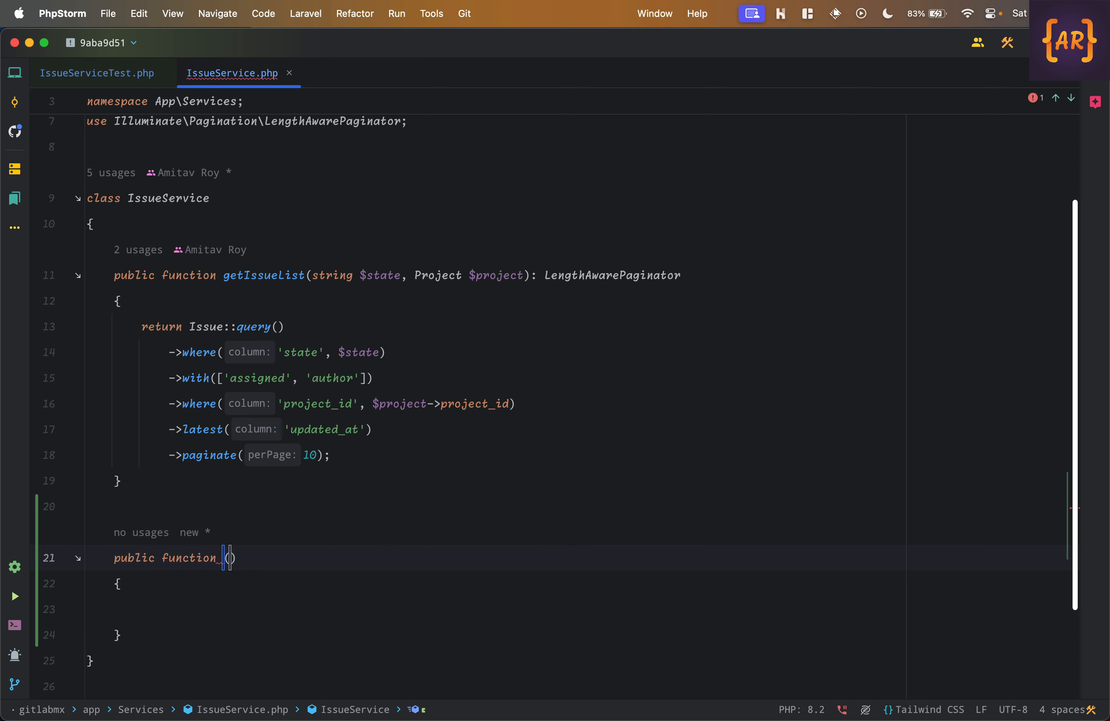
pyautogui.write('g')
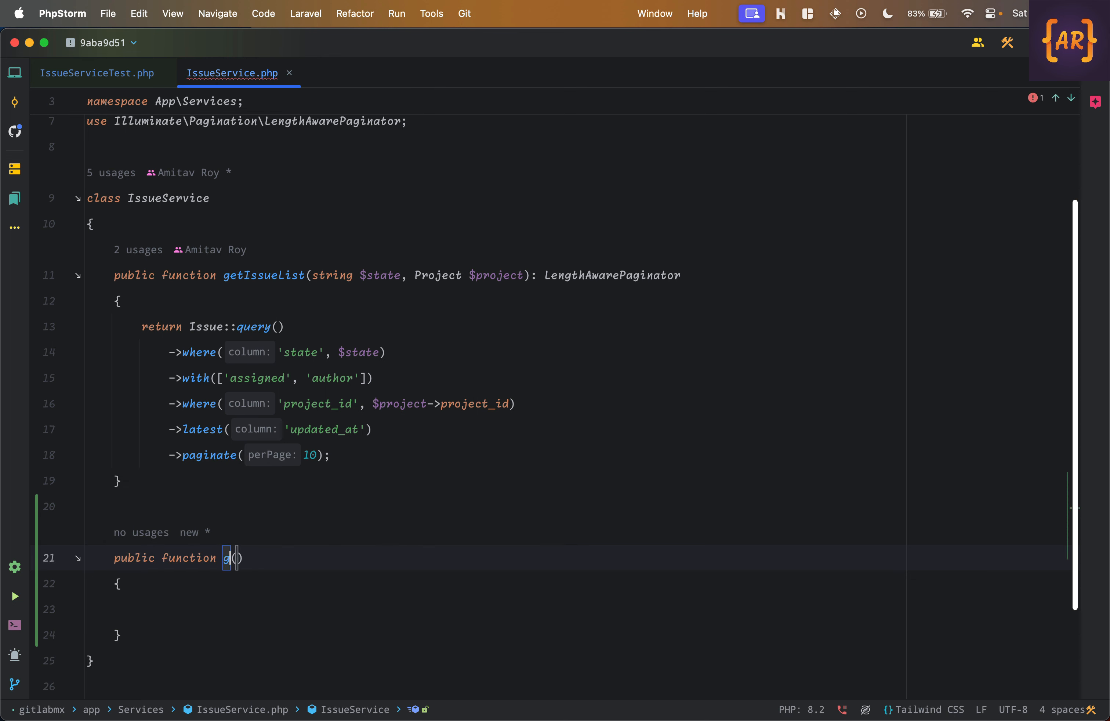
pyautogui.write('etIssues')
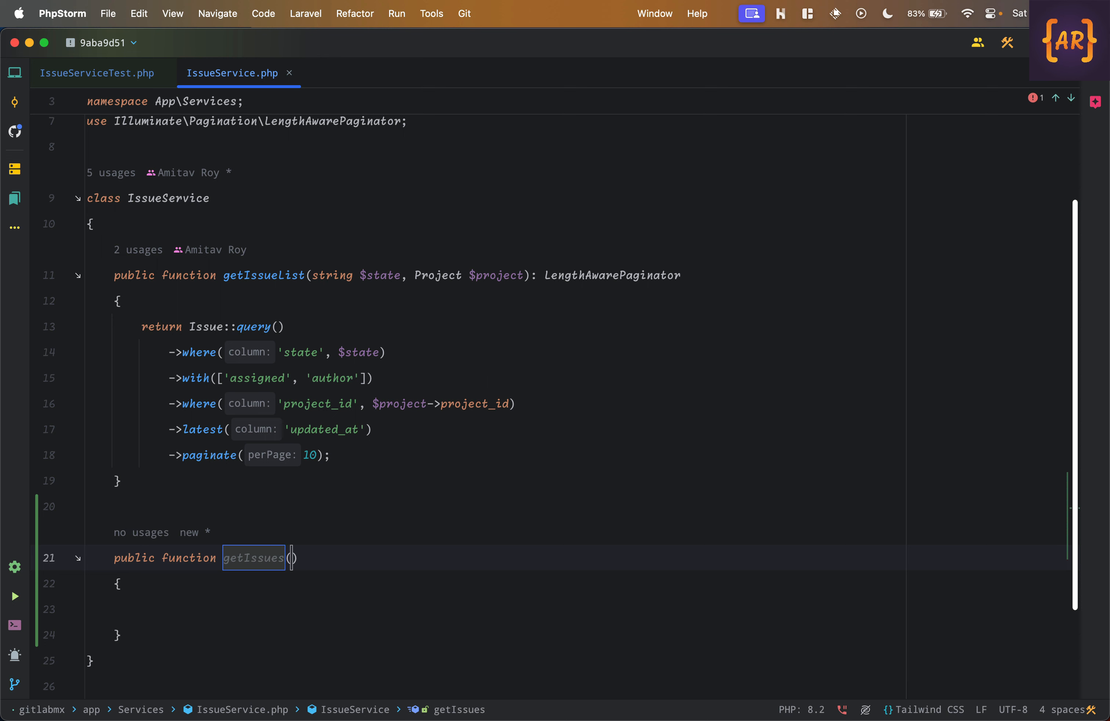
pyautogui.write('State')
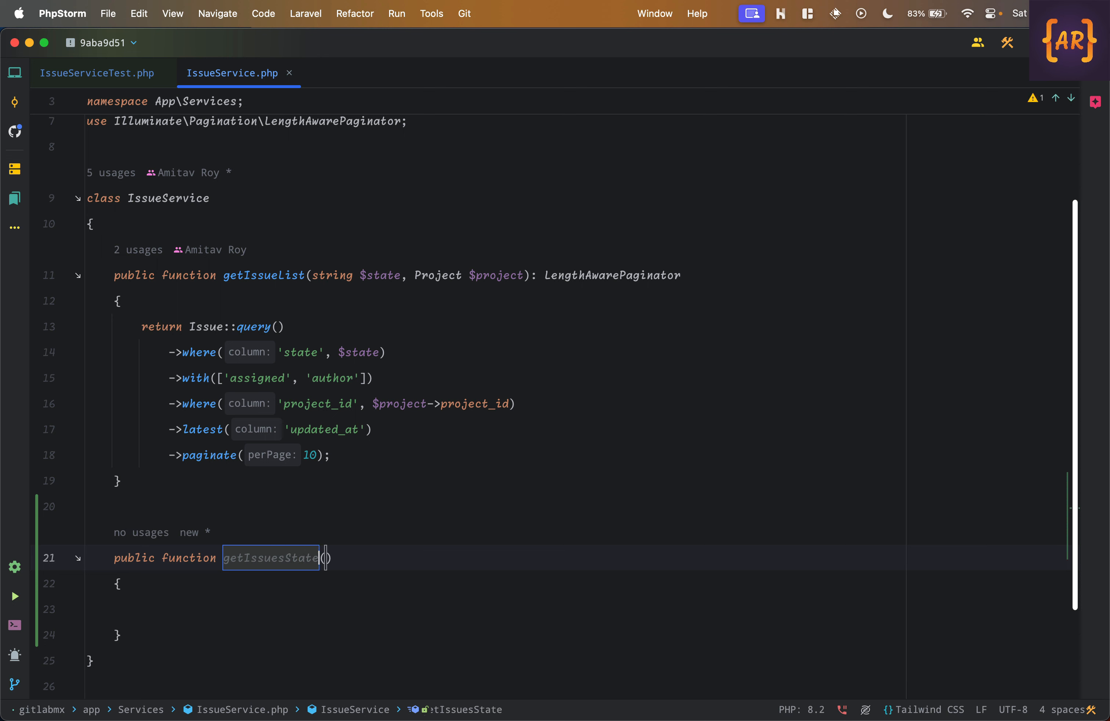
pyautogui.write('Count(Proje')
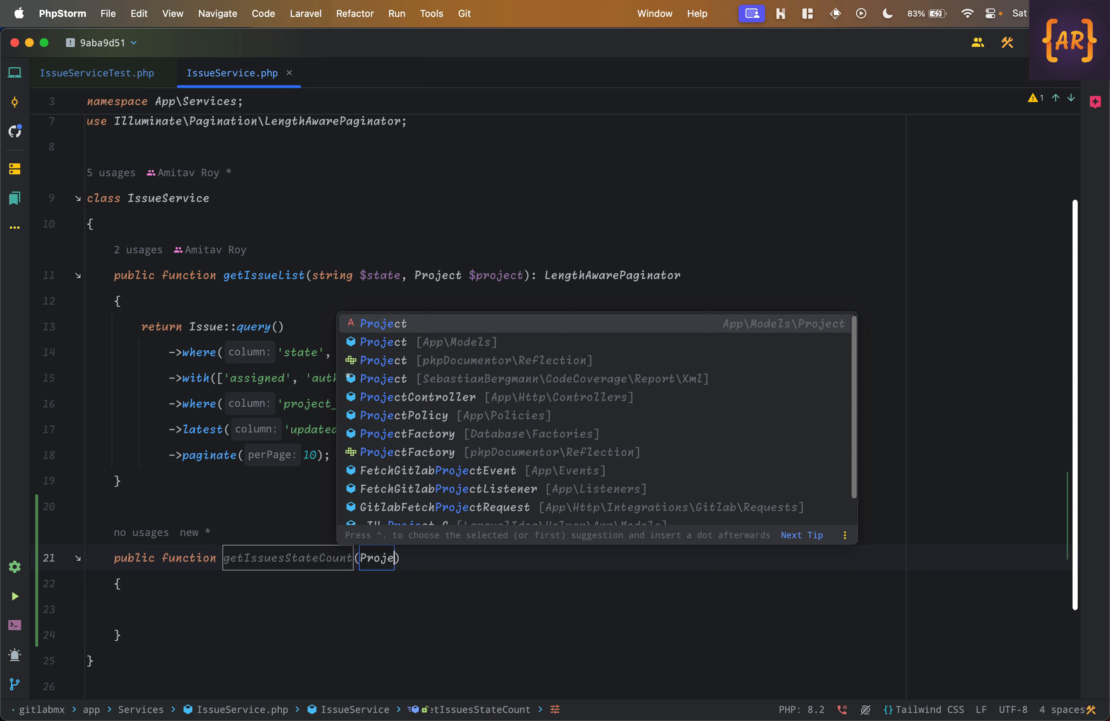
pyautogui.click(383, 342)
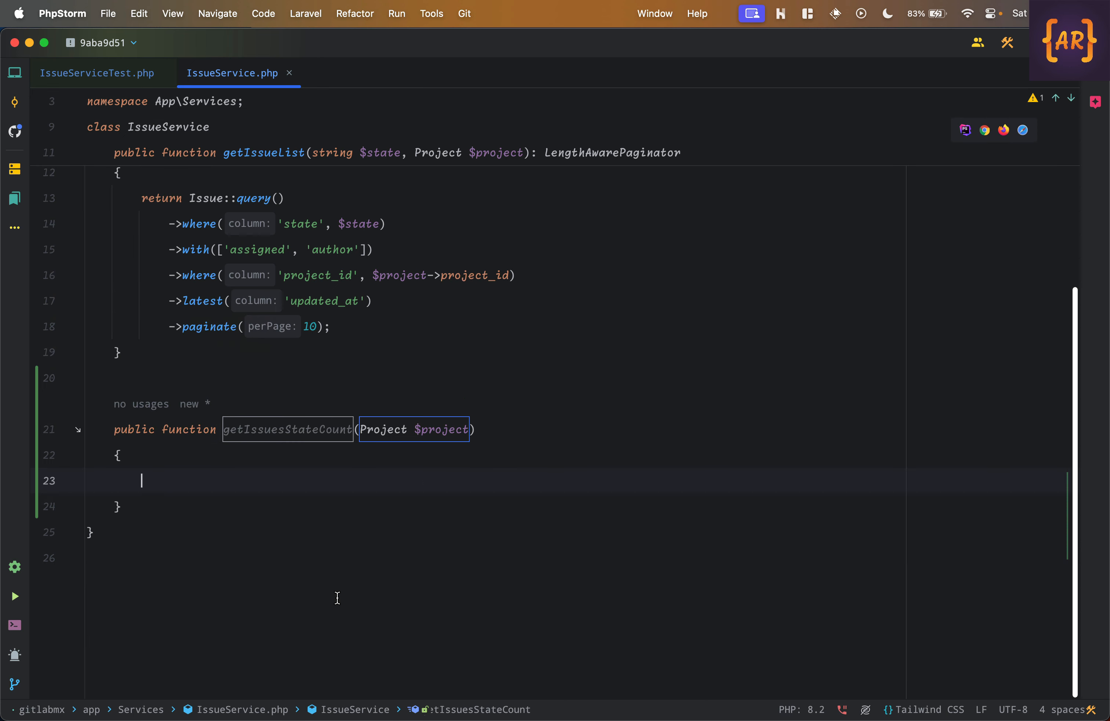
# Return Issue::query() selecting state and DB::raw COUNT(state) as count, grouped by state, ending in get().
pyautogui.write('return Issue::query()')
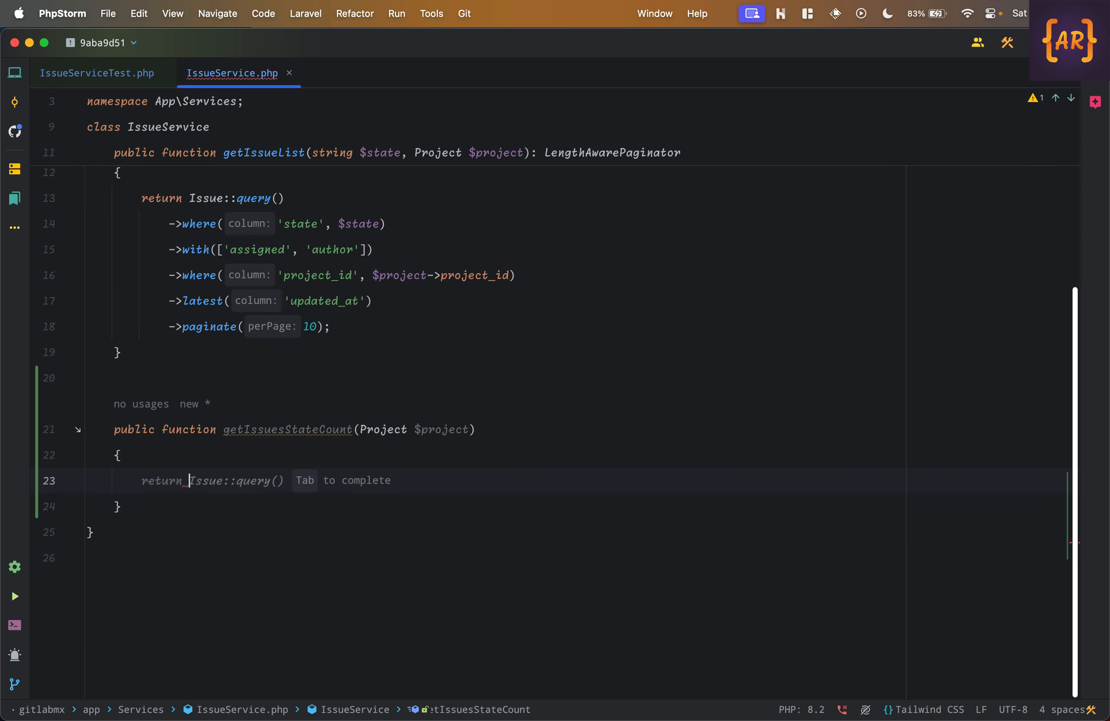
pyautogui.press('Tab')
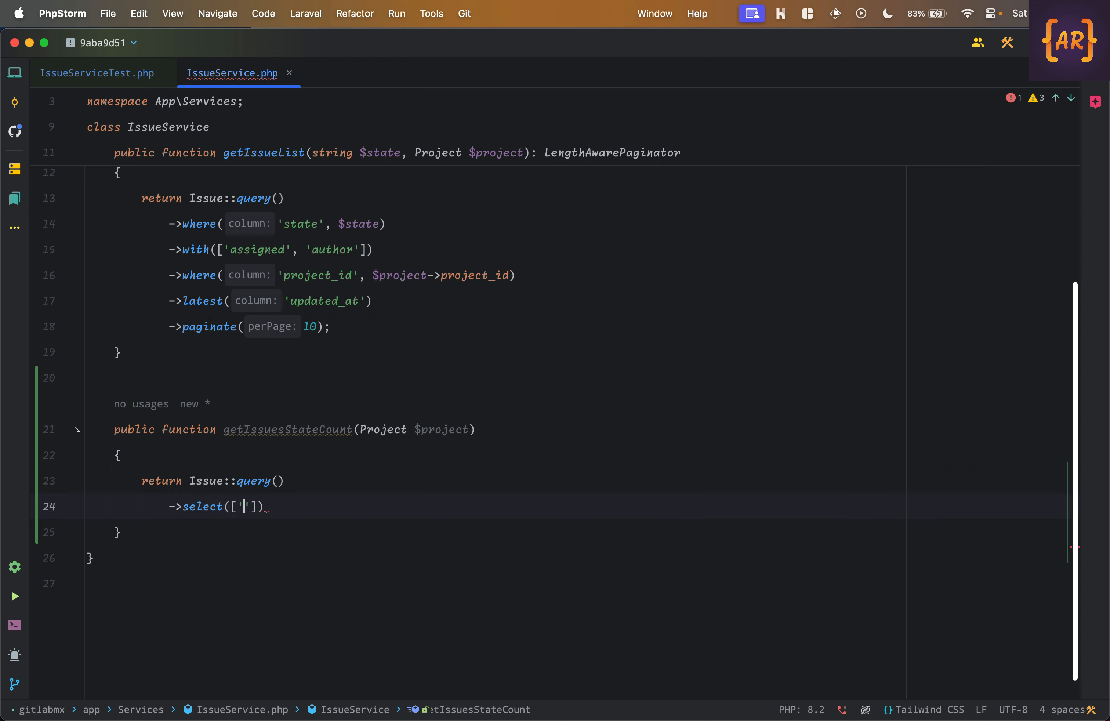
pyautogui.write("state',")
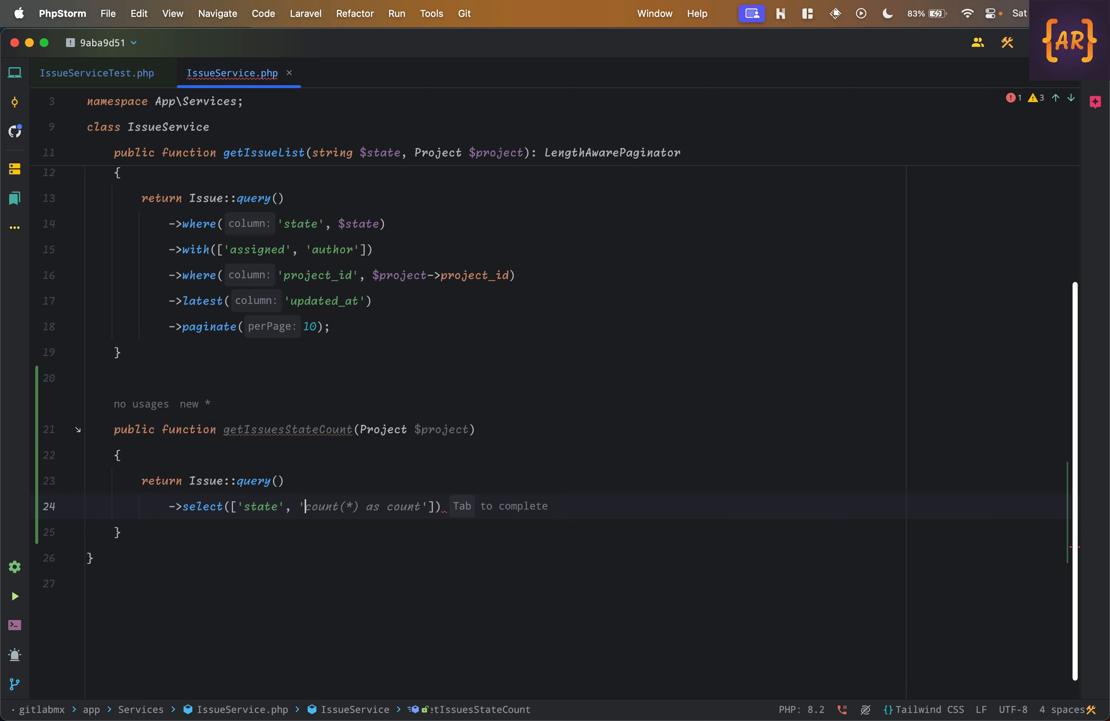
pyautogui.write('DB::raw("')
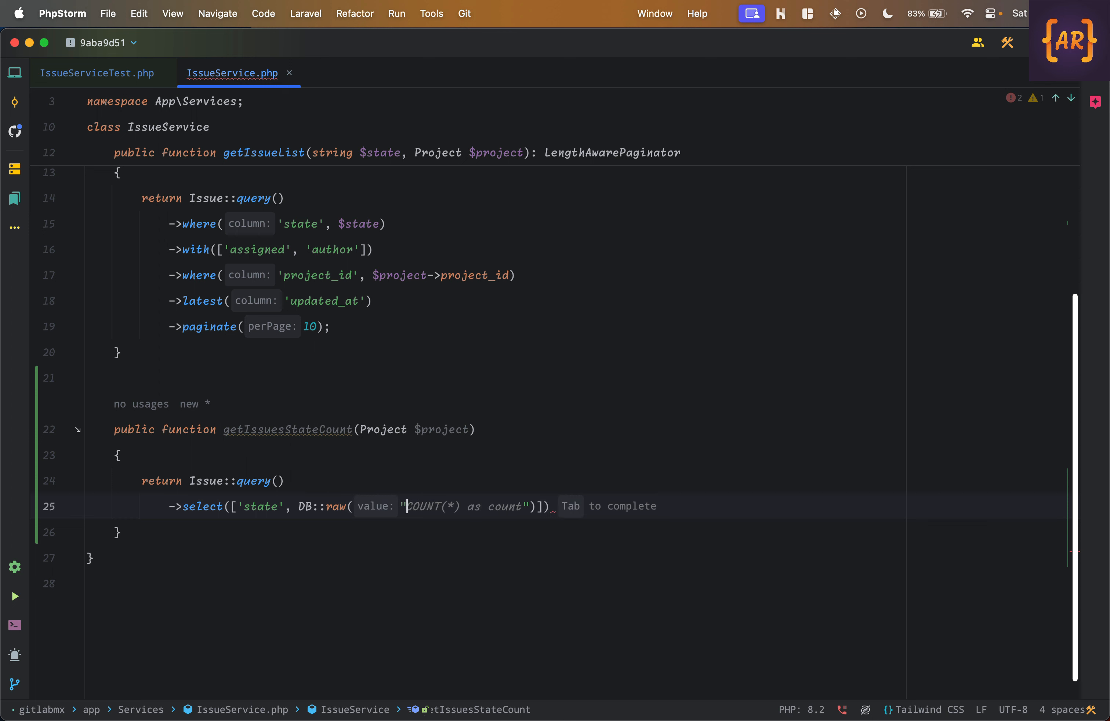
pyautogui.press('Tab')
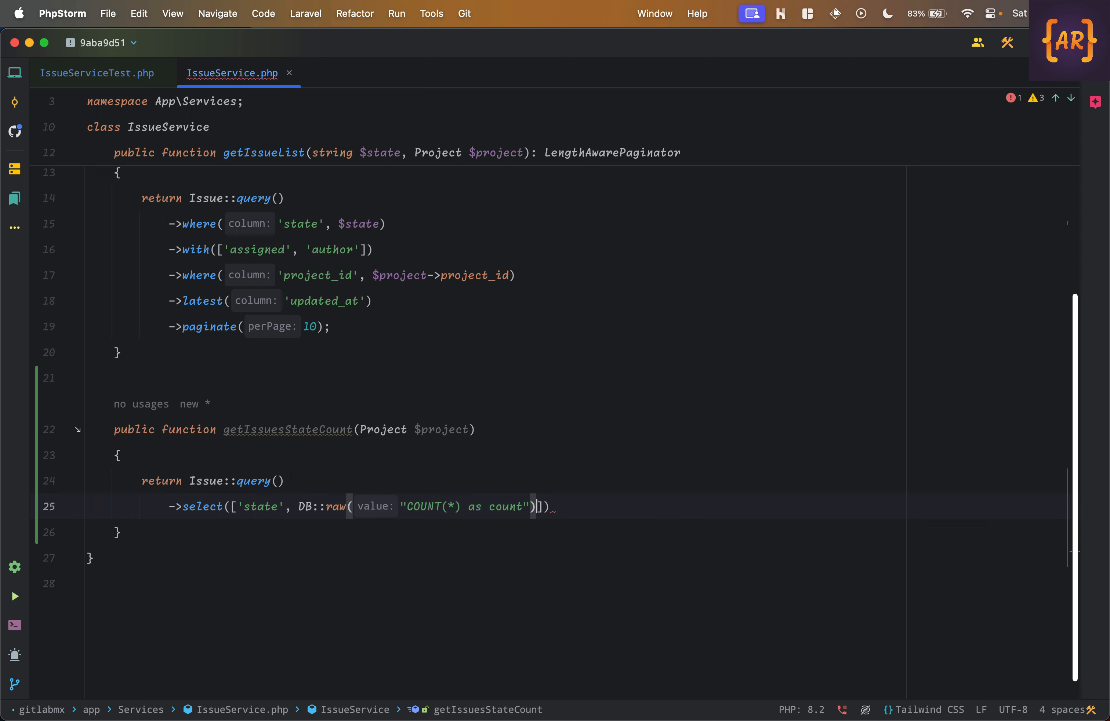
pyautogui.click(499, 506)
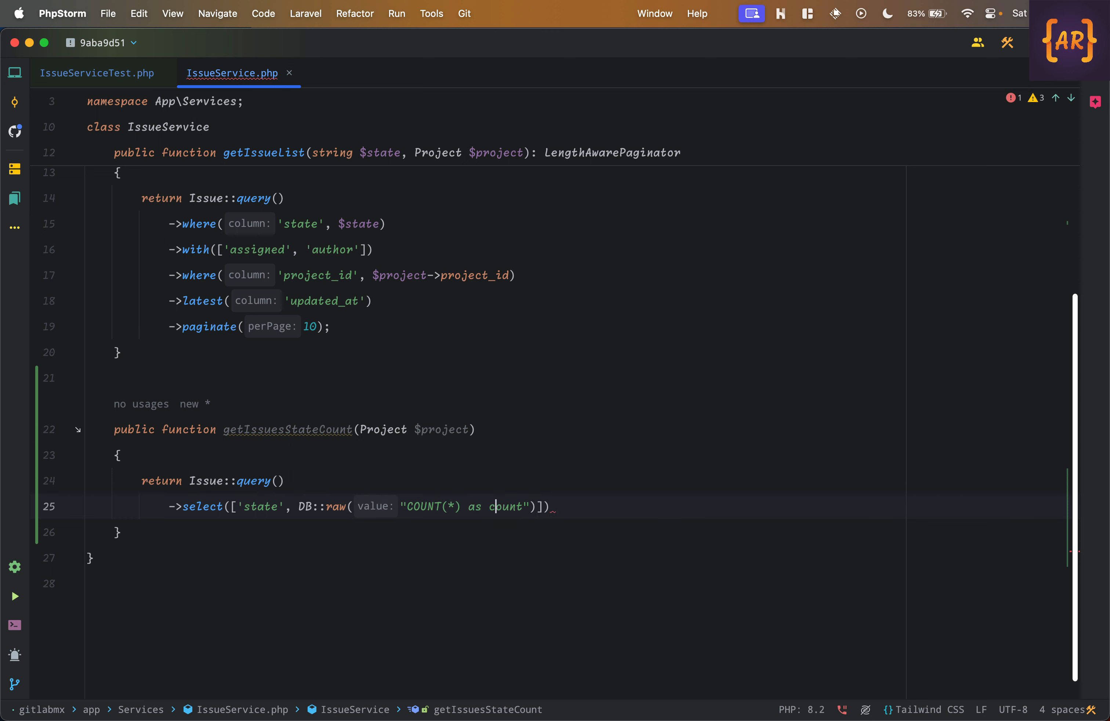
pyautogui.write('state')
pyautogui.write("->groupBy('")
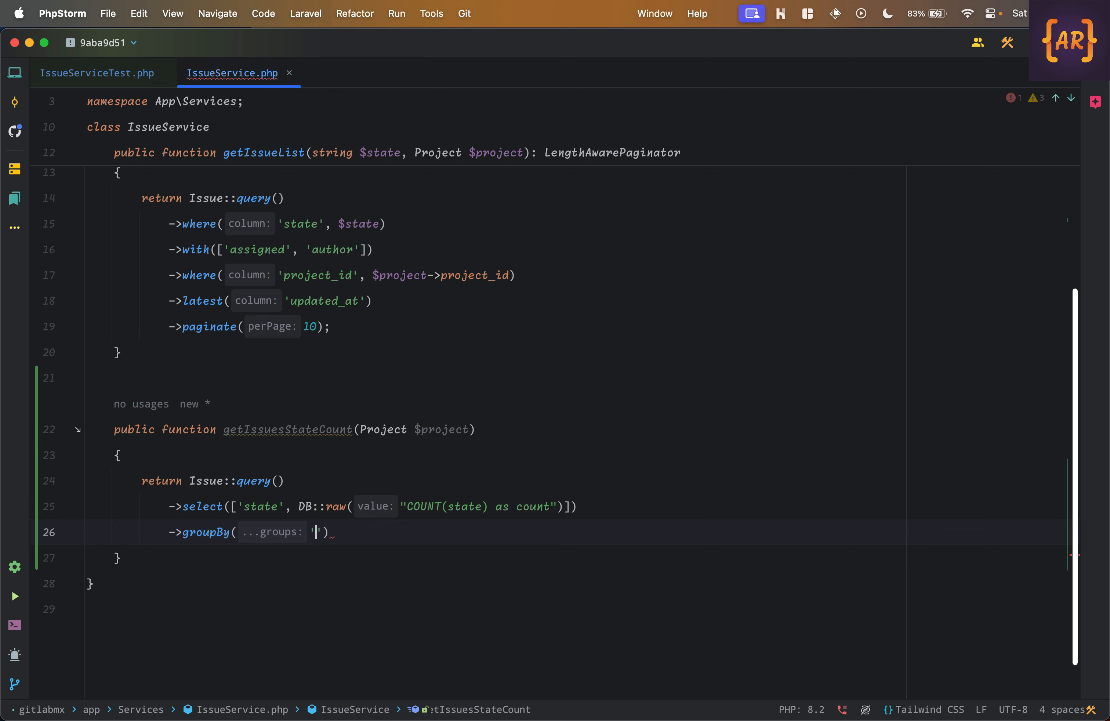
pyautogui.write("state')")
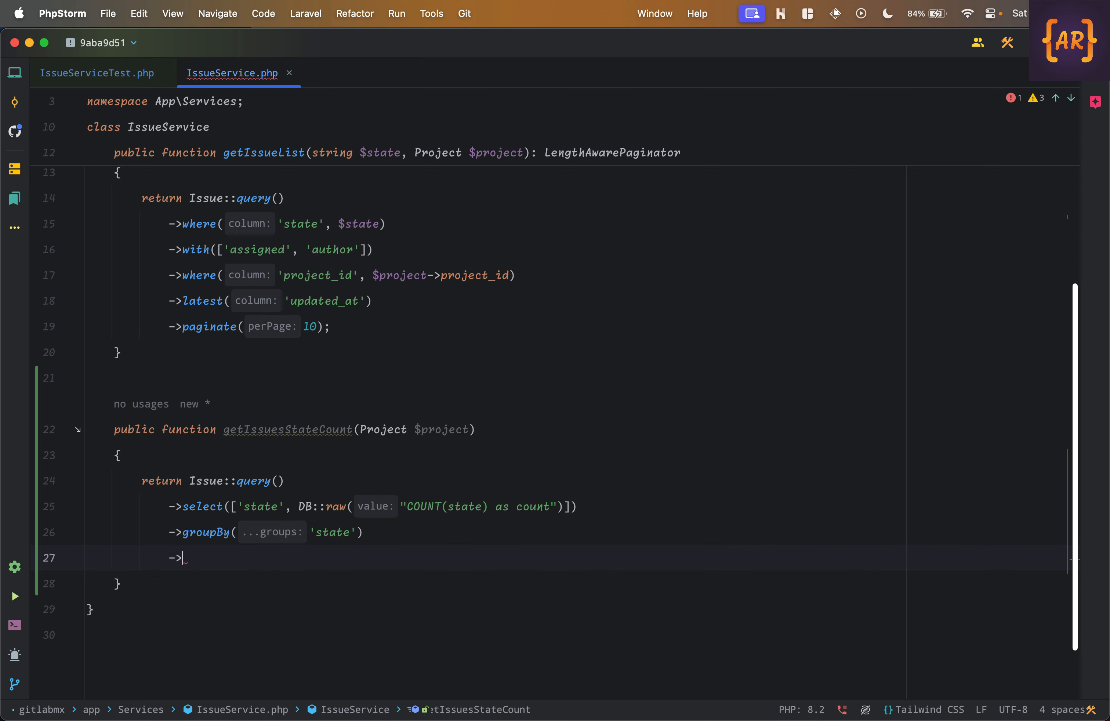
pyautogui.write('get();')
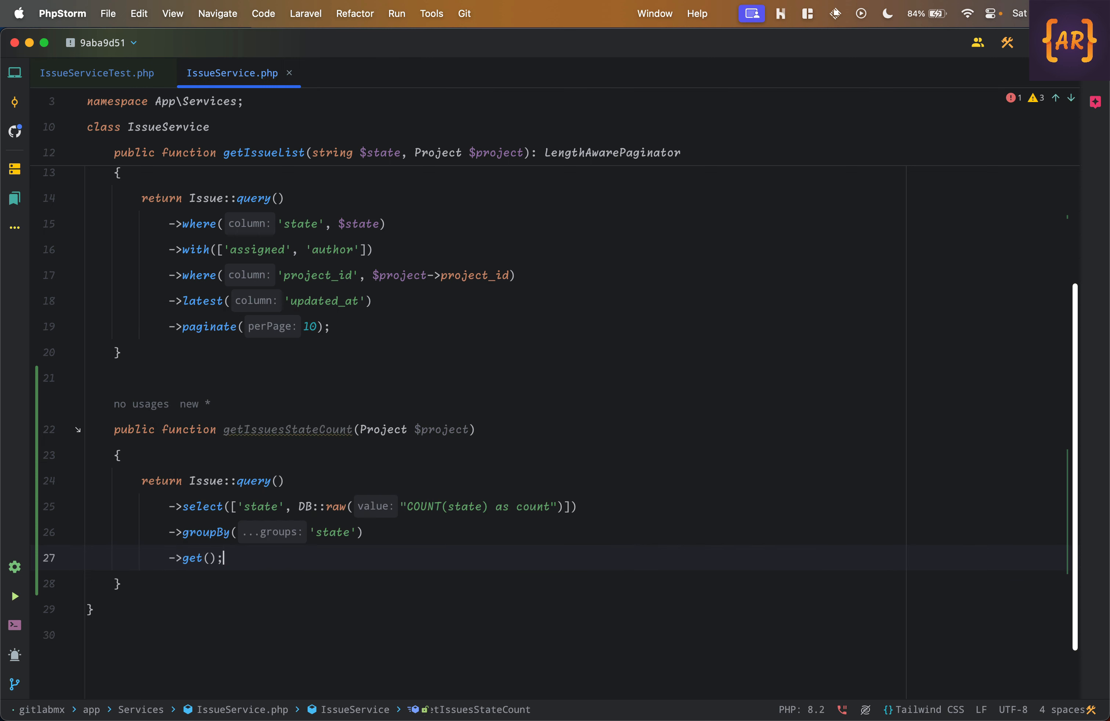
pyautogui.click(476, 429)
pyautogui.write(':')
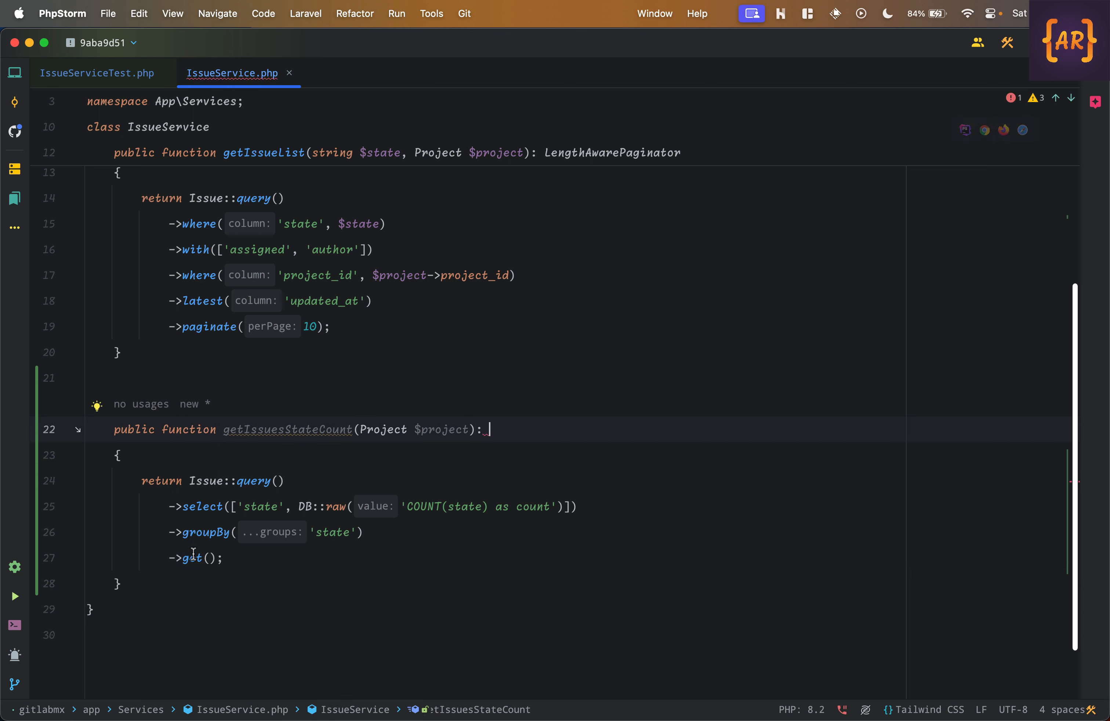
pyautogui.moveTo(193, 557)
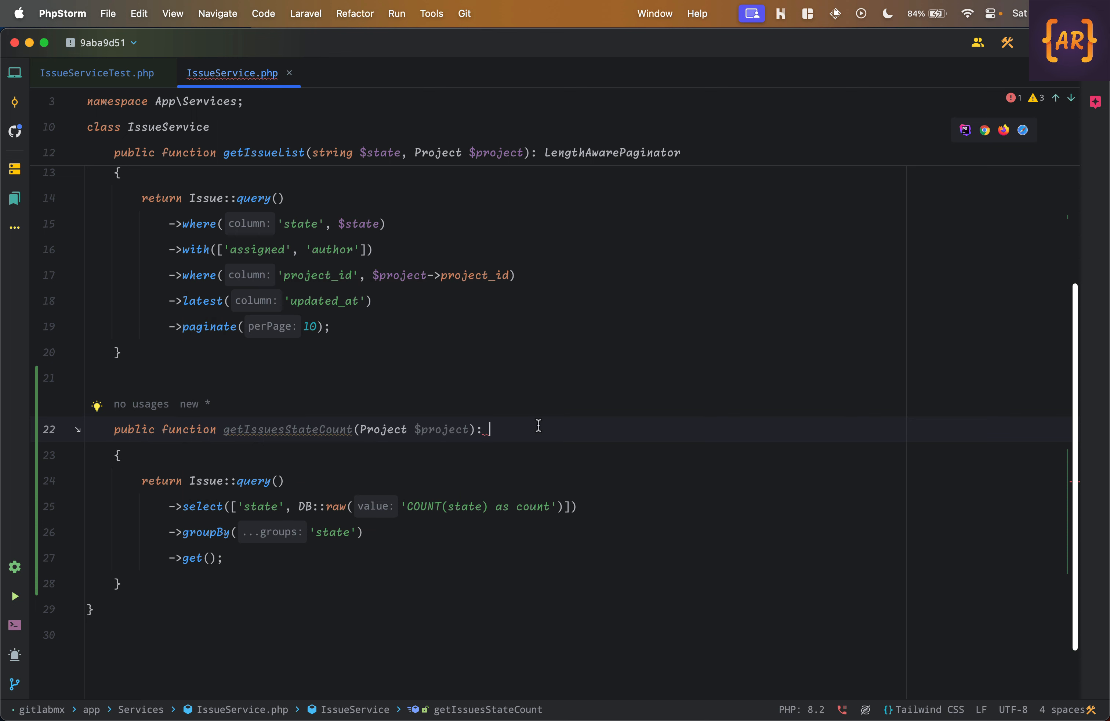
# Declare the return type Builder | Collection on getIssuesStateCount, importing both classes via autocomplete.
pyautogui.write('Build')
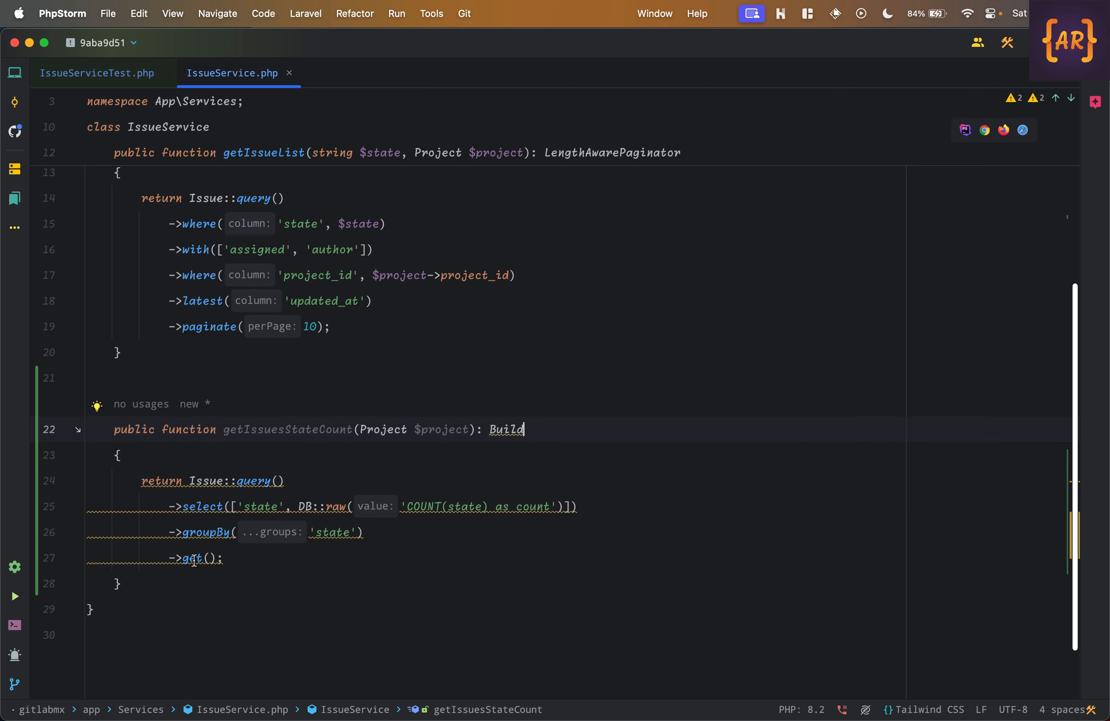
pyautogui.moveTo(566, 429)
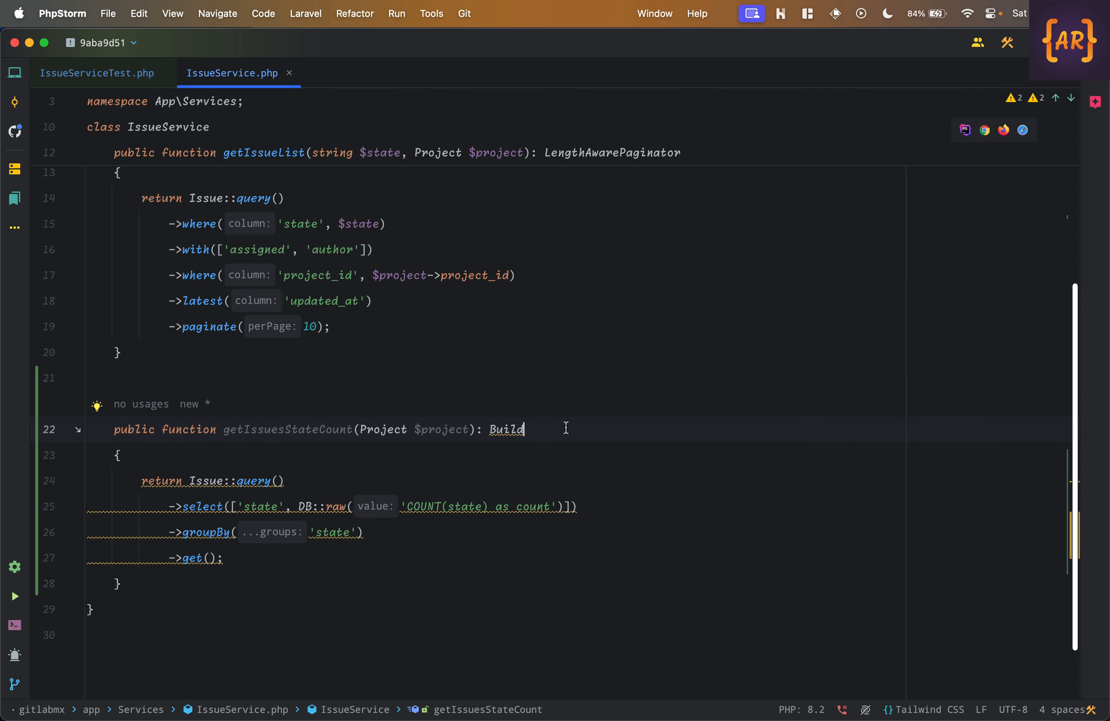
pyautogui.press('Backspace')
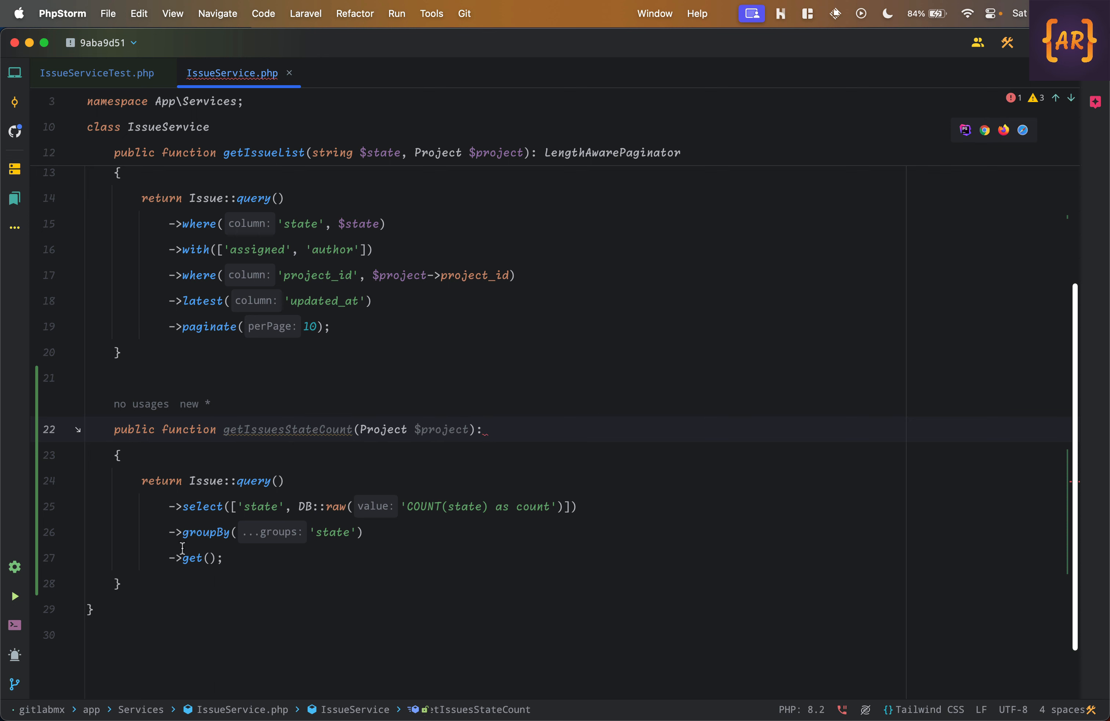
pyautogui.moveTo(191, 557)
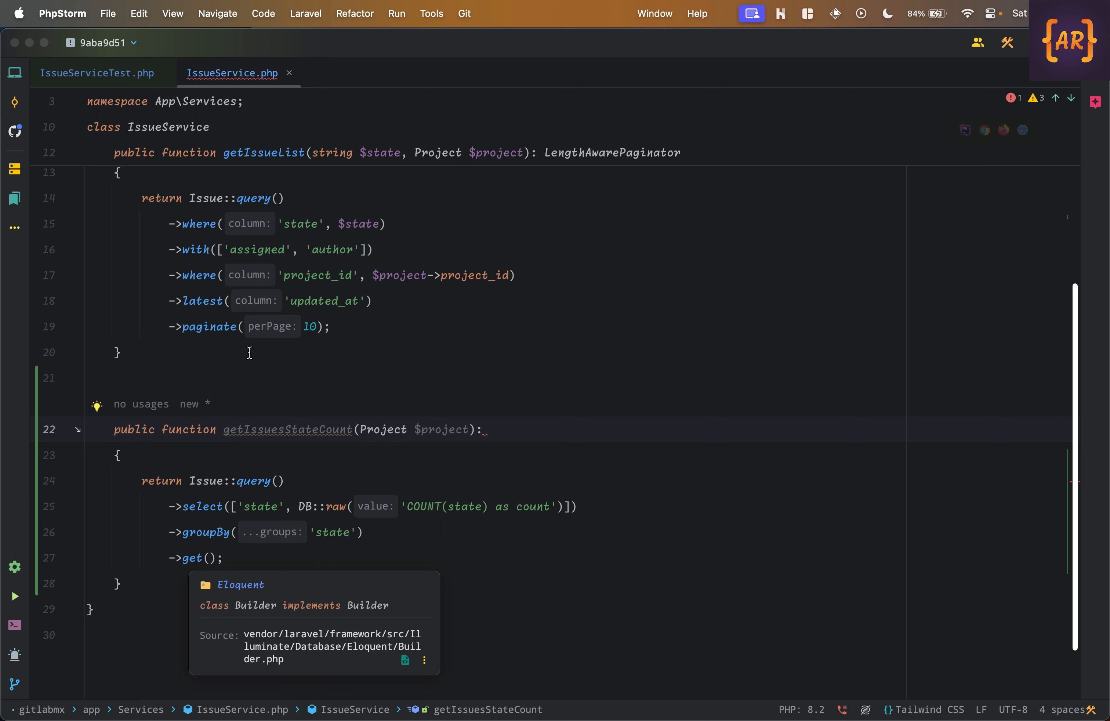
pyautogui.click(485, 429)
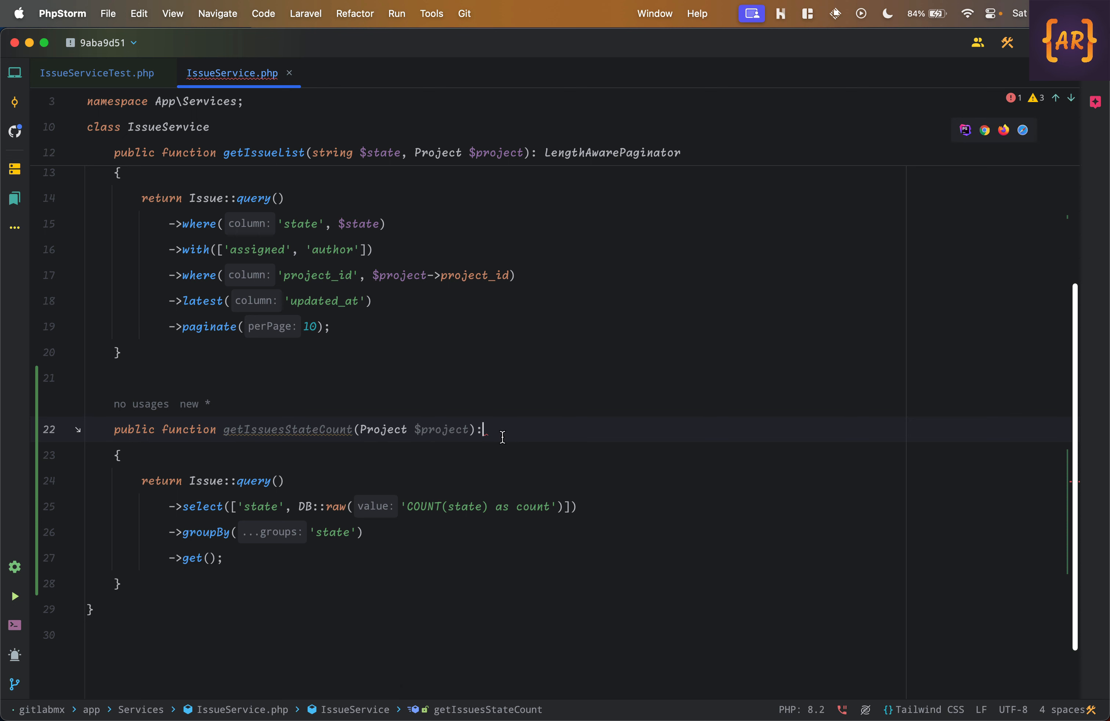
pyautogui.write('Builder')
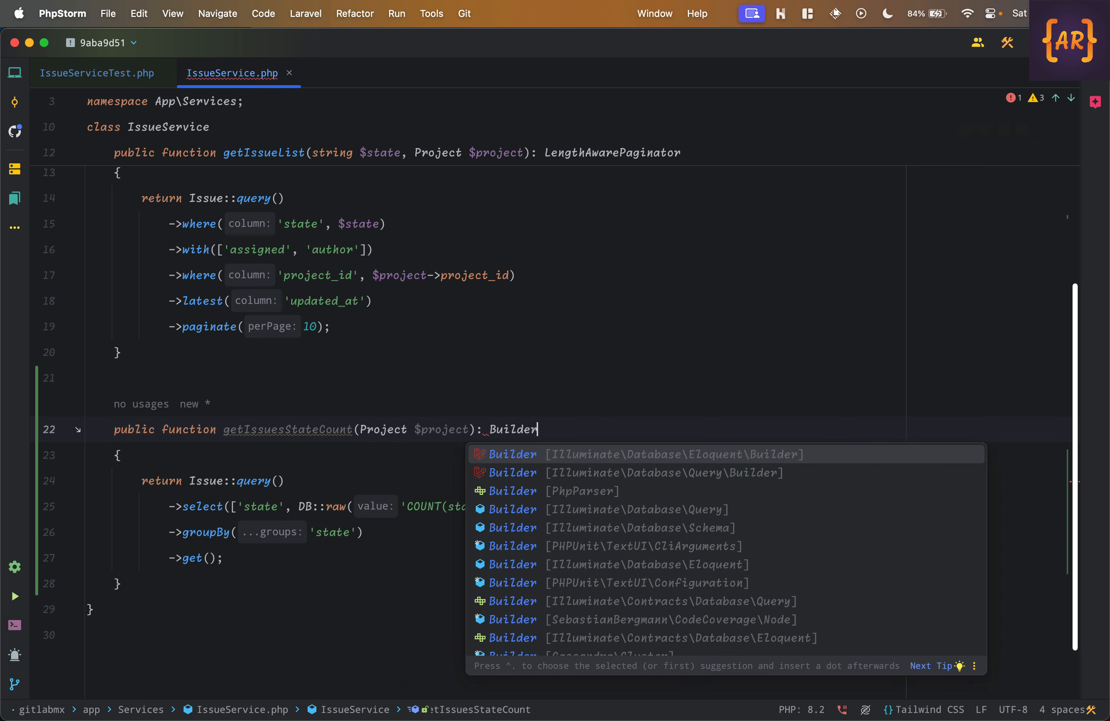
pyautogui.write('| Colle')
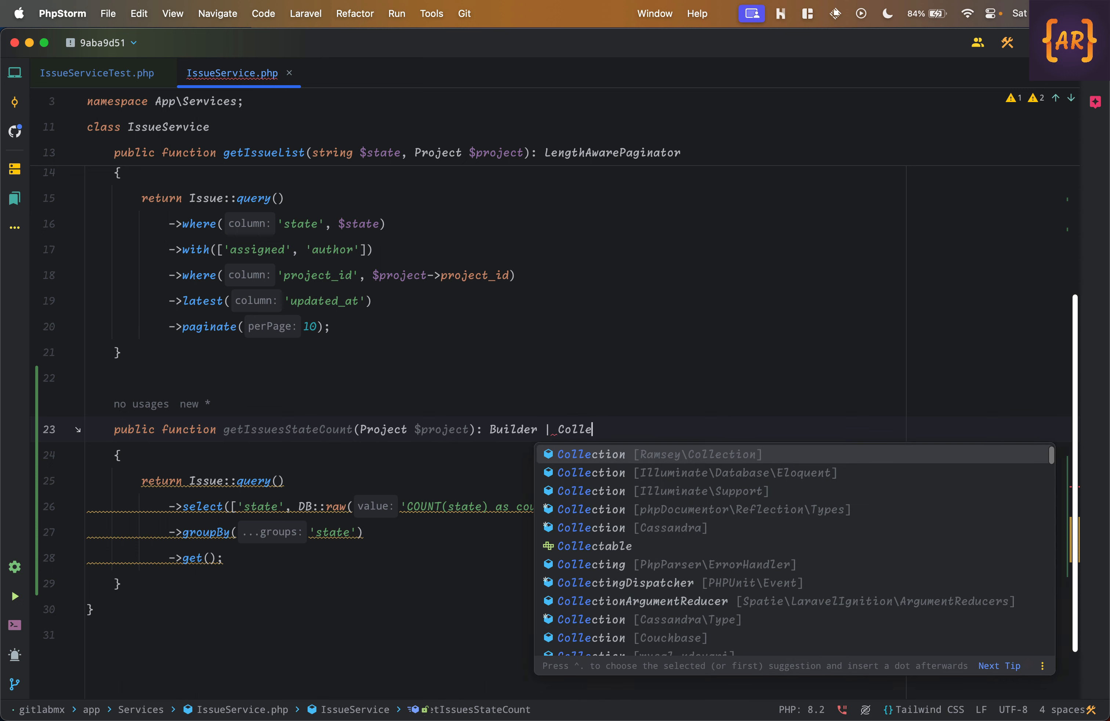
pyautogui.press('Enter')
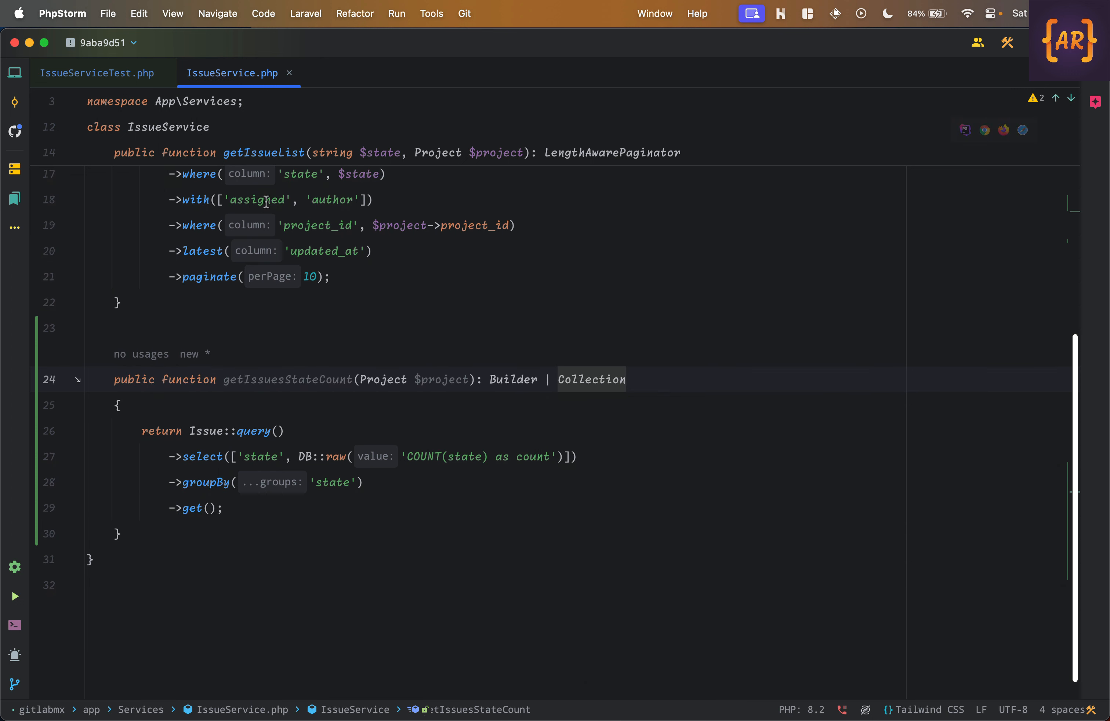
pyautogui.moveTo(125, 73)
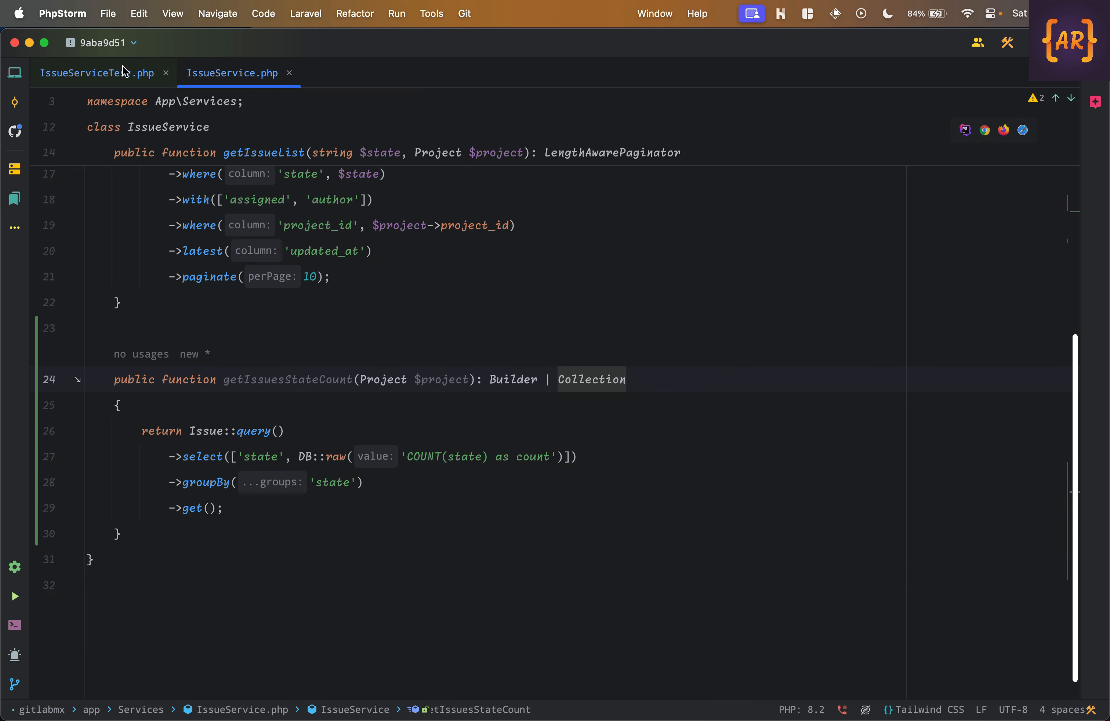
# Assign $data = $service->getIssuesStateCount($project) and expect $data to be a Collection of count 2.
pyautogui.click(97, 73)
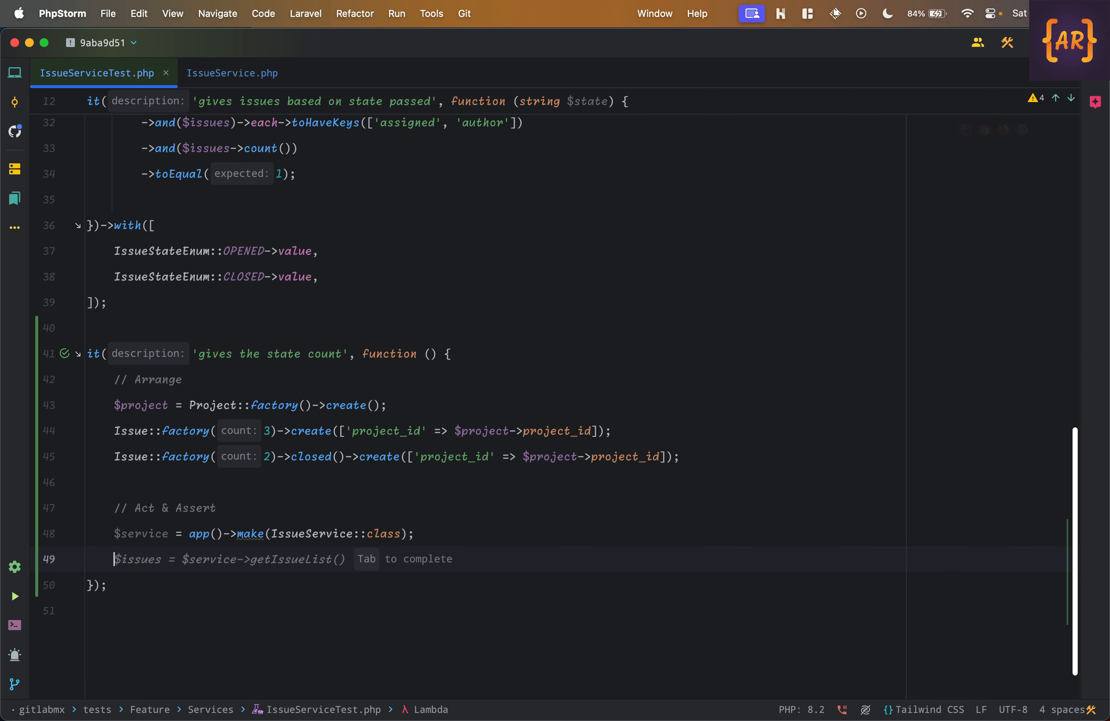
pyautogui.write('$data = $service->getIssueList(')
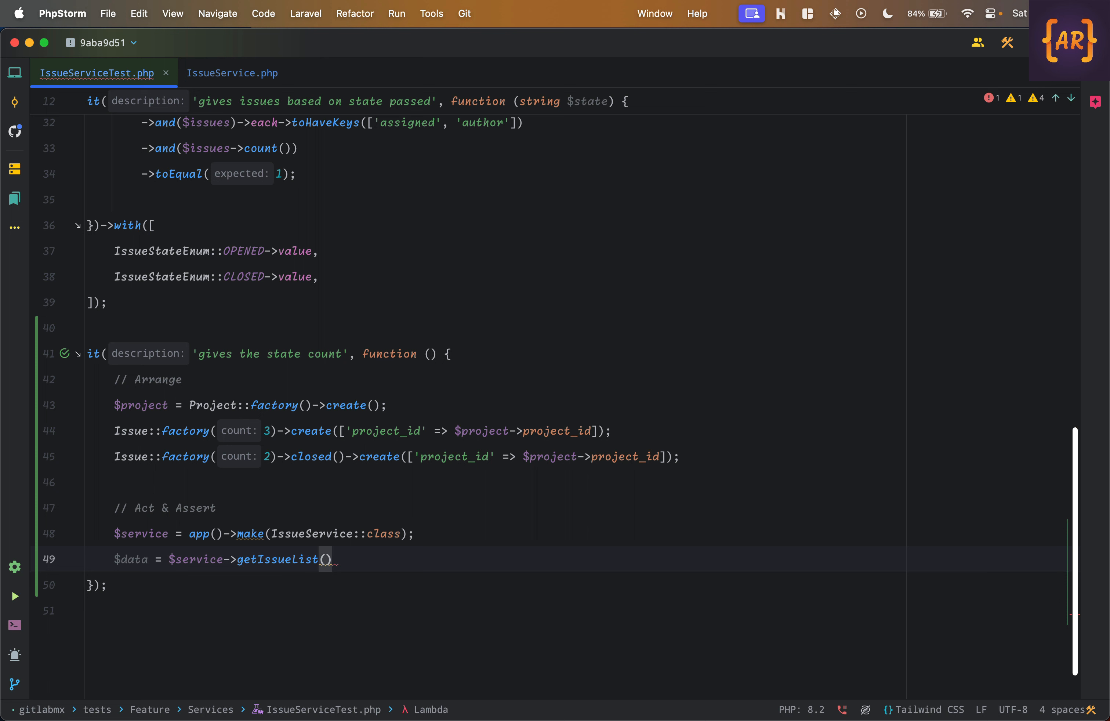
pyautogui.doubleClick(277, 559)
pyautogui.write('expect(')
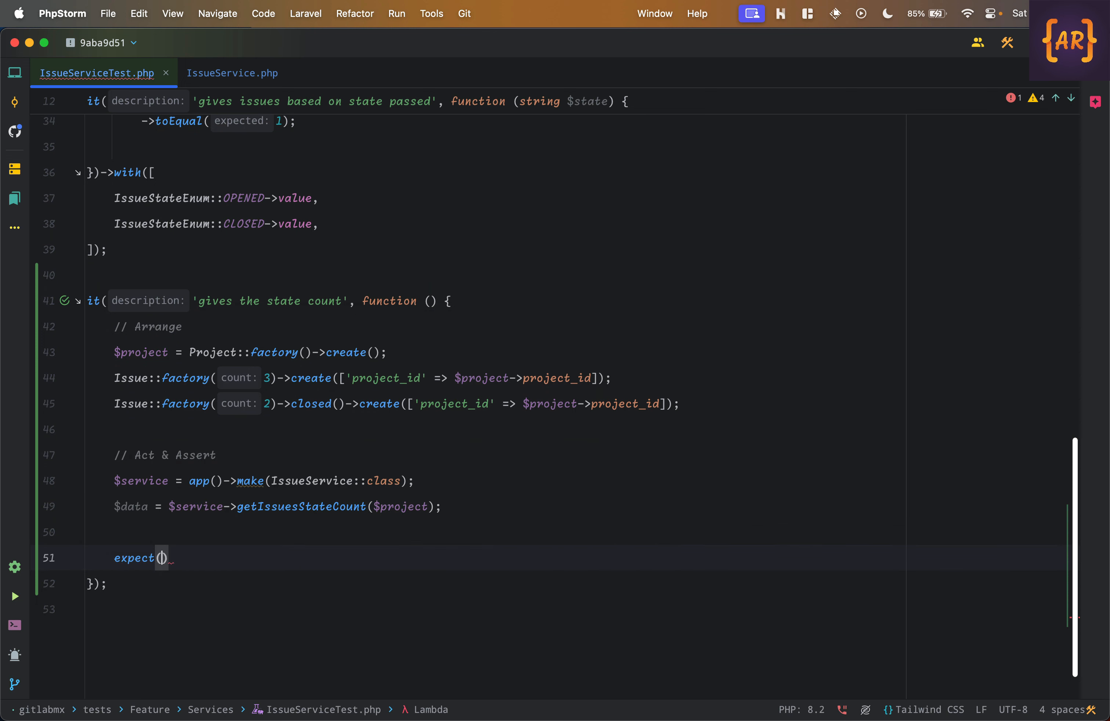
pyautogui.write('$data)->')
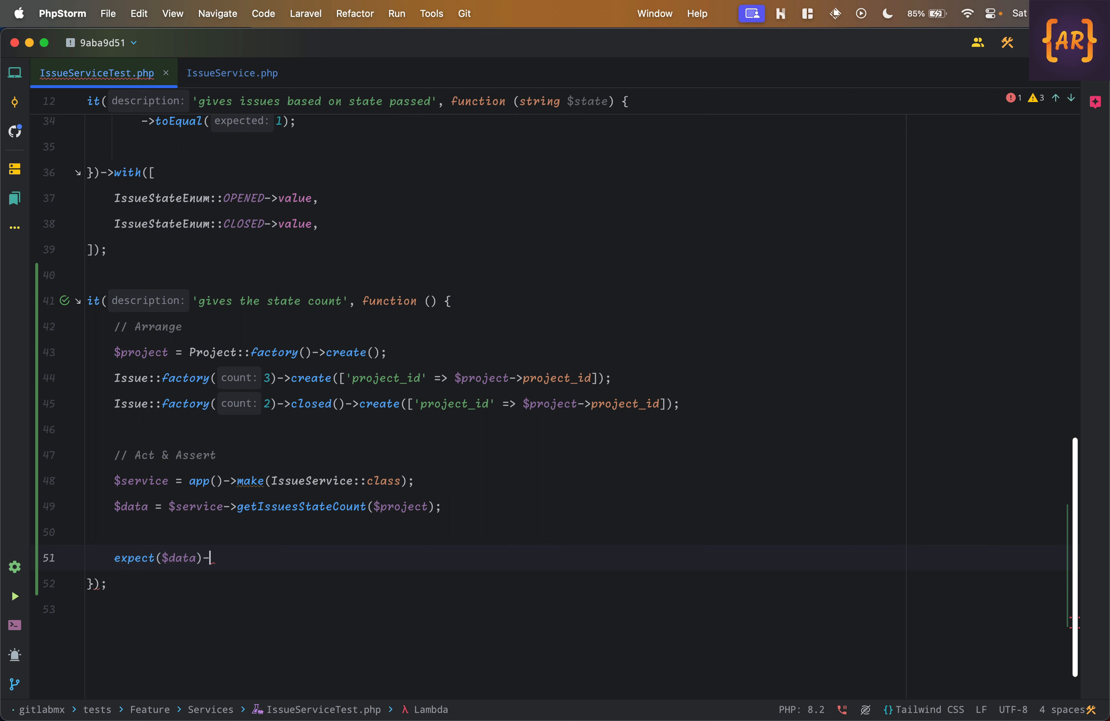
pyautogui.write('toBe(2)')
pyautogui.write('->and(')
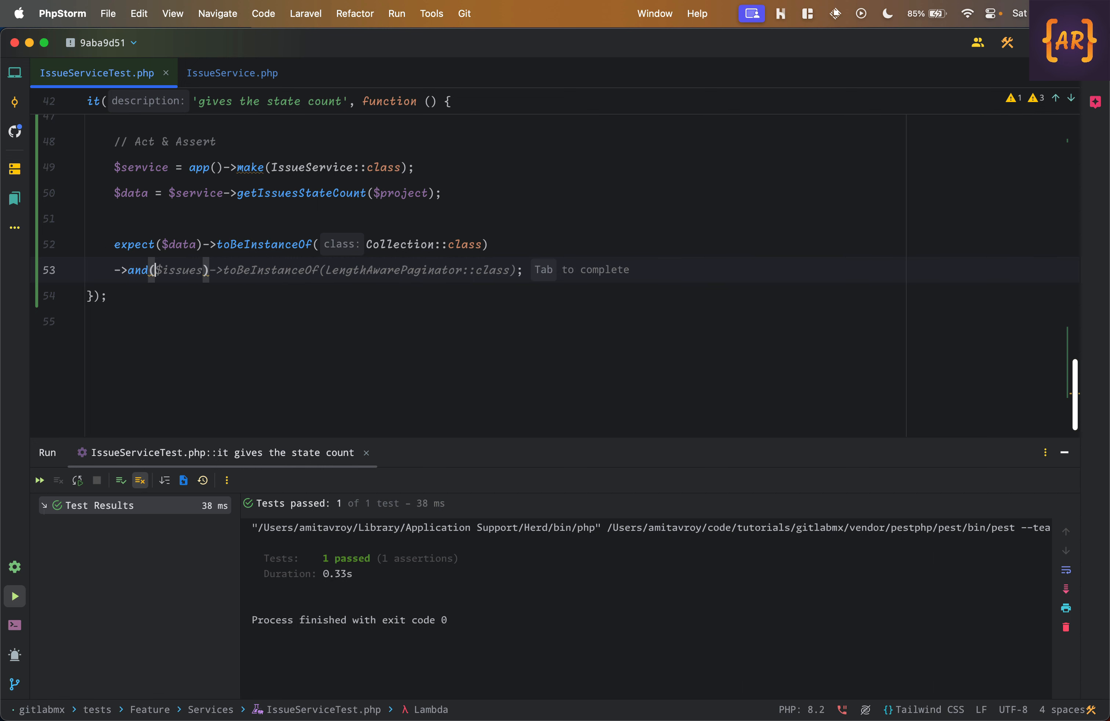
# Chain an assertion that the IssueStateEnum::OPENED count equals 2 and rerun the state count test.
pyautogui.write("$data->where('state")
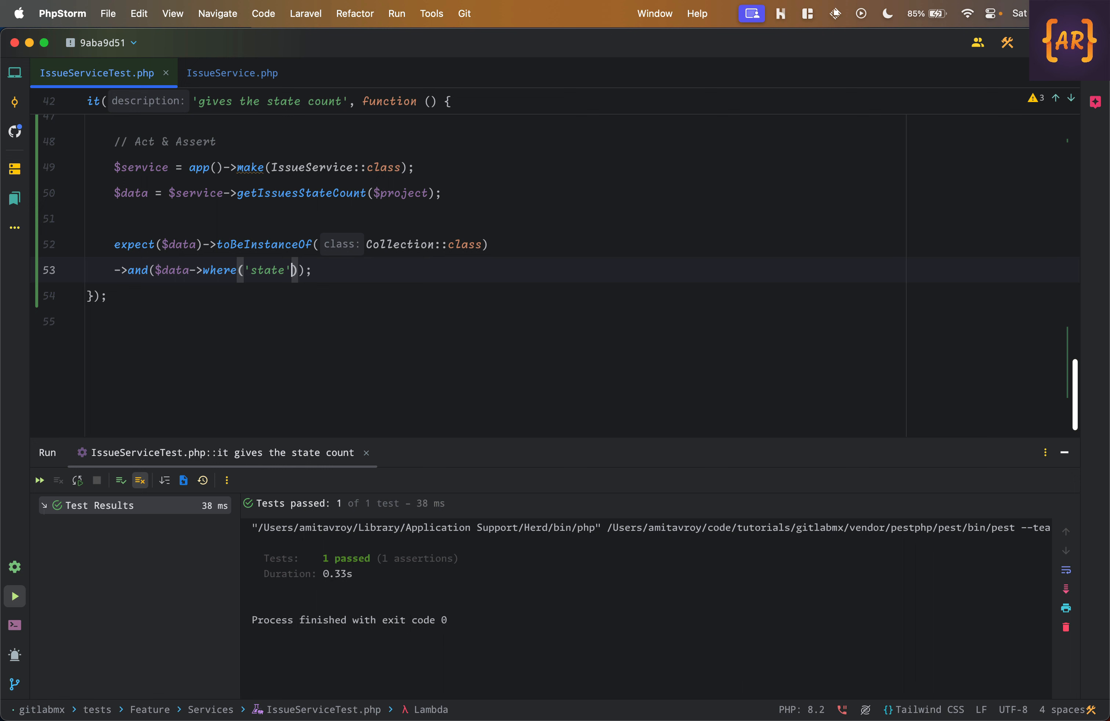
pyautogui.write(', IssueStateEnum::OPENED->value')
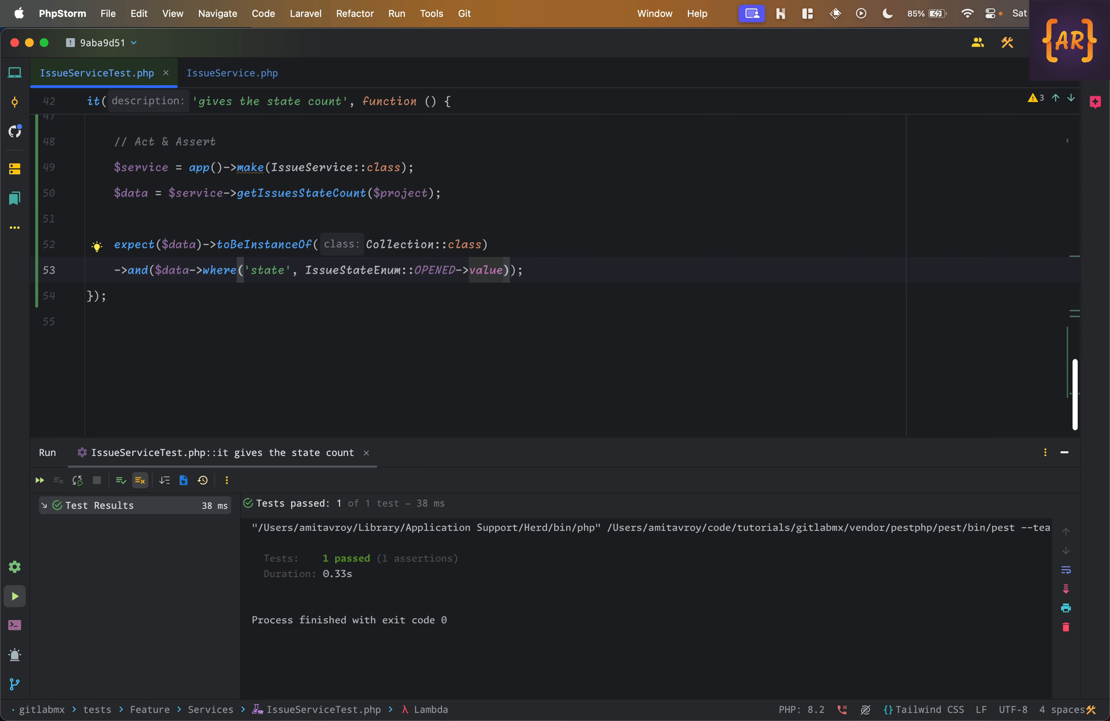
pyautogui.write('->for')
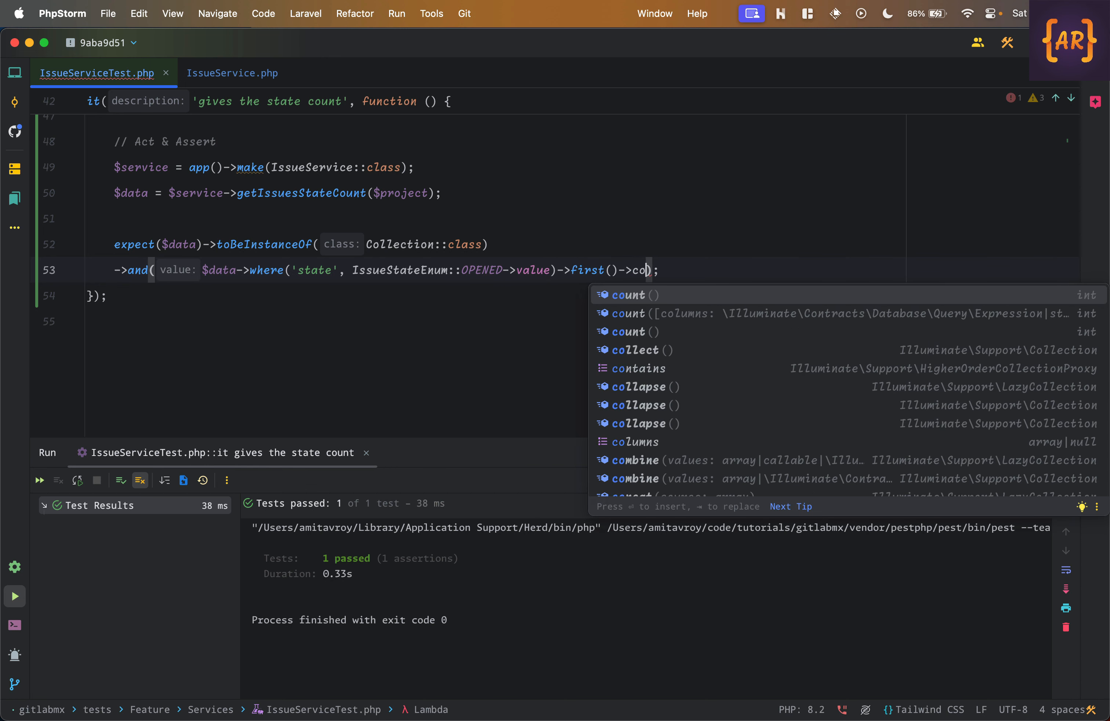
pyautogui.write('unt()->y')
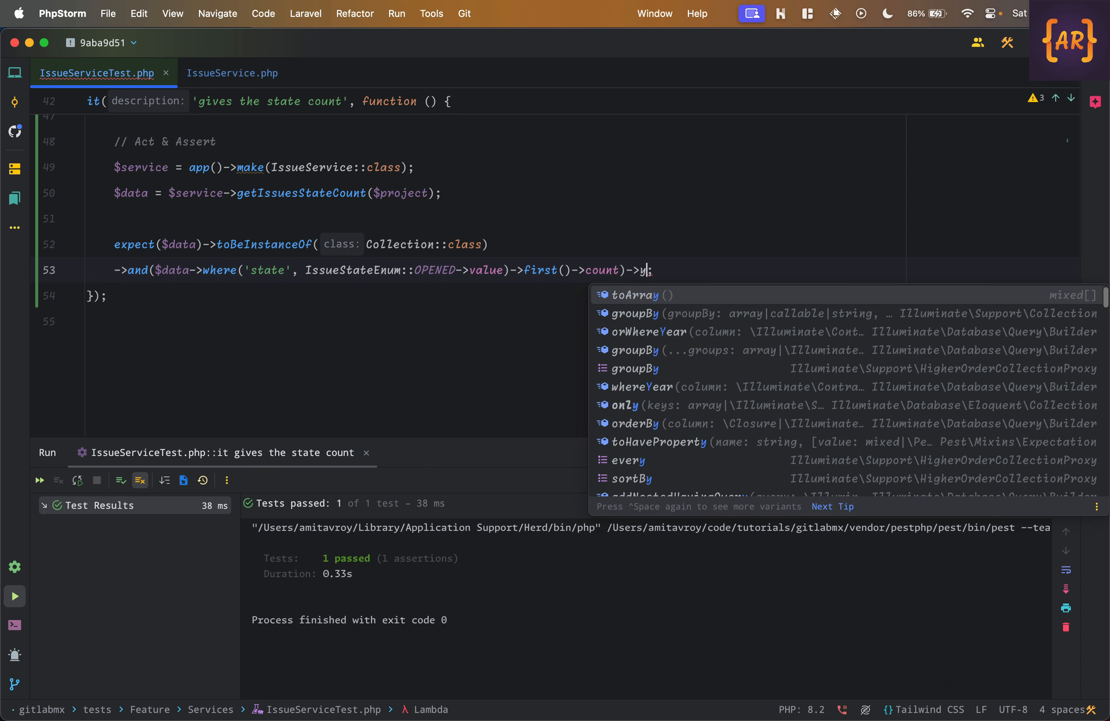
pyautogui.write('e')
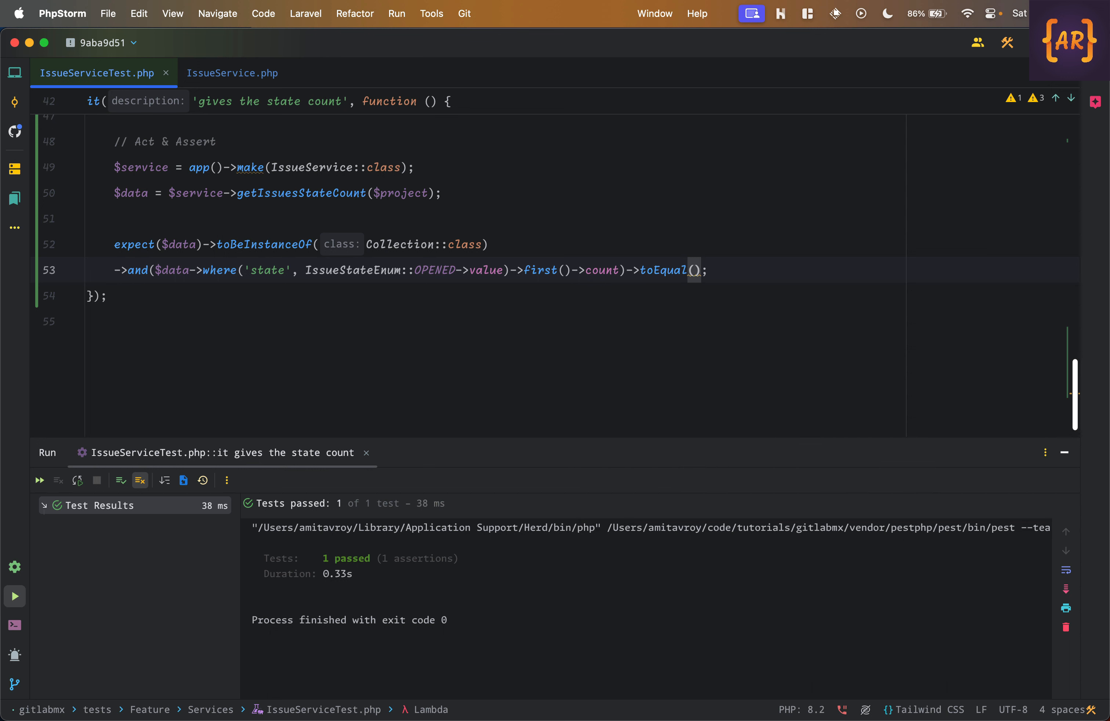
pyautogui.write('3')
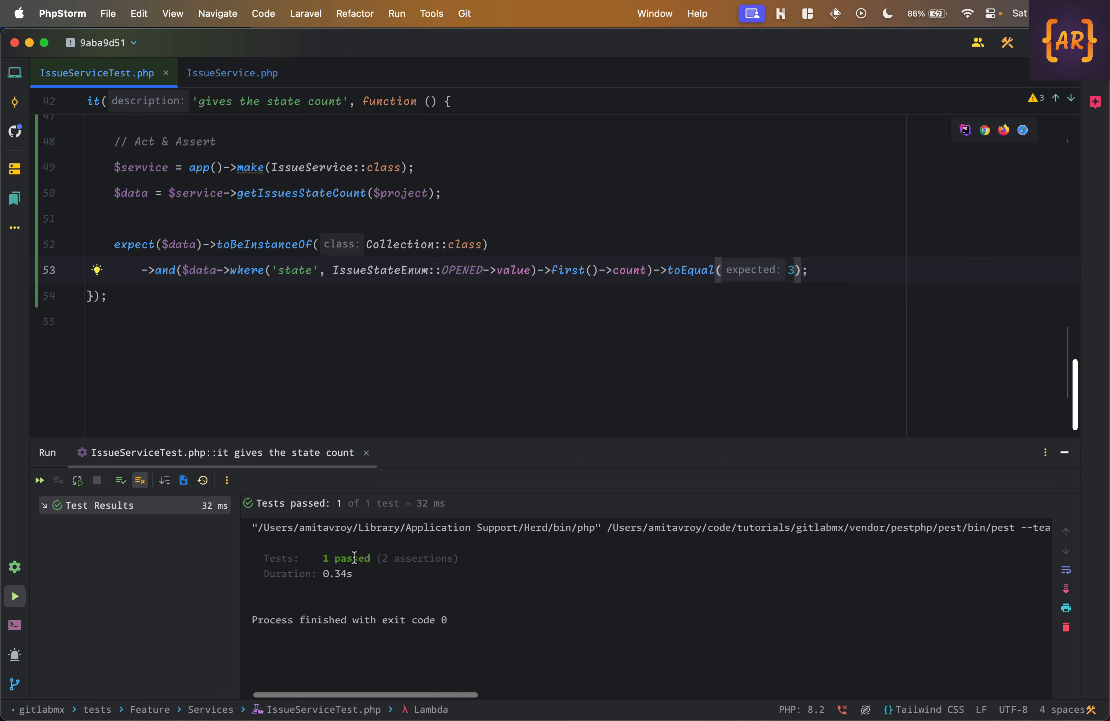
pyautogui.write('2')
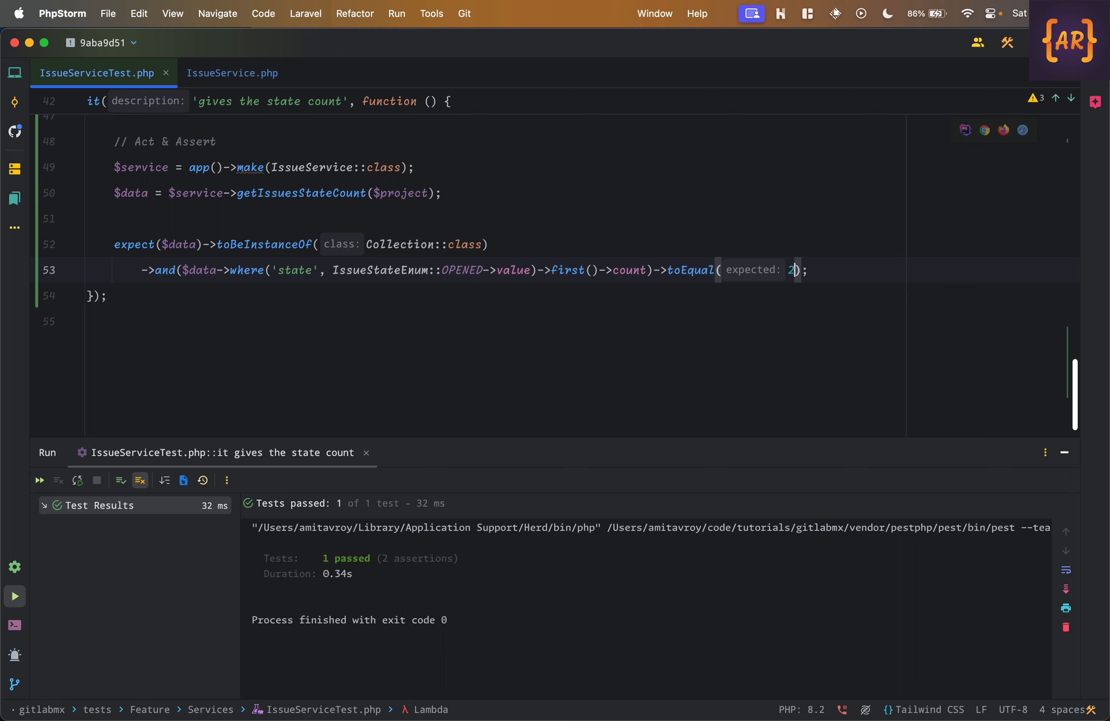
pyautogui.click(39, 480)
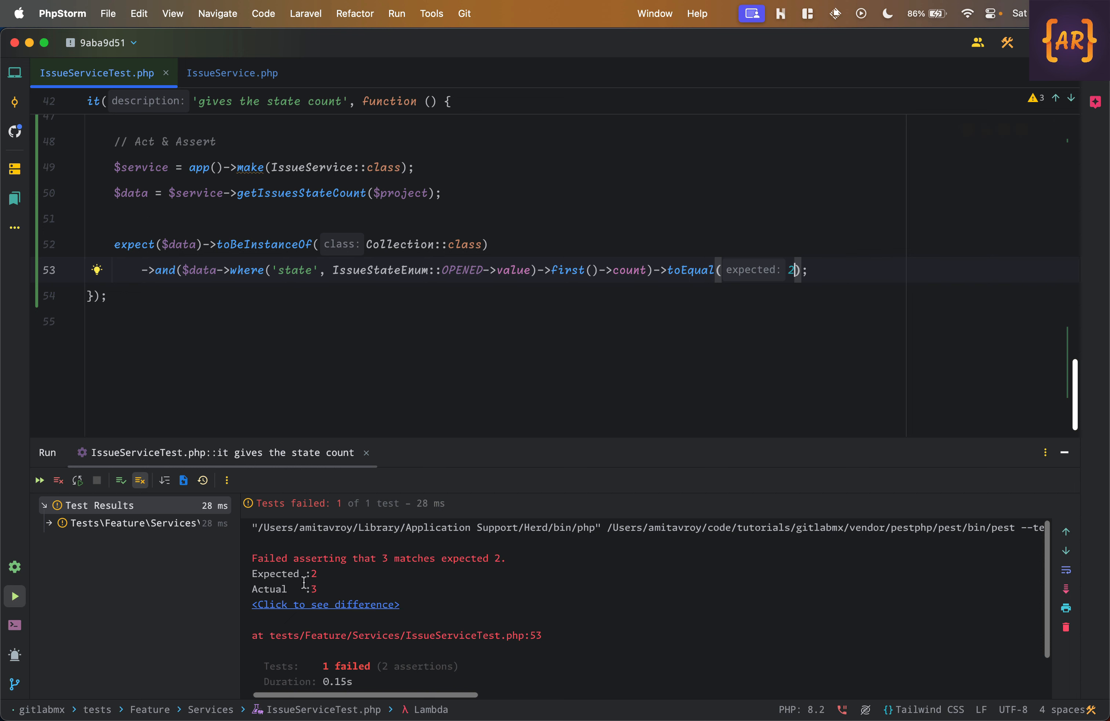
pyautogui.moveTo(317, 573)
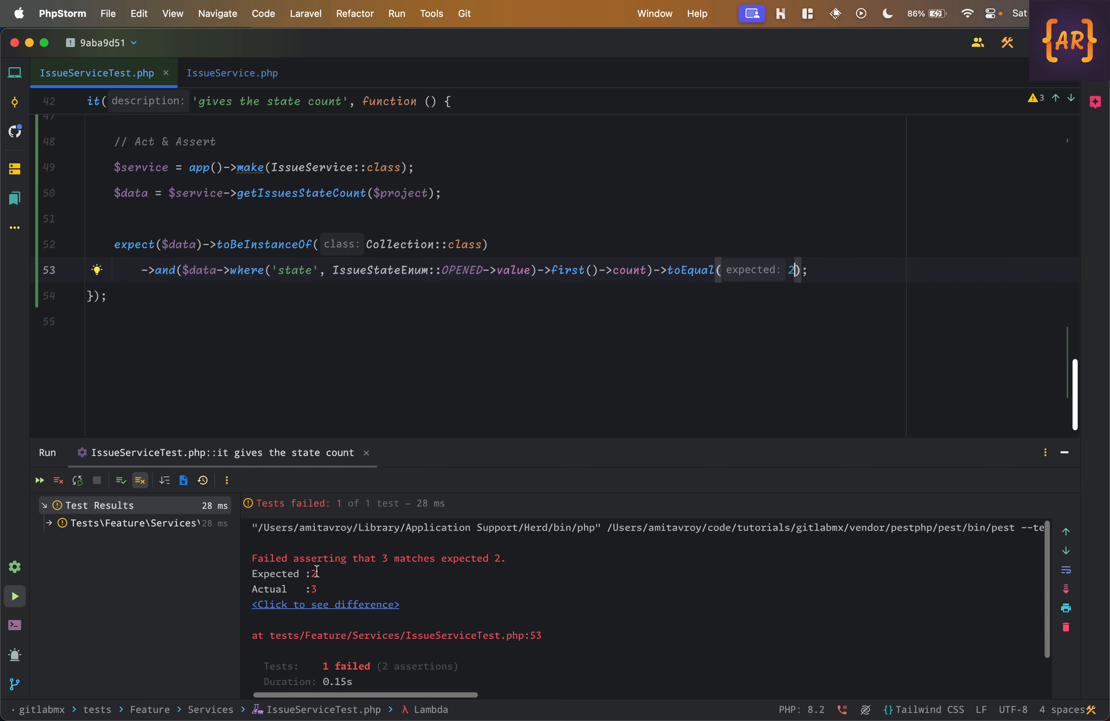
# Restore the expected opened count to 3, inspect the count alias in IssueService, and start a dd() line in the test.
pyautogui.scroll(3)
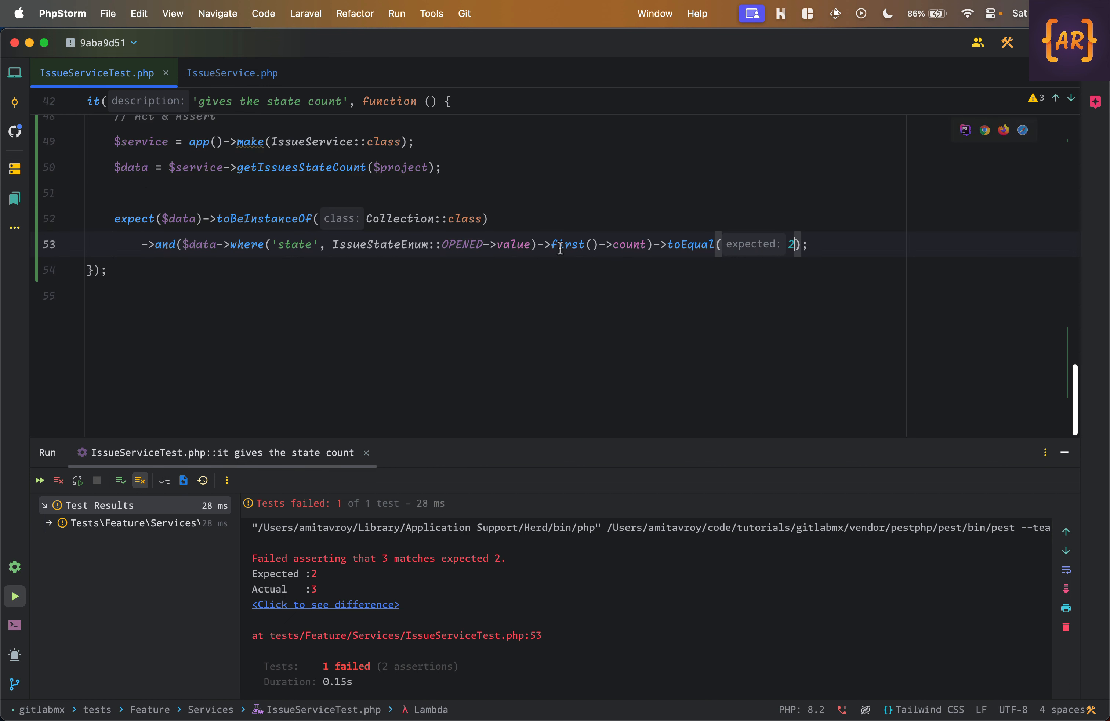
pyautogui.write('3')
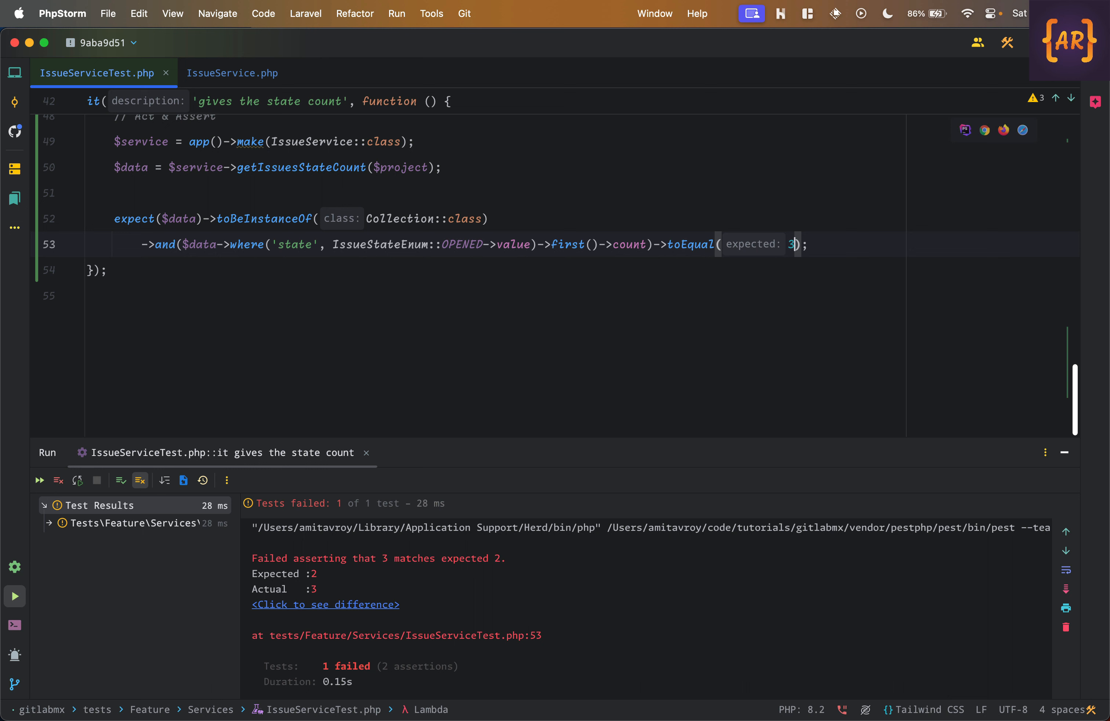
pyautogui.moveTo(246, 254)
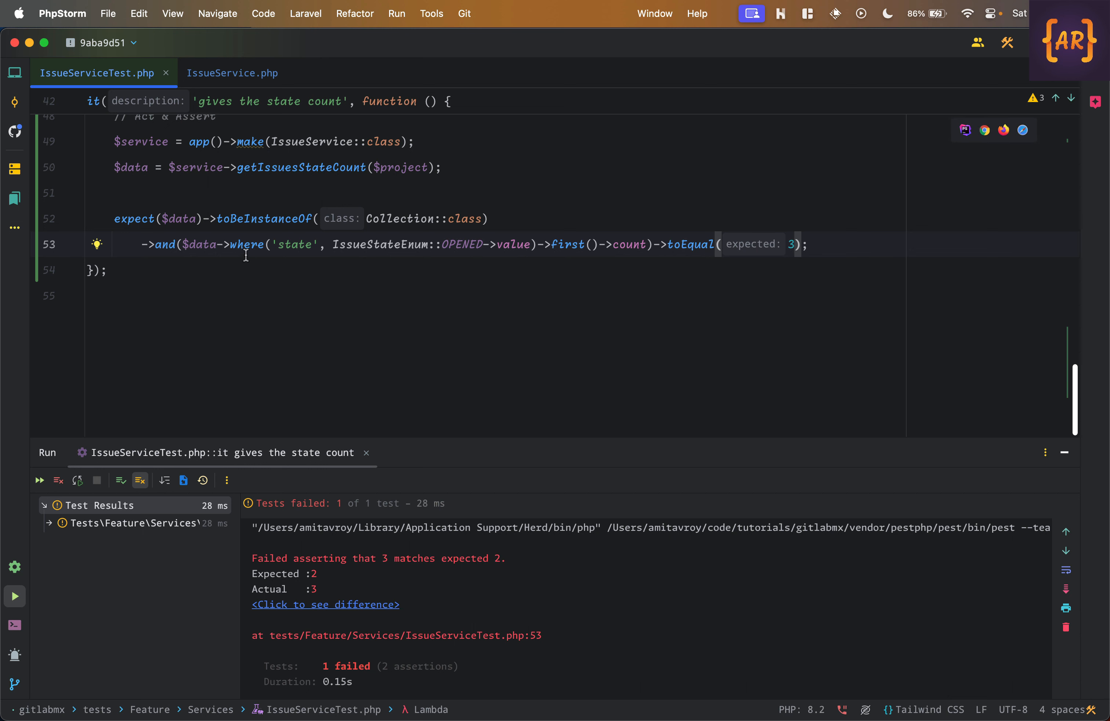
pyautogui.moveTo(203, 245)
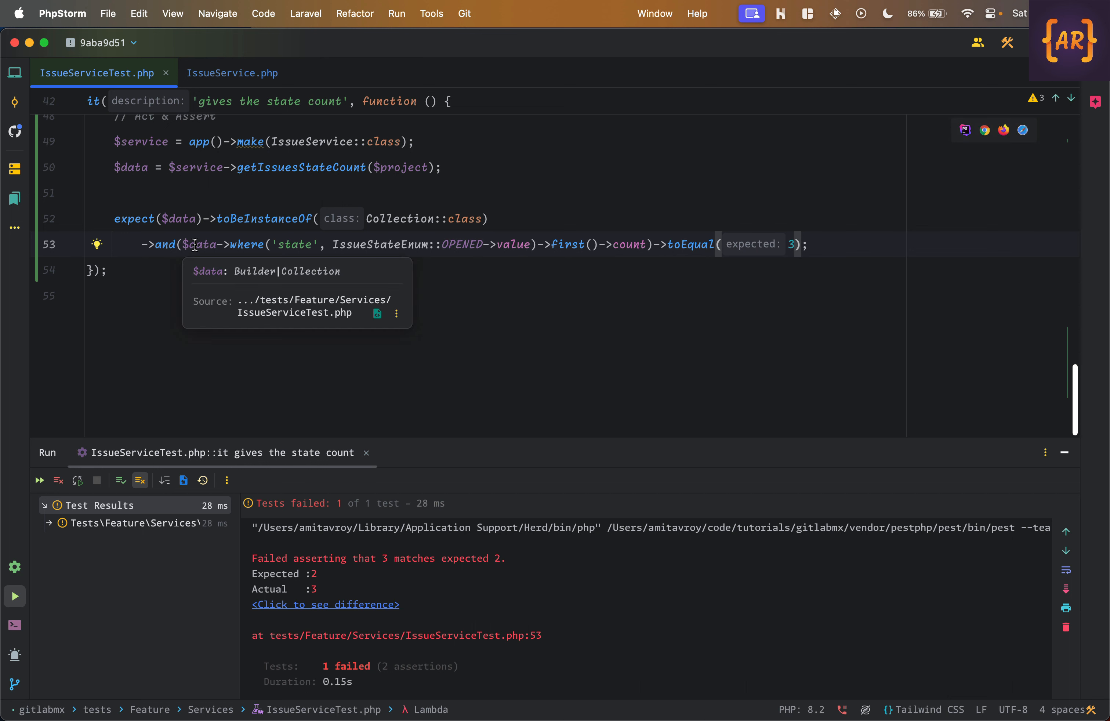
pyautogui.moveTo(277, 244)
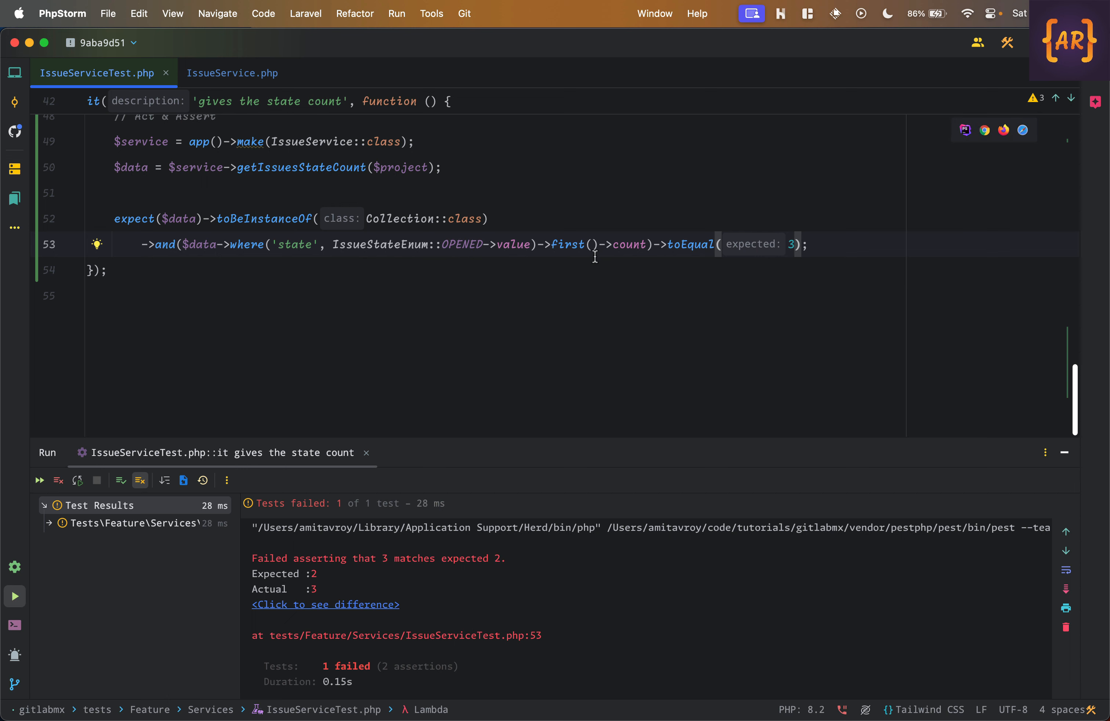
pyautogui.moveTo(621, 246)
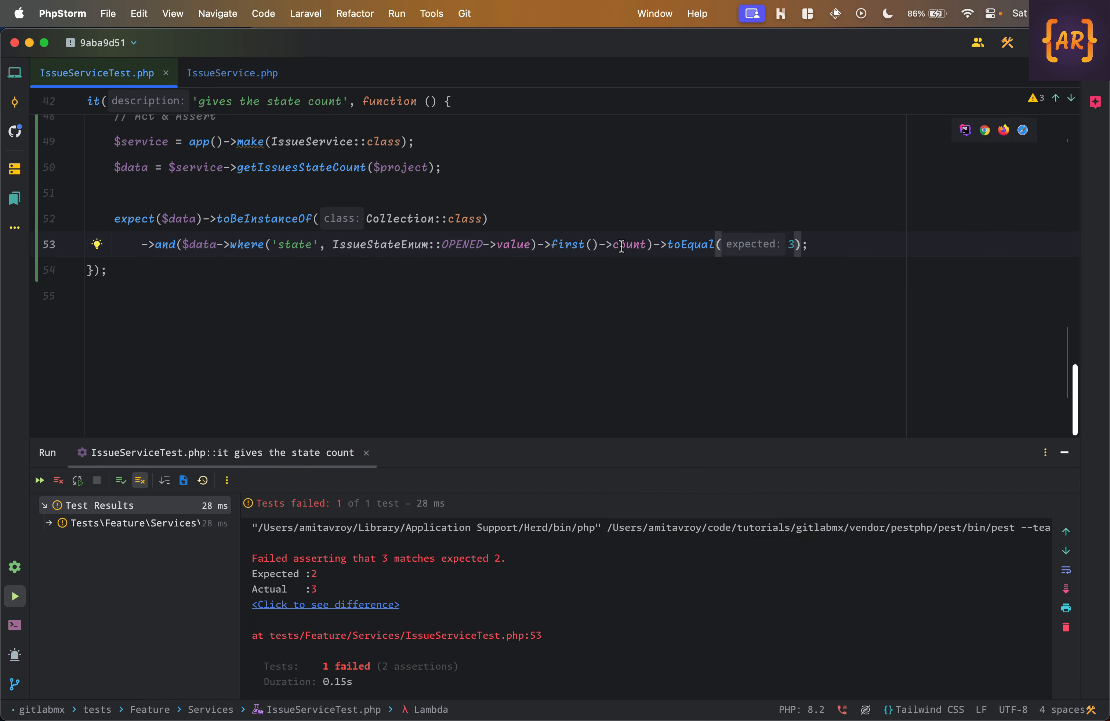
pyautogui.click(231, 73)
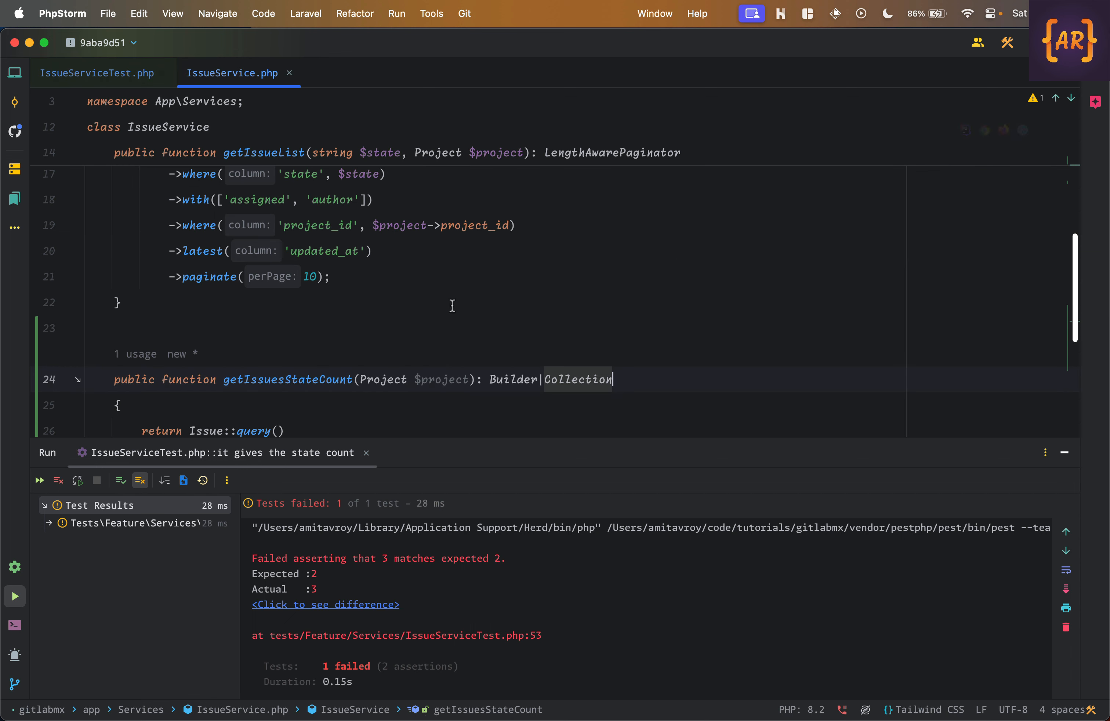
pyautogui.scroll(-3)
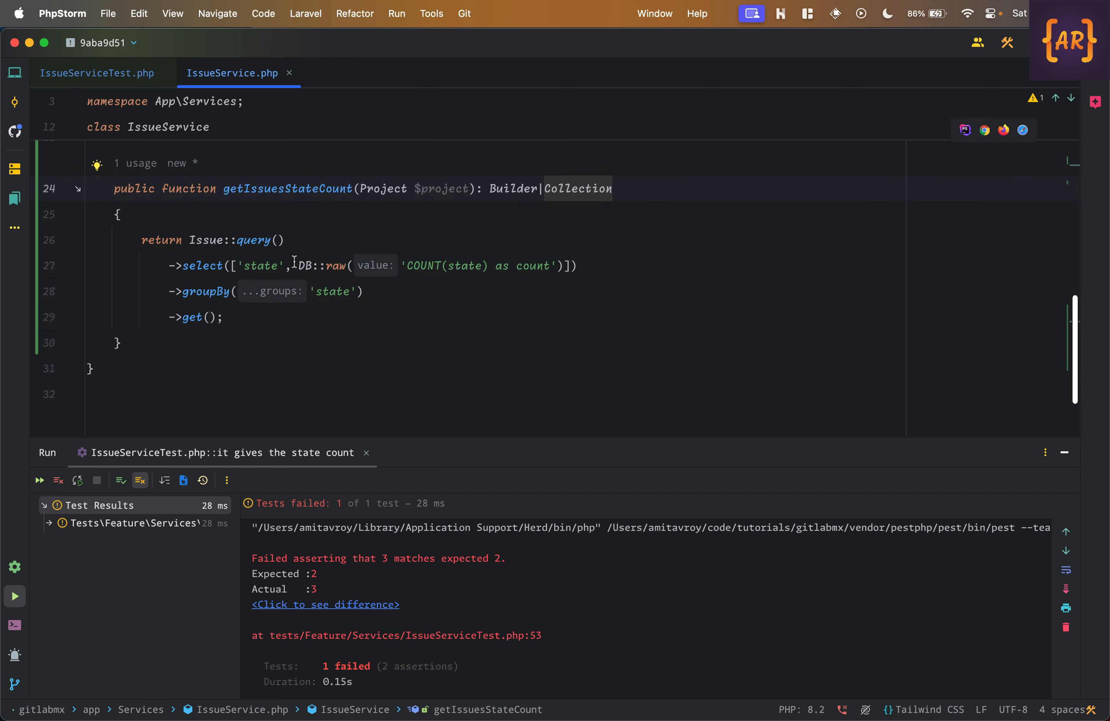
pyautogui.click(530, 266)
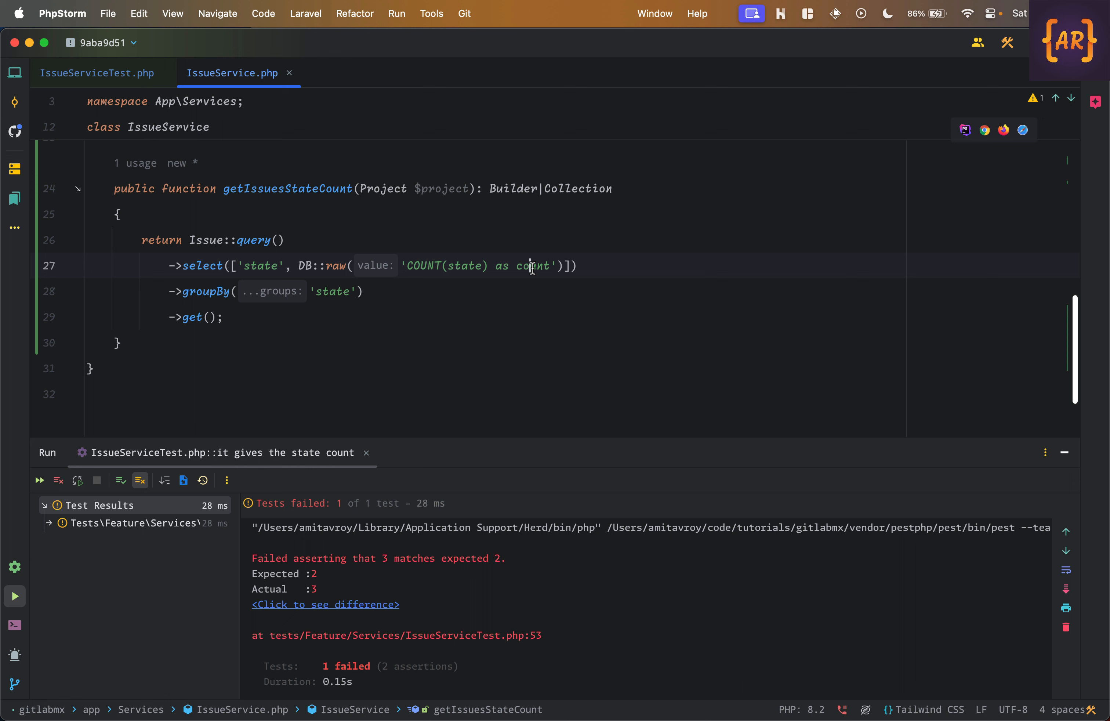
pyautogui.click(97, 73)
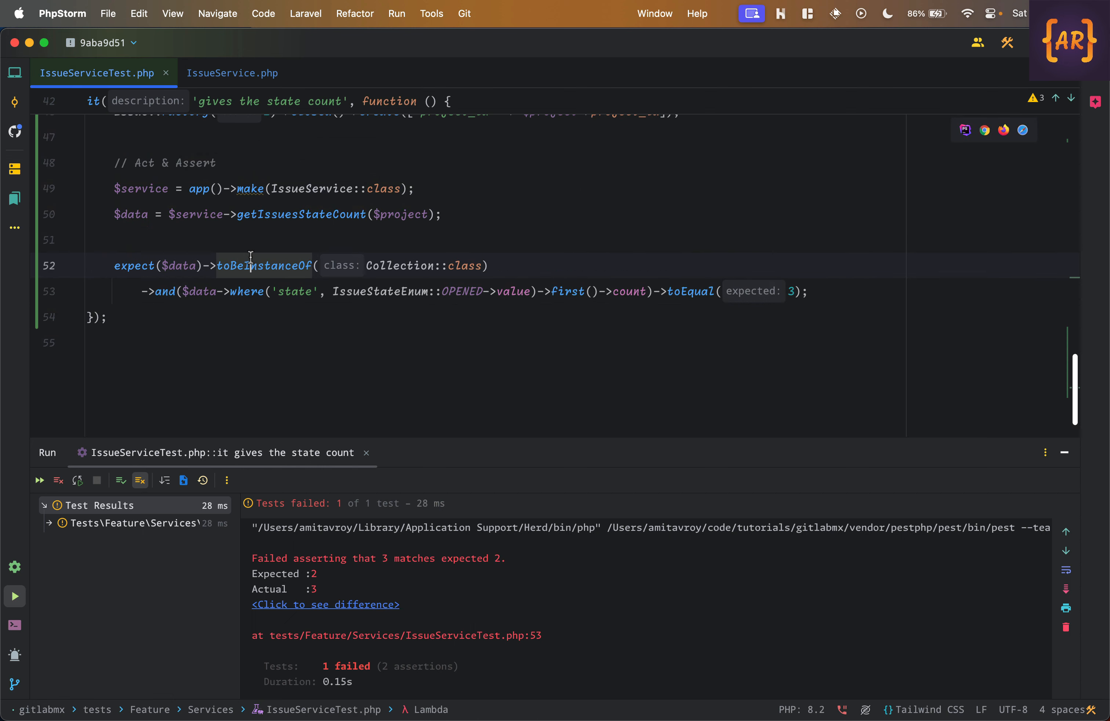
pyautogui.write('dd()')
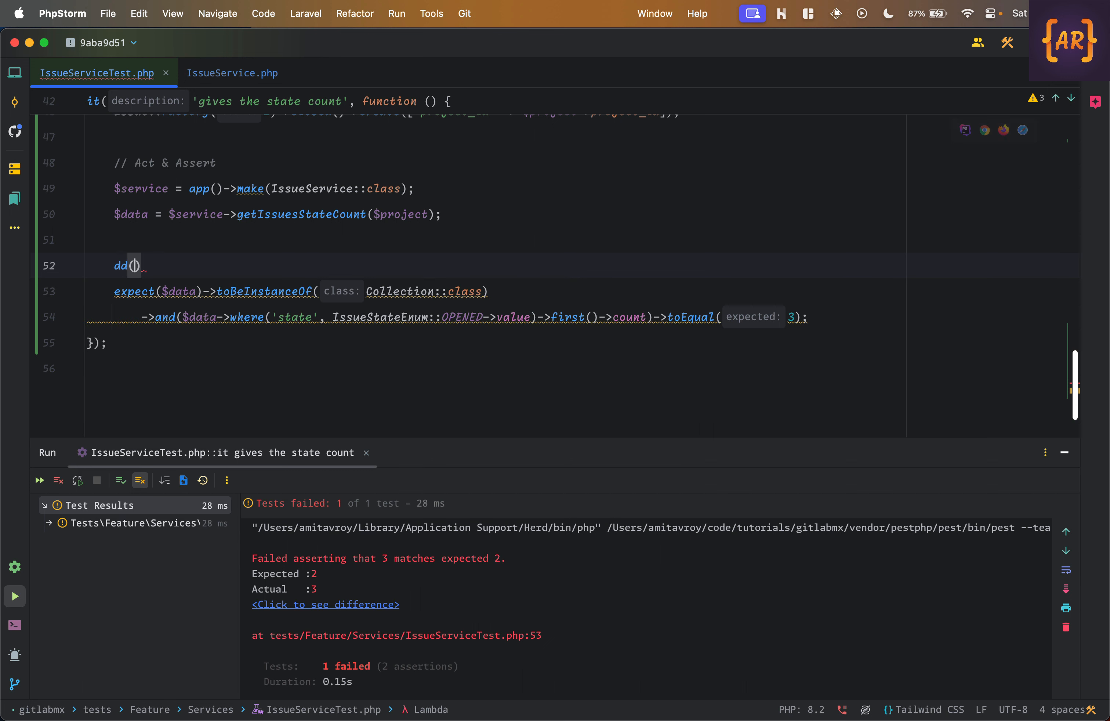
# Dump $data->toArray() in a run, then replace it with a CLOSED state assertion expecting 2.
pyautogui.write('$data->toArray()')
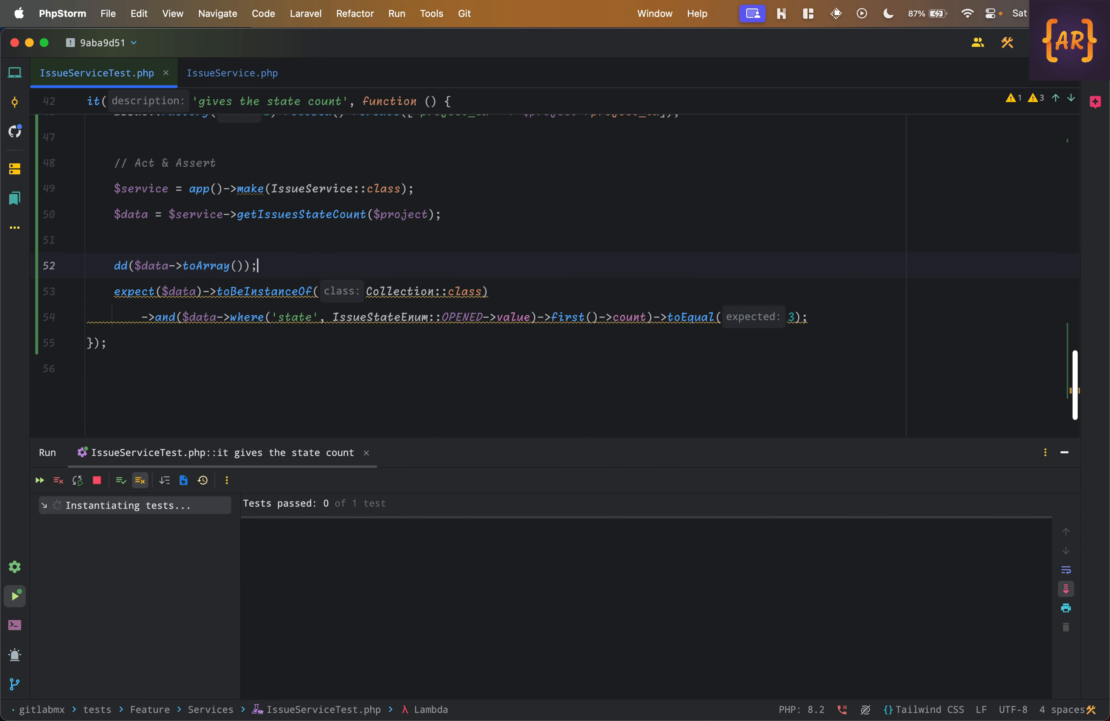
pyautogui.click(39, 480)
pyautogui.write('2')
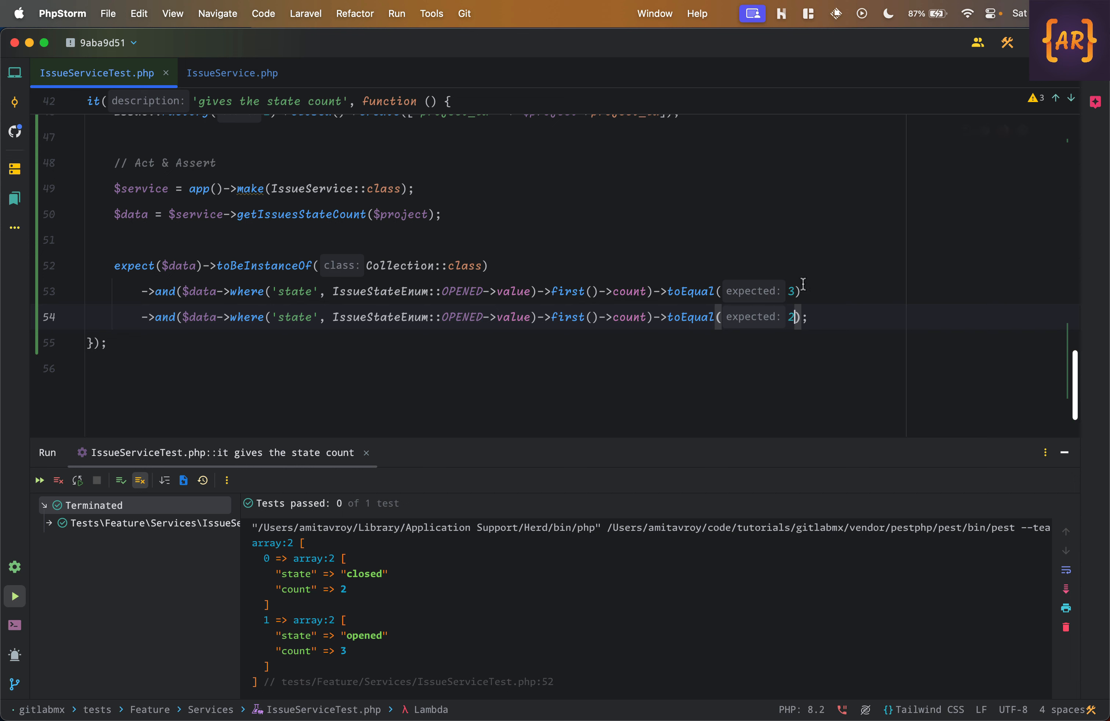
pyautogui.write('CLOS')
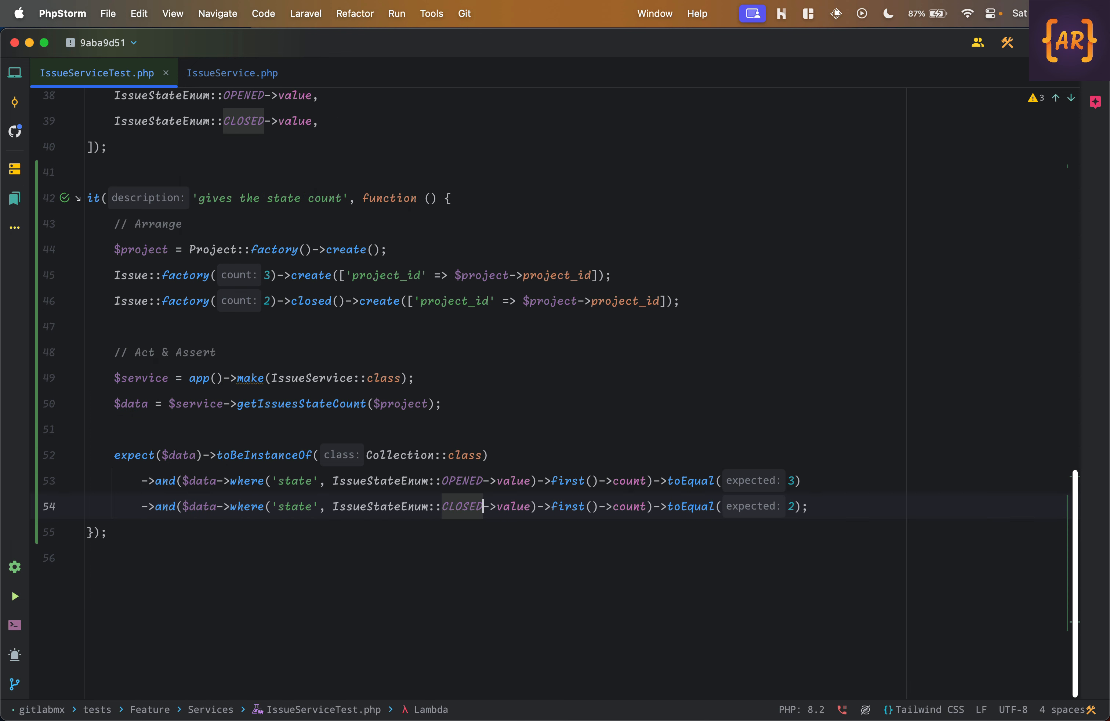
pyautogui.moveTo(626, 411)
pyautogui.write('I')
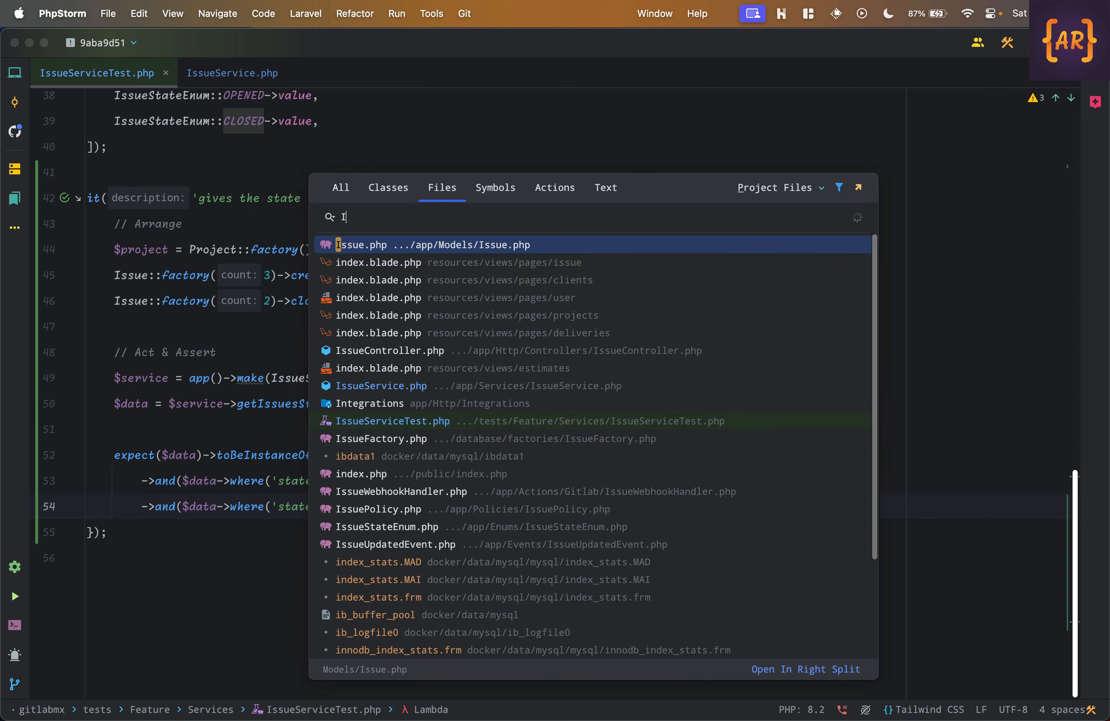
# In IssueController index, assign $issueStateCount = $issueService->getIssuesStateCount($project).
pyautogui.click(389, 351)
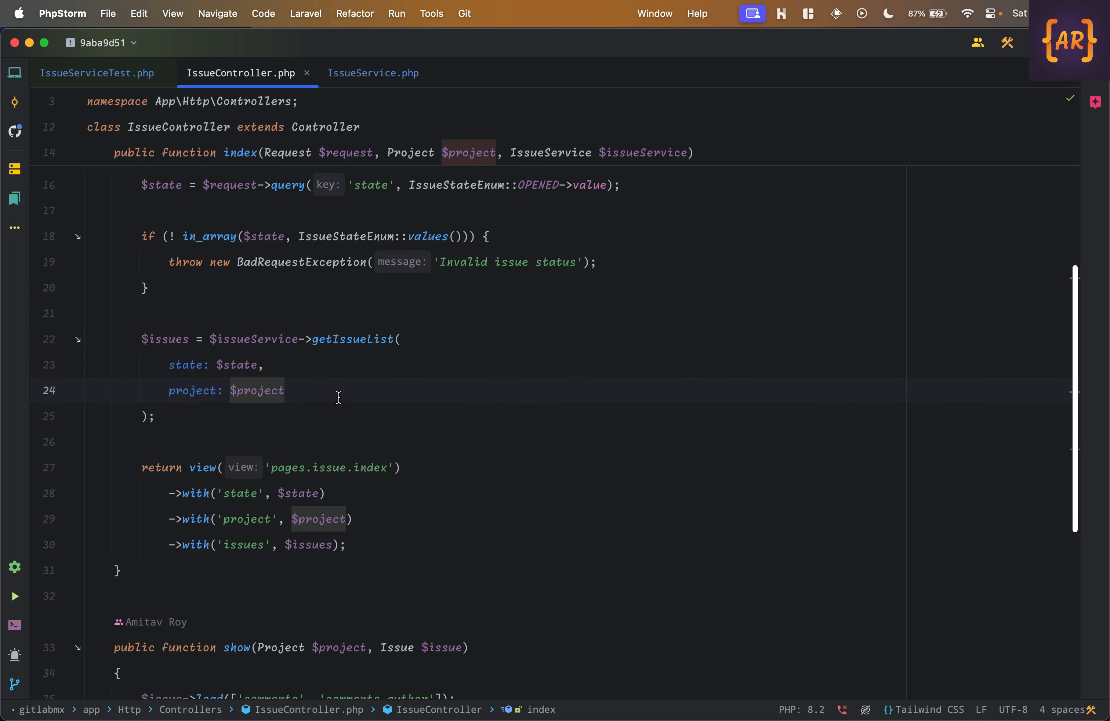
pyautogui.scroll(3)
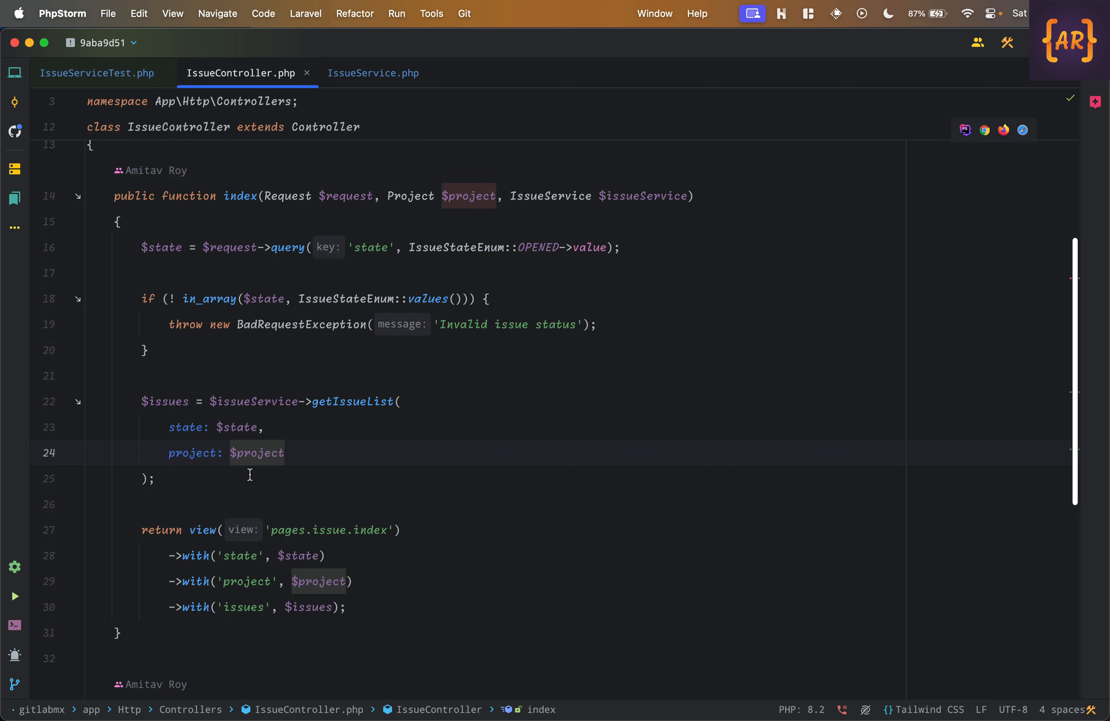
pyautogui.write('$')
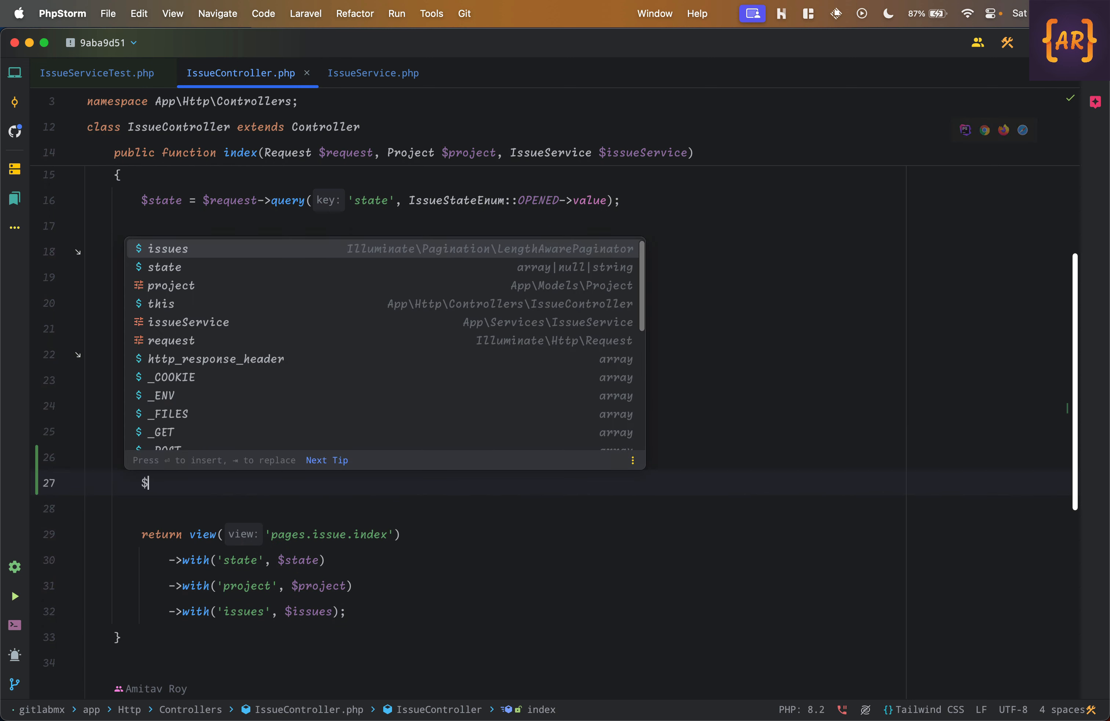
pyautogui.write('issueStateCo')
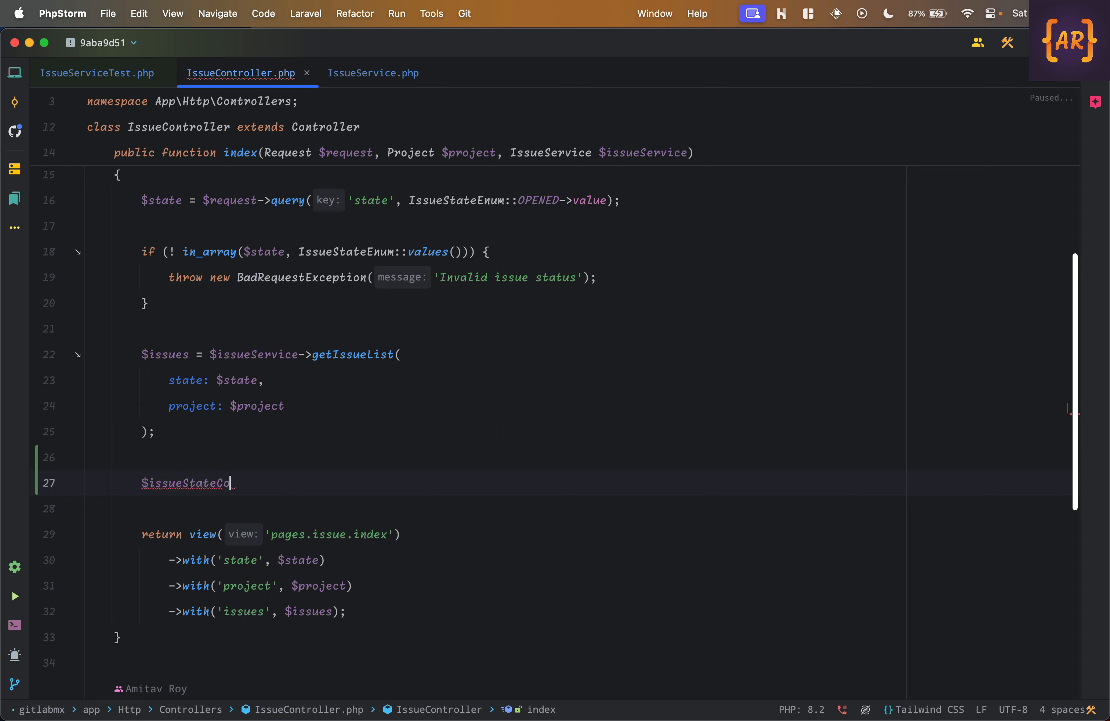
pyautogui.write('unt =')
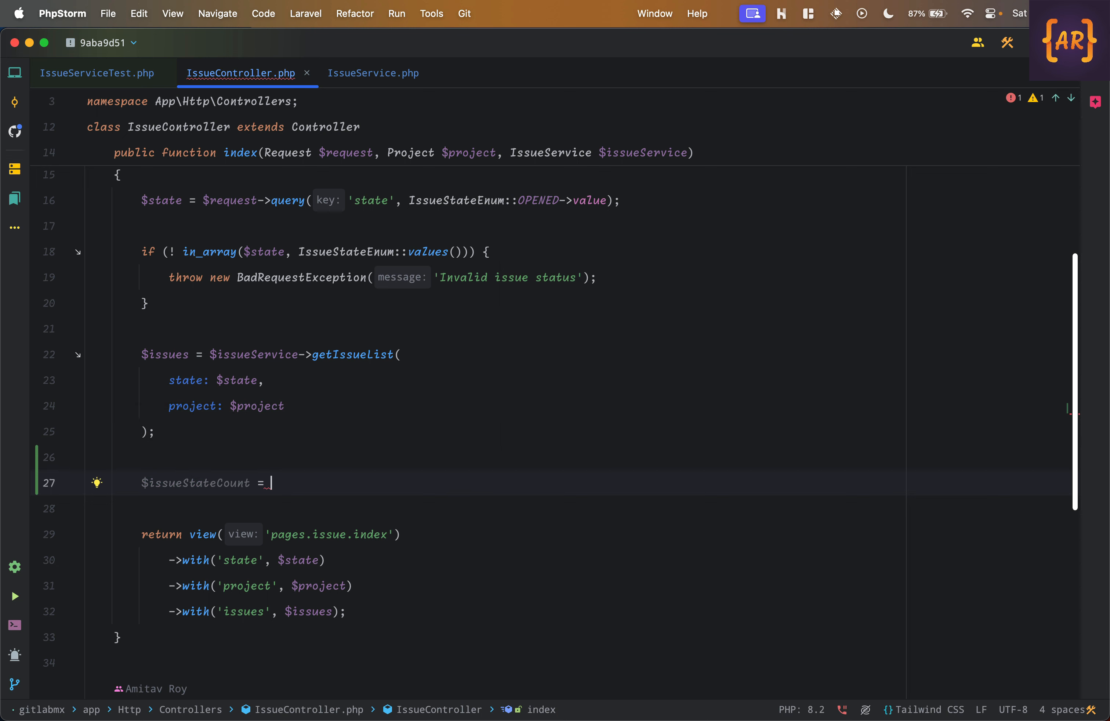
pyautogui.write('$issueService->')
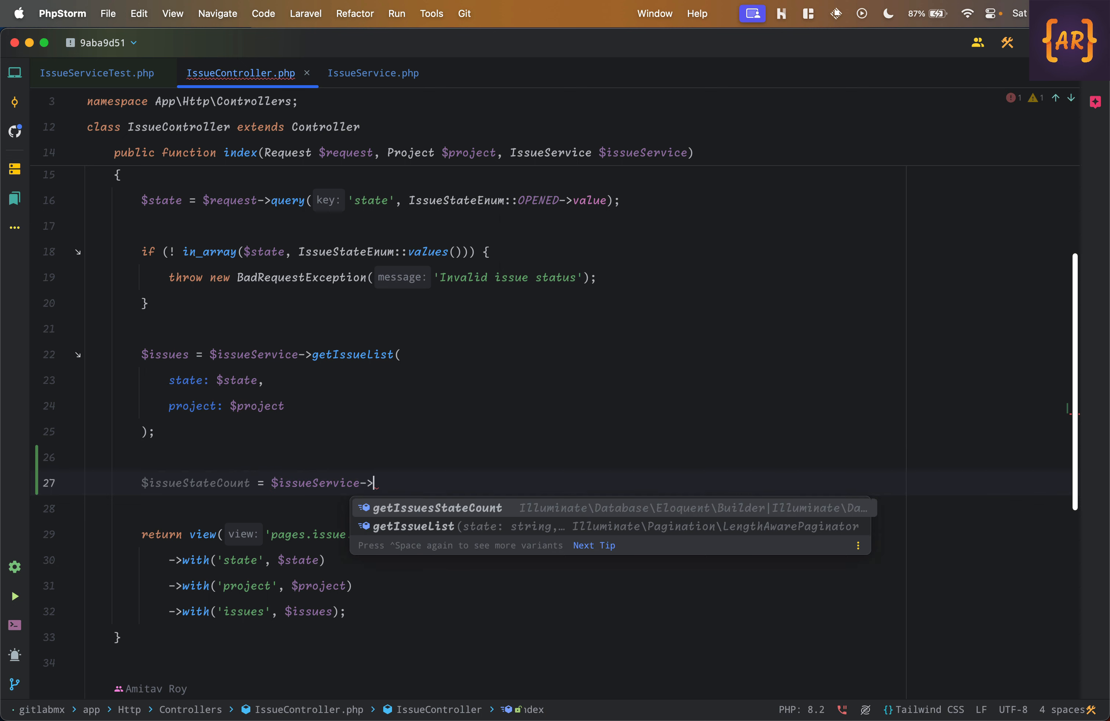
pyautogui.click(435, 507)
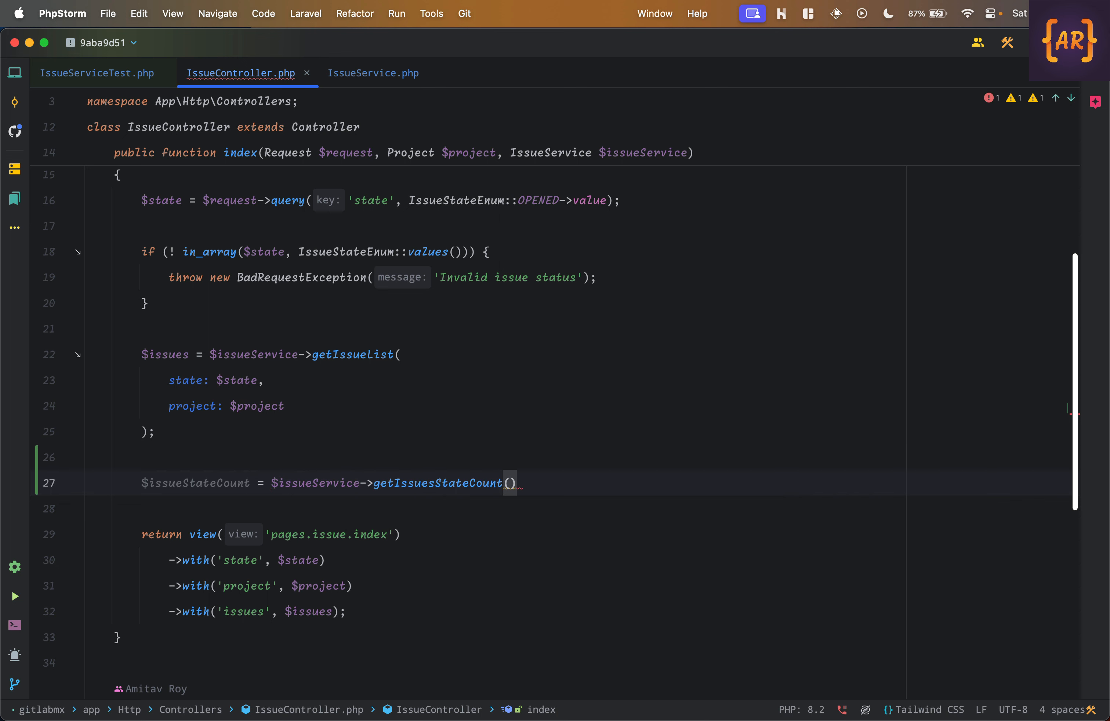
pyautogui.write('$project')
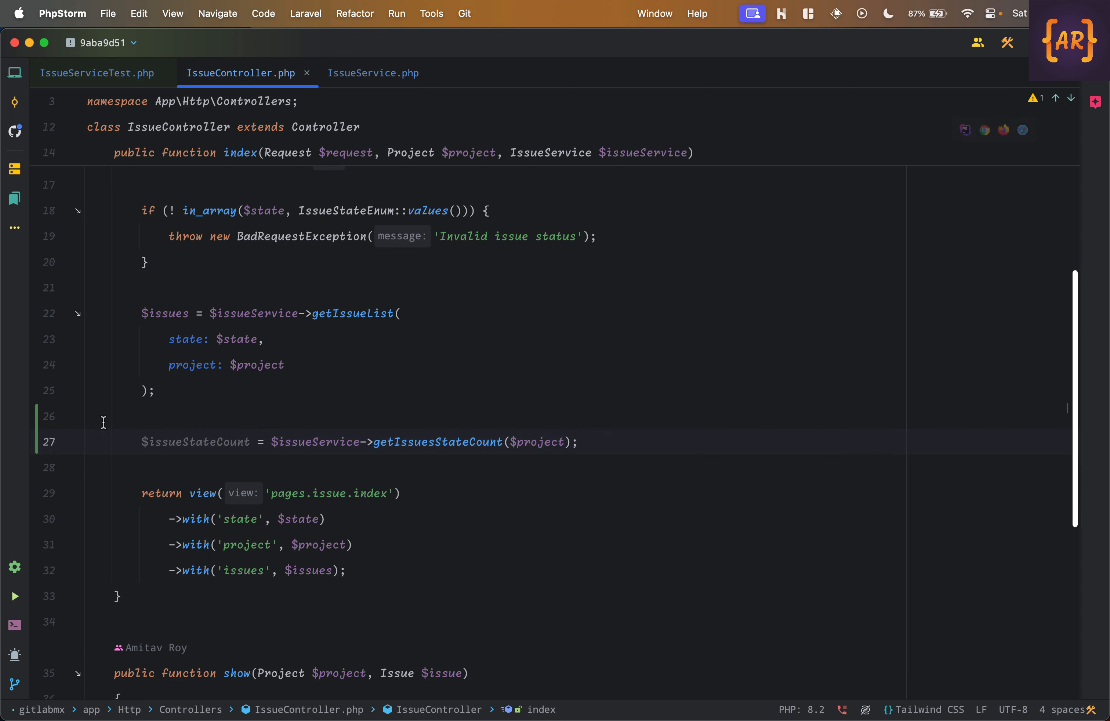
# Pass the counts to the view with ->with('issueStateCount', $issueStateCount).
pyautogui.doubleClick(196, 441)
pyautogui.write("->with('")
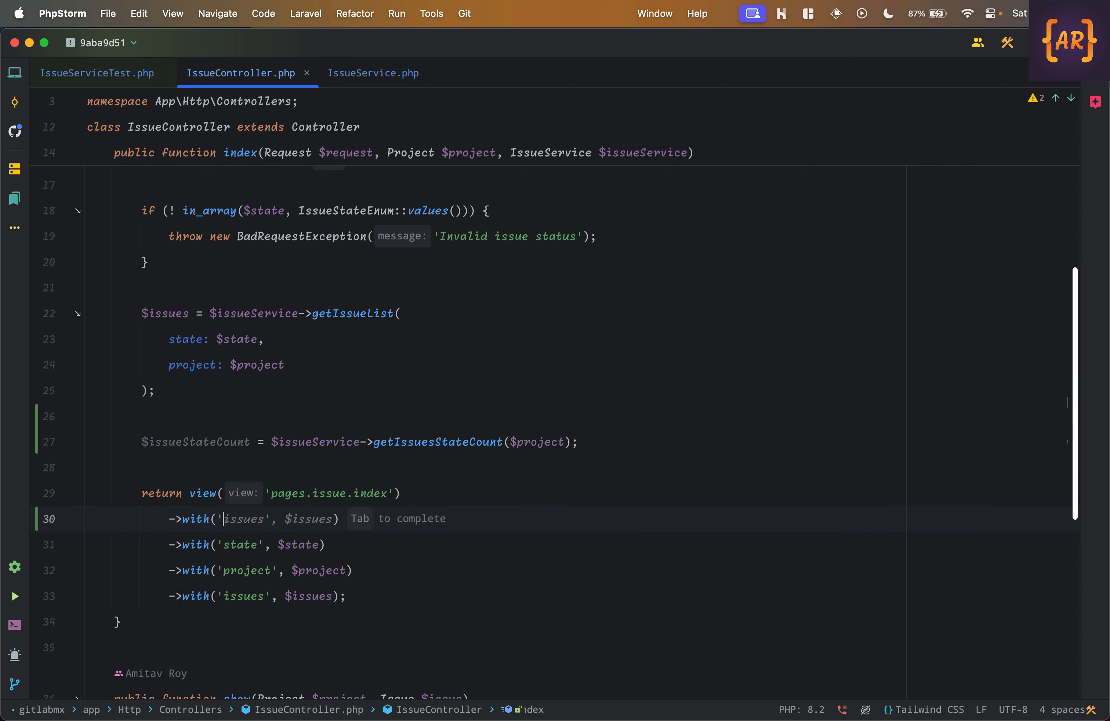
pyautogui.write('issueStateCount')
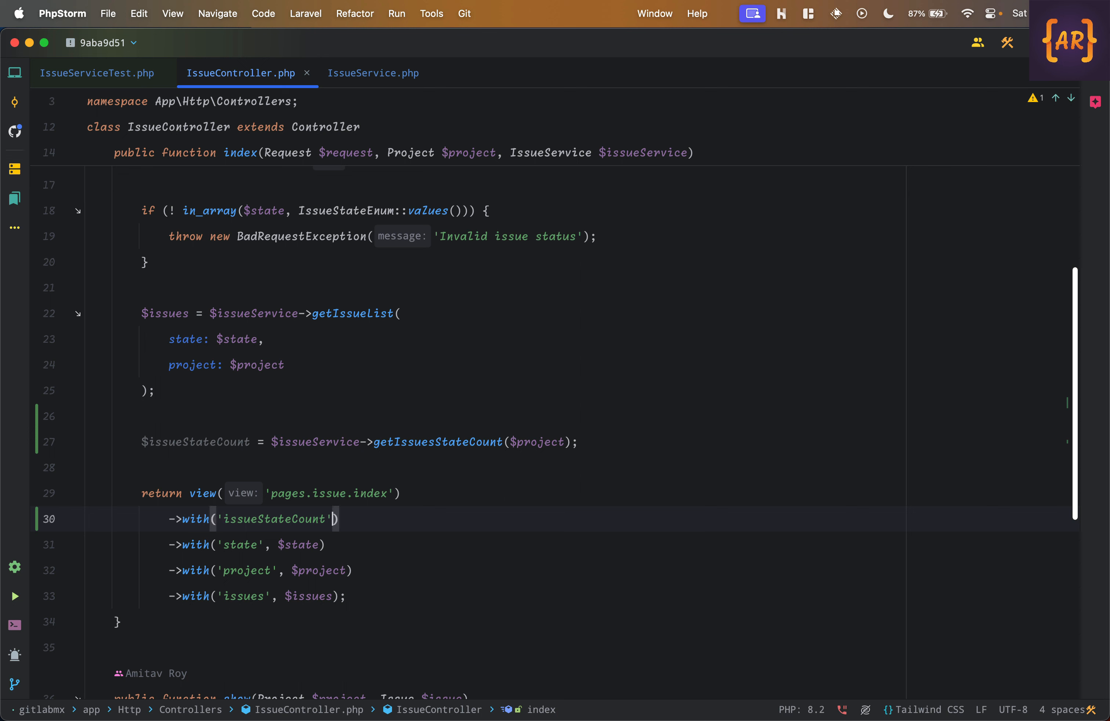
pyautogui.write(', $issueStateCount')
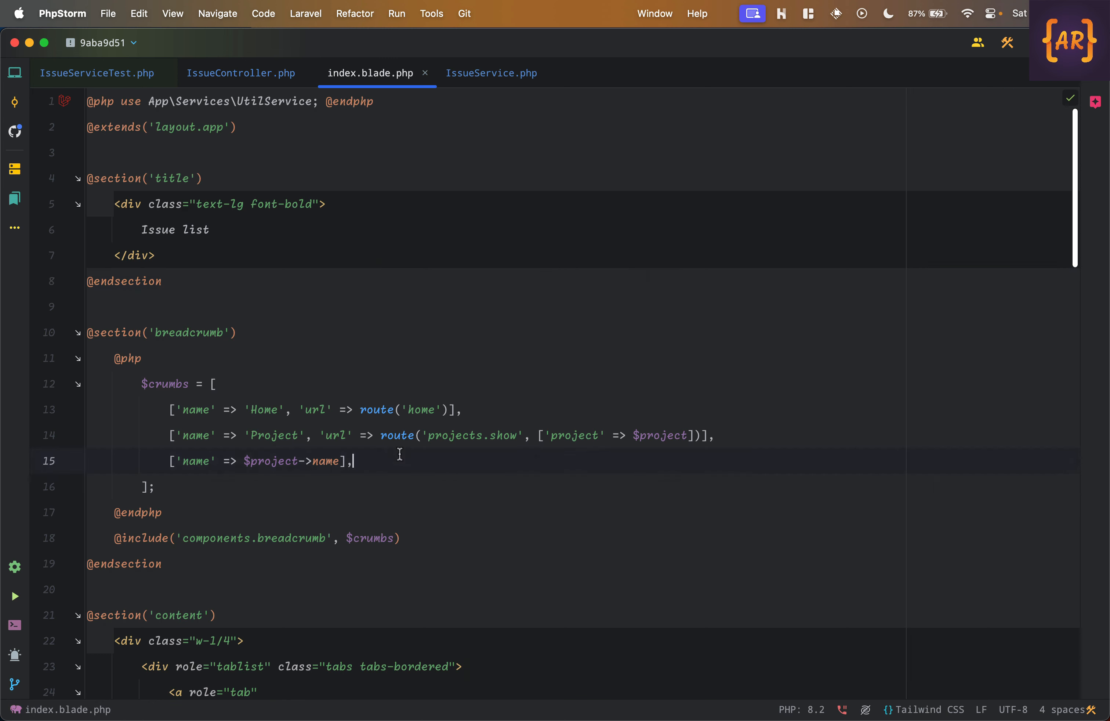
# Set the Opened tab label to $issueStateCount->where('state','opened')->first()->count ?? 0.
pyautogui.scroll(-3)
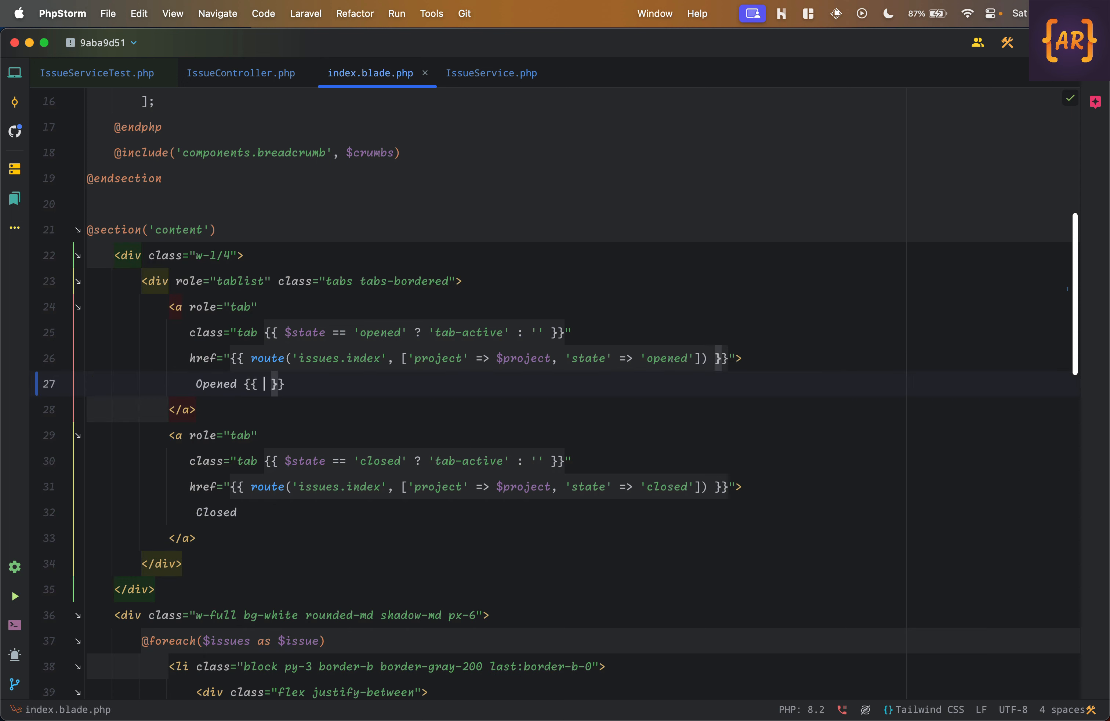
pyautogui.write('$is')
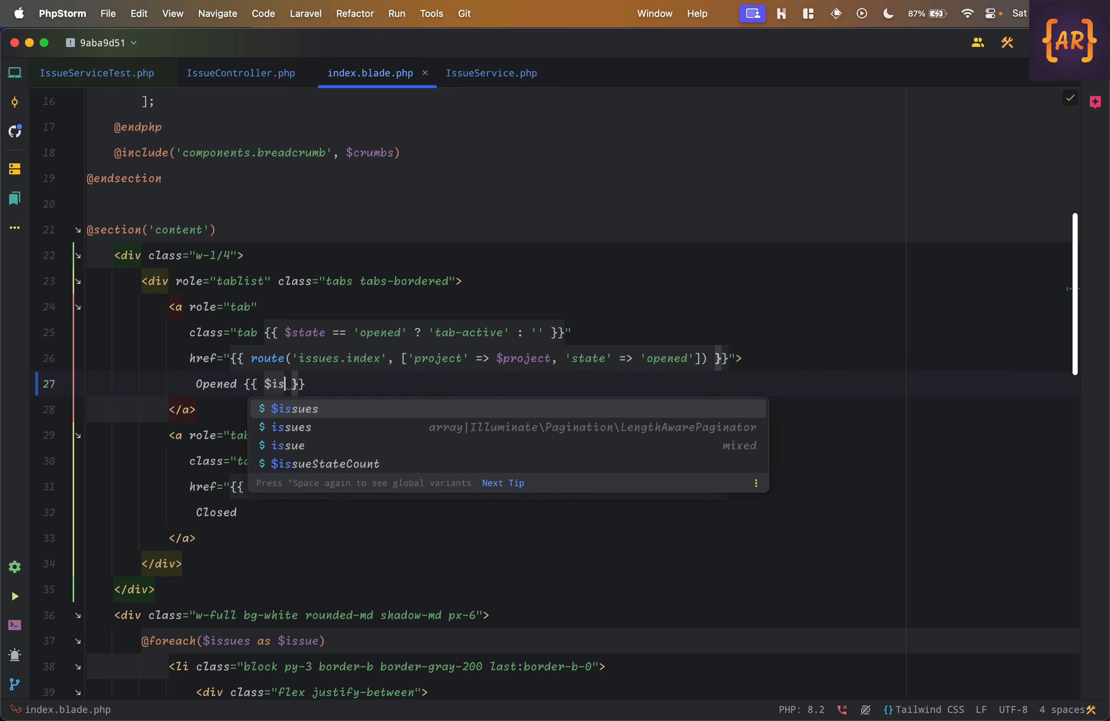
pyautogui.click(326, 464)
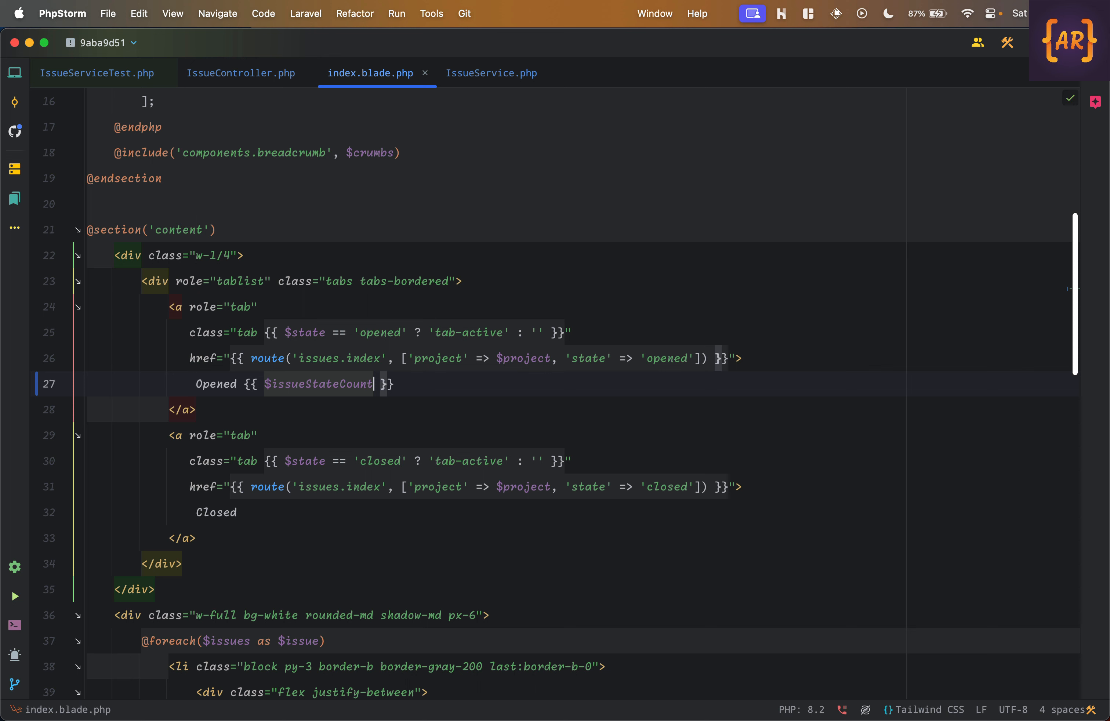
pyautogui.write('->where')
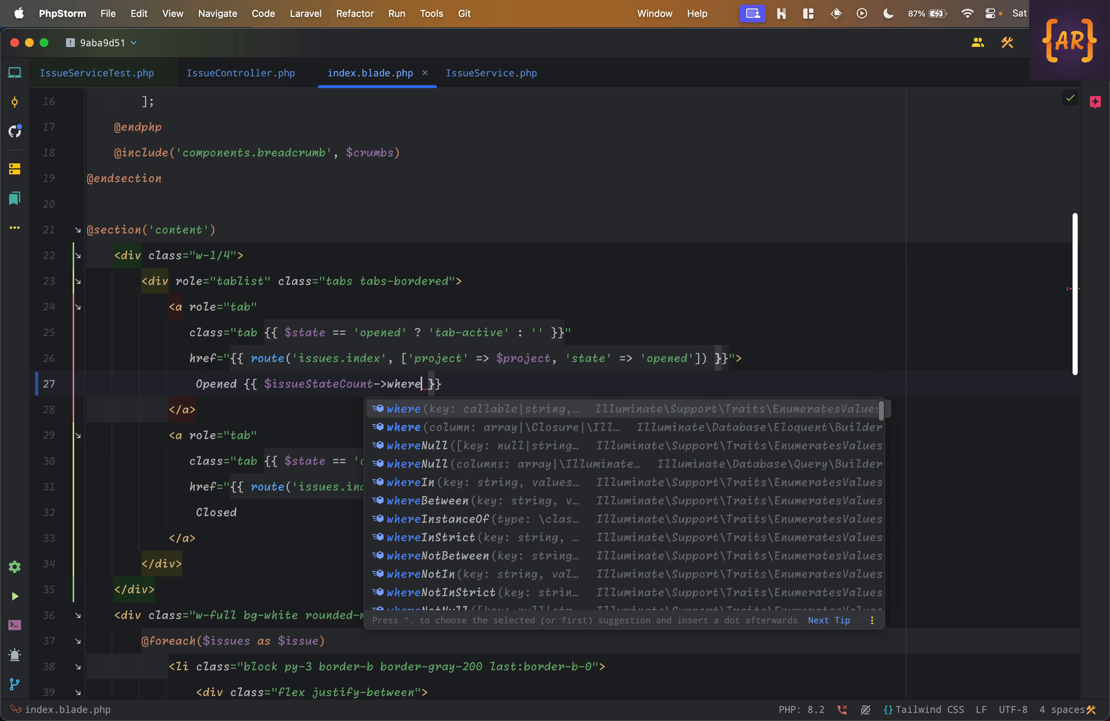
pyautogui.write("('state',")
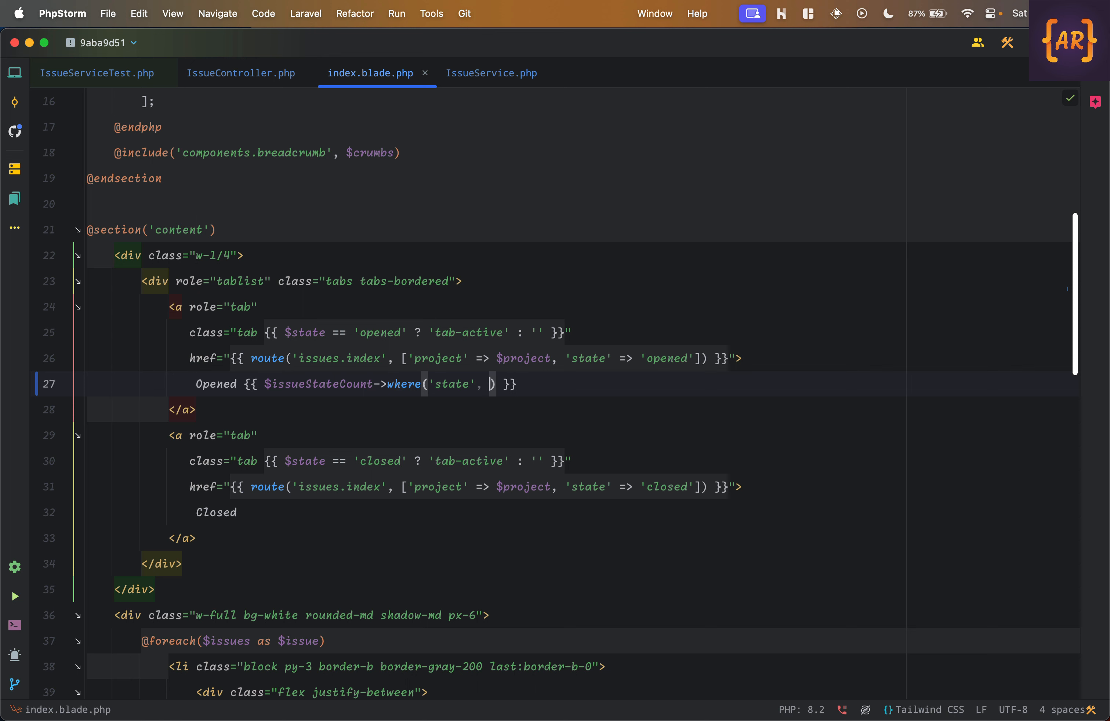
pyautogui.write("'opened")
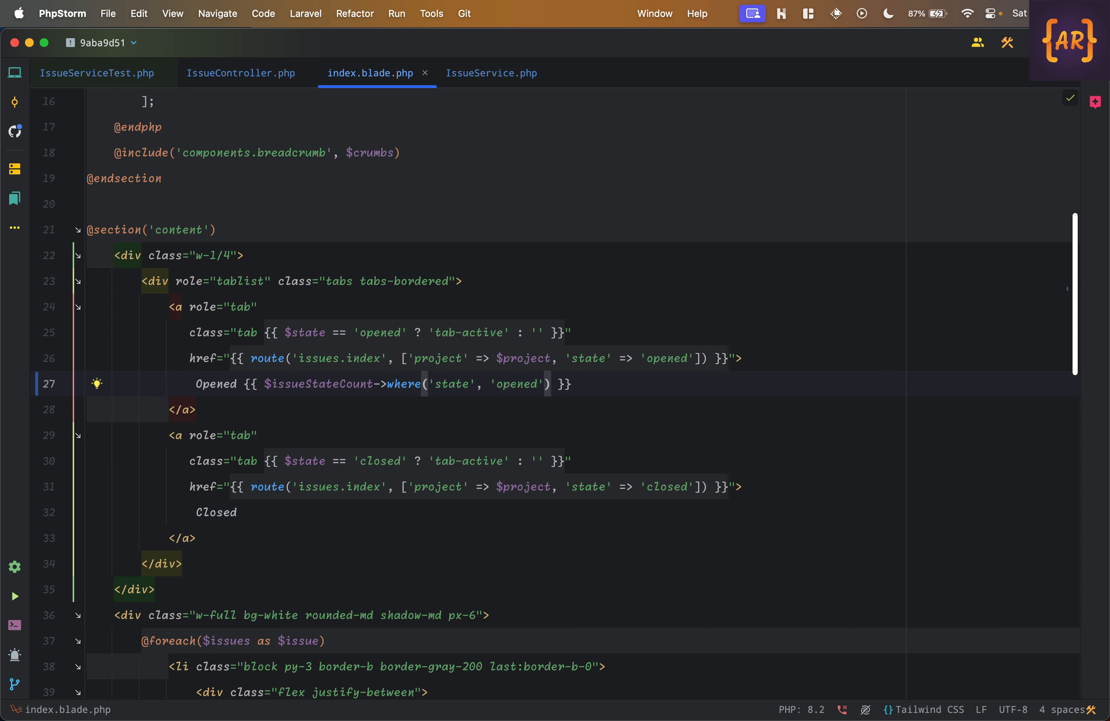
pyautogui.write('->first()')
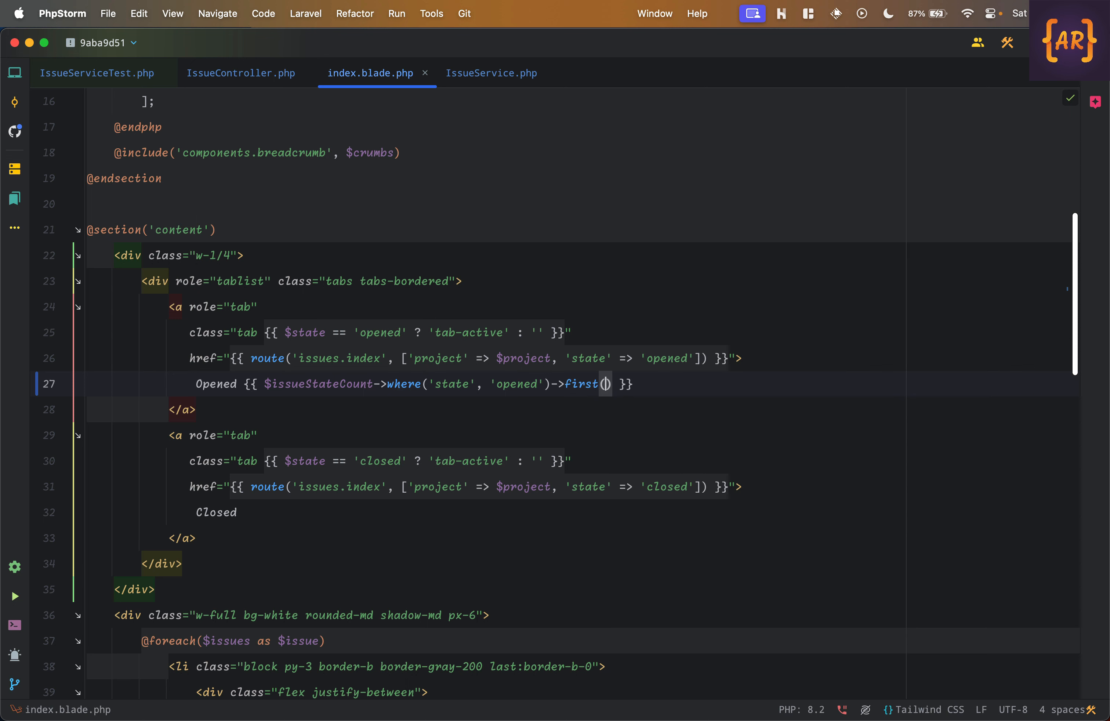
pyautogui.write('->count ??')
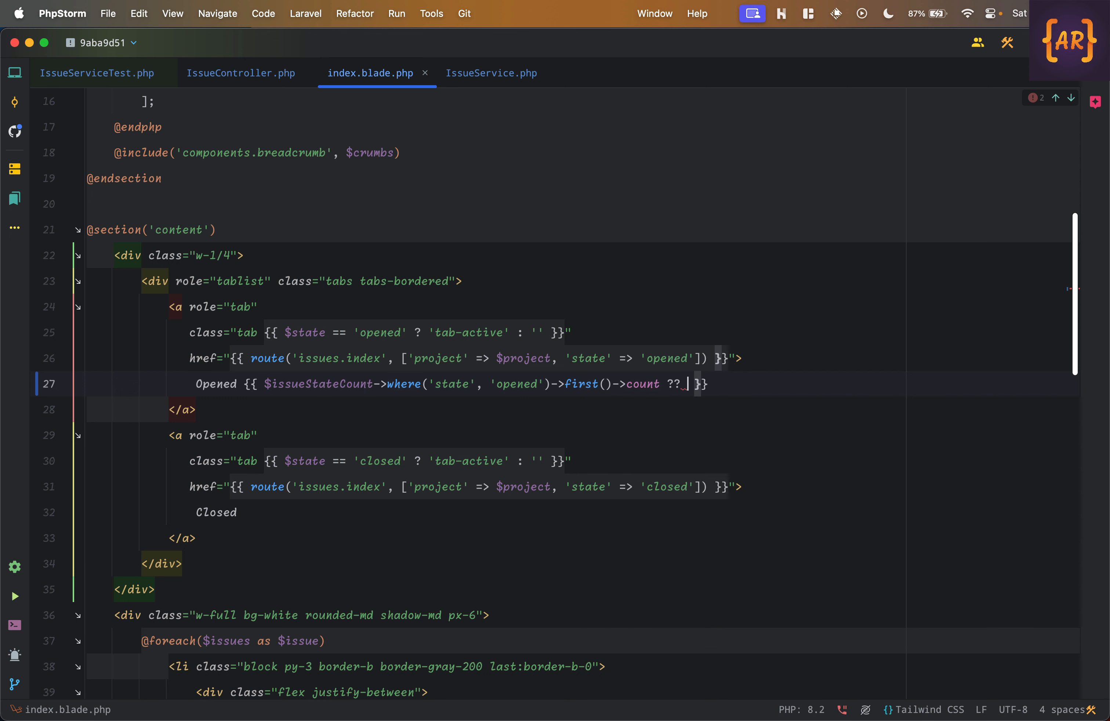
pyautogui.write('0')
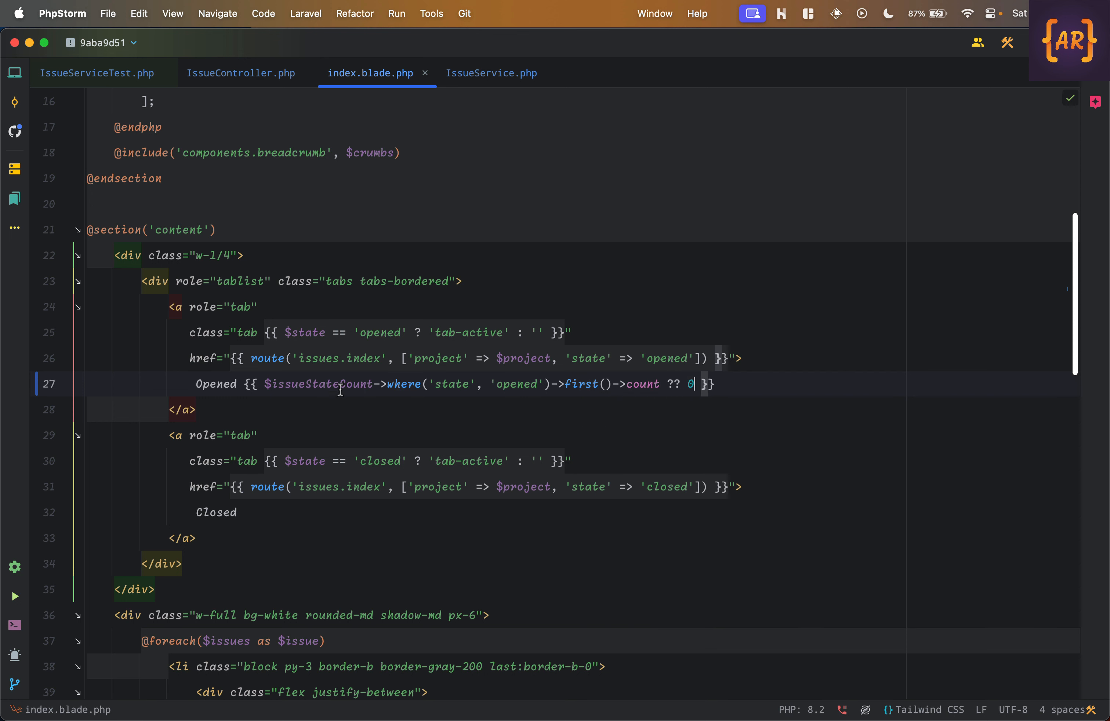
pyautogui.moveTo(628, 377)
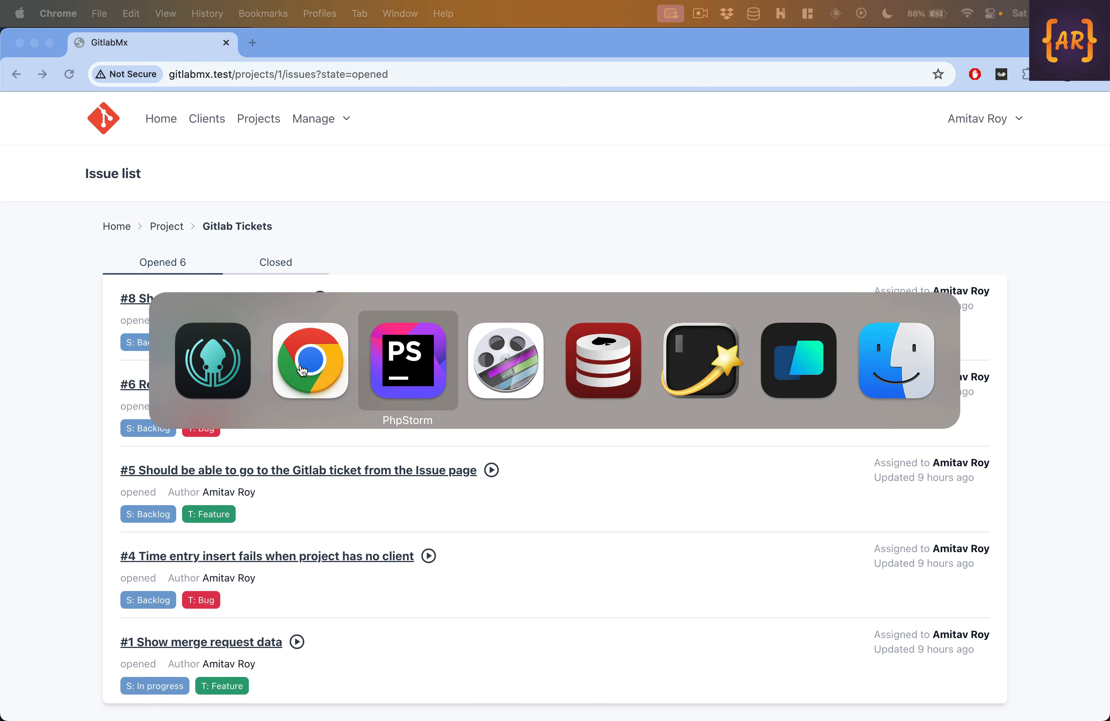
# Add parenthesised Opened and Closed counts in the Blade view and confirm Opened (6), Closed (3) in Chrome.
pyautogui.click(407, 361)
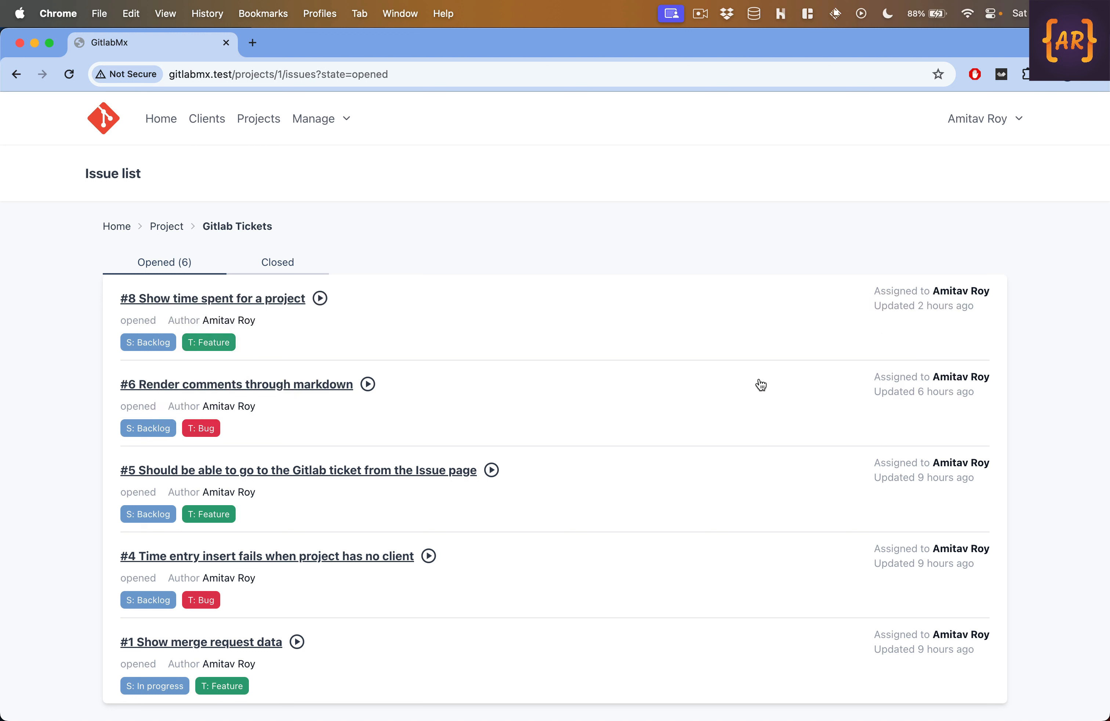
pyautogui.moveTo(184, 366)
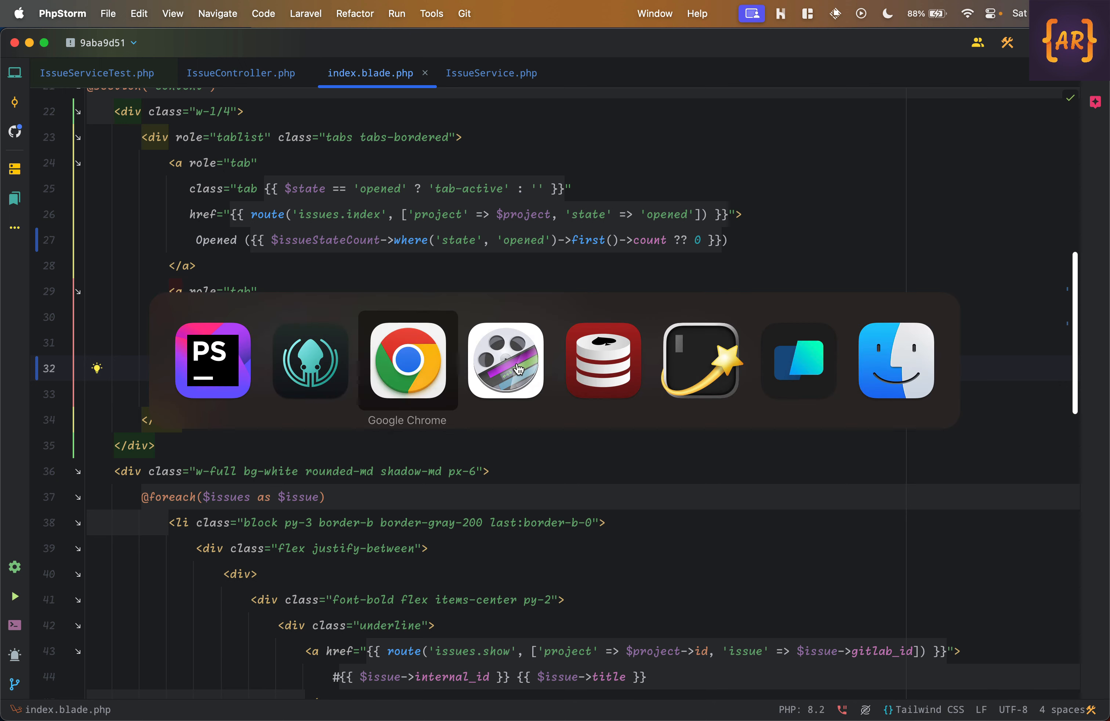
pyautogui.click(406, 360)
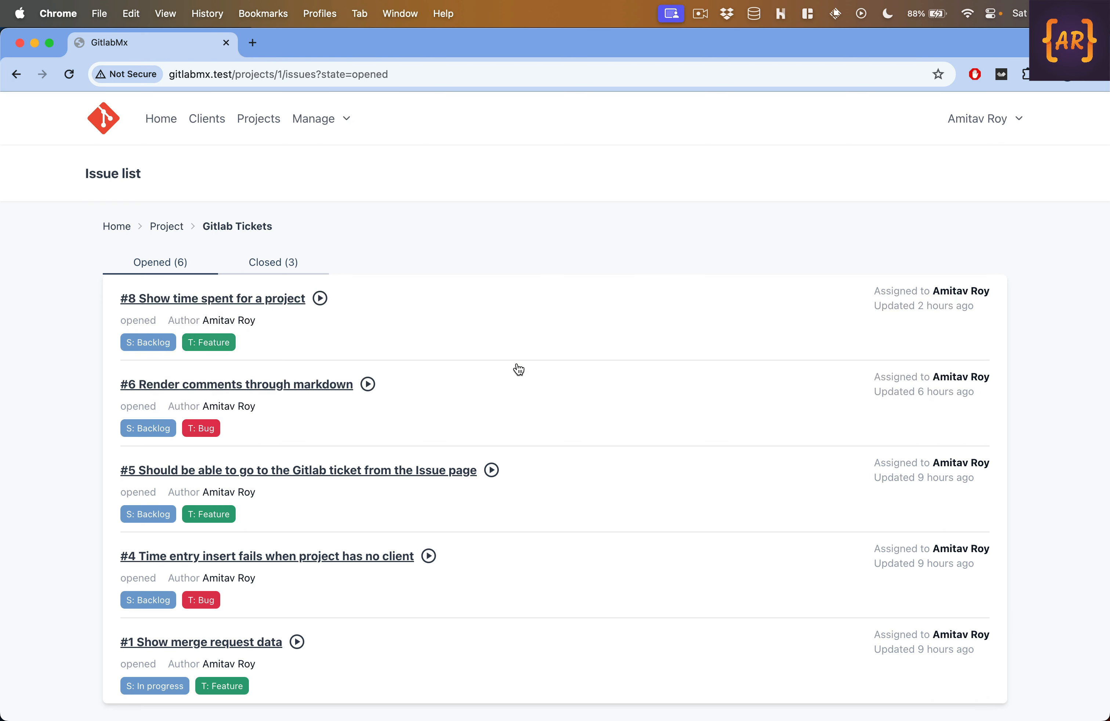